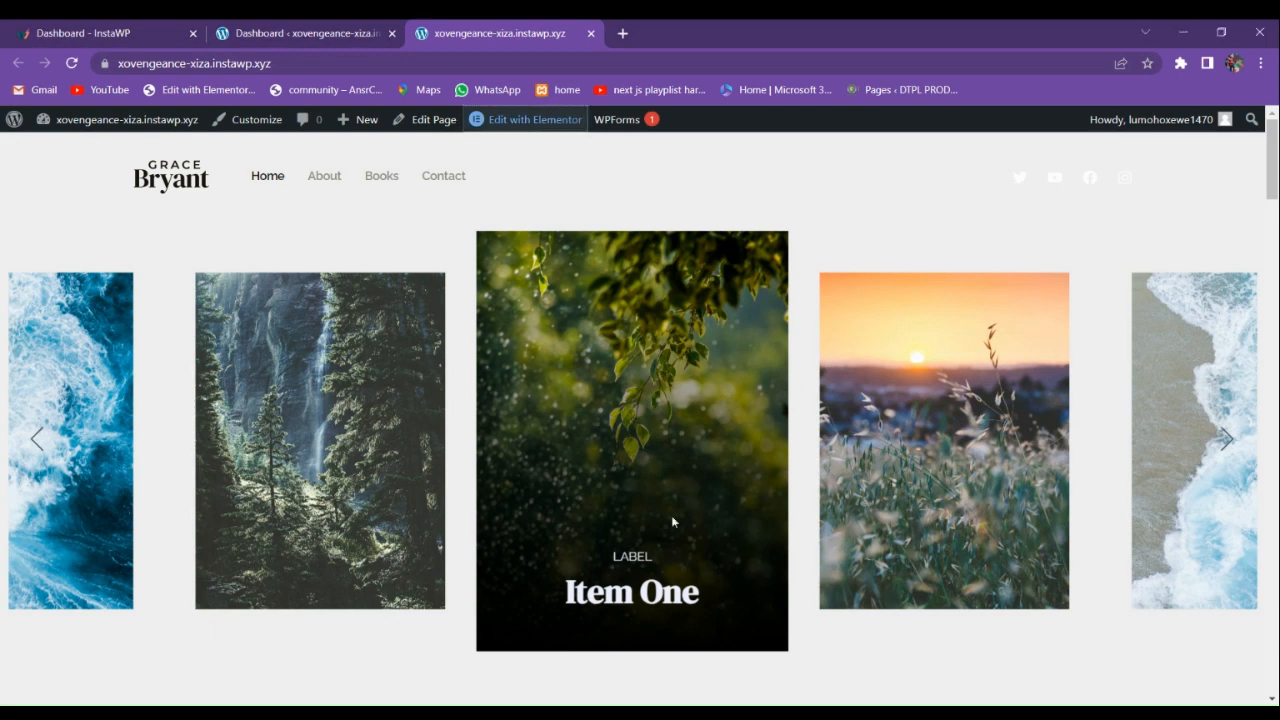
pyautogui.moveTo(560, 462)
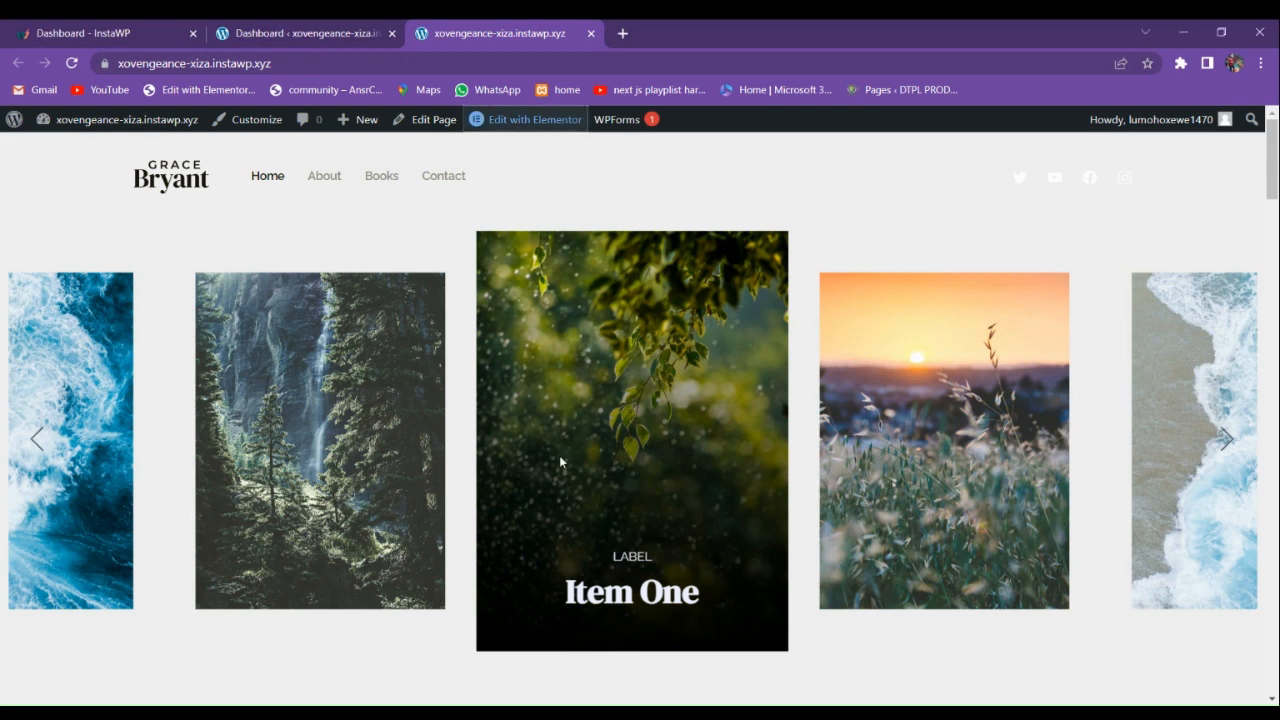
# - Show the admin Plugins list confirming Elementor, Prime Slider, Starter Templates and WPForms Lite are installed
pyautogui.scroll(-3)
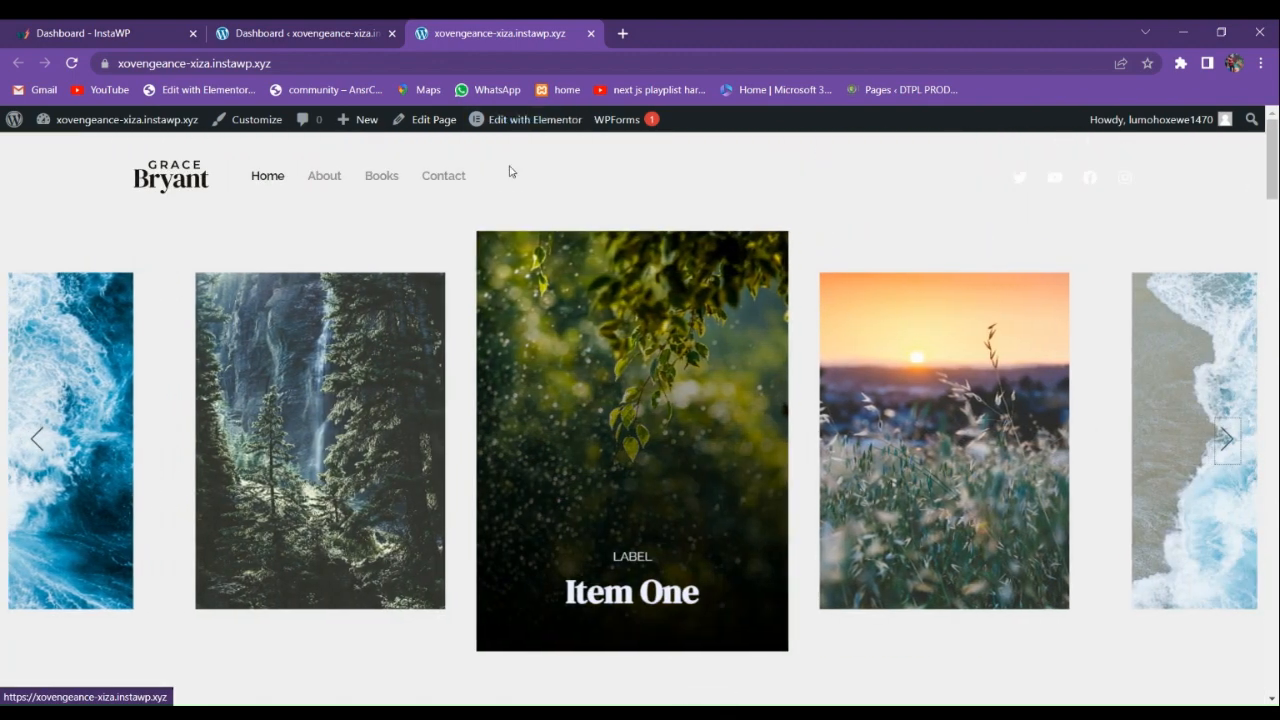
pyautogui.click(304, 32)
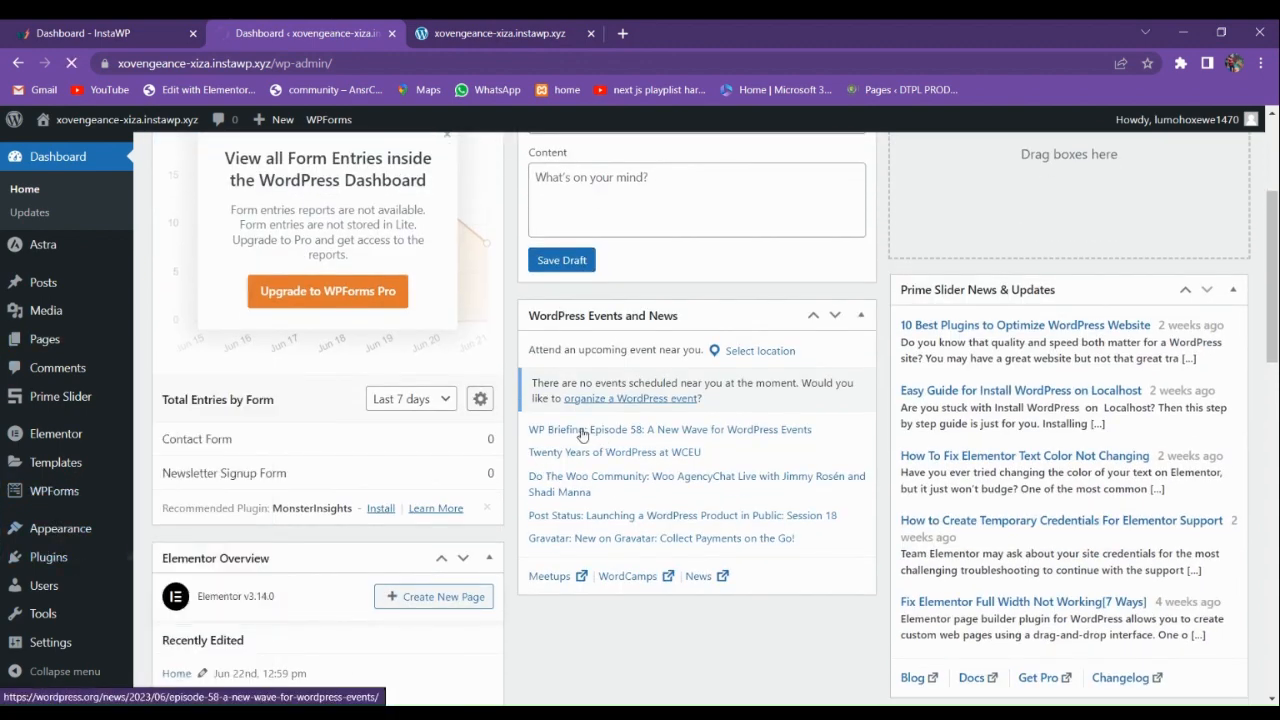
pyautogui.click(48, 486)
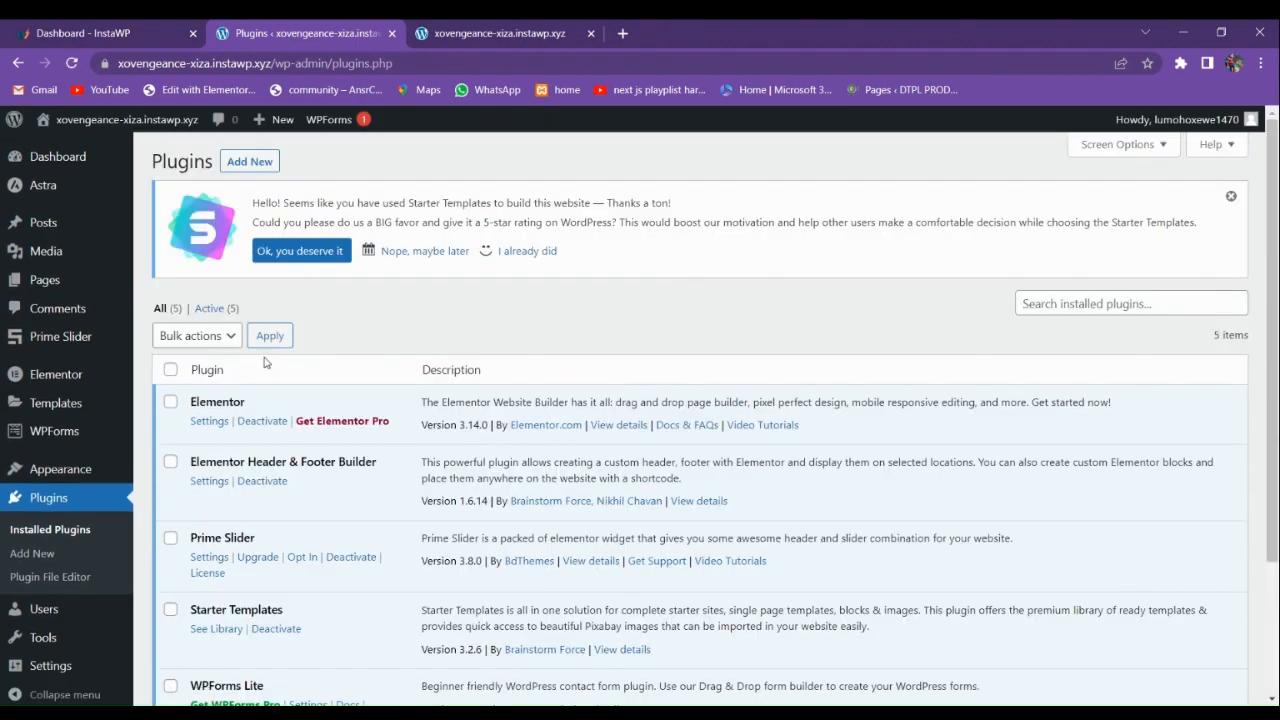
pyautogui.scroll(-3)
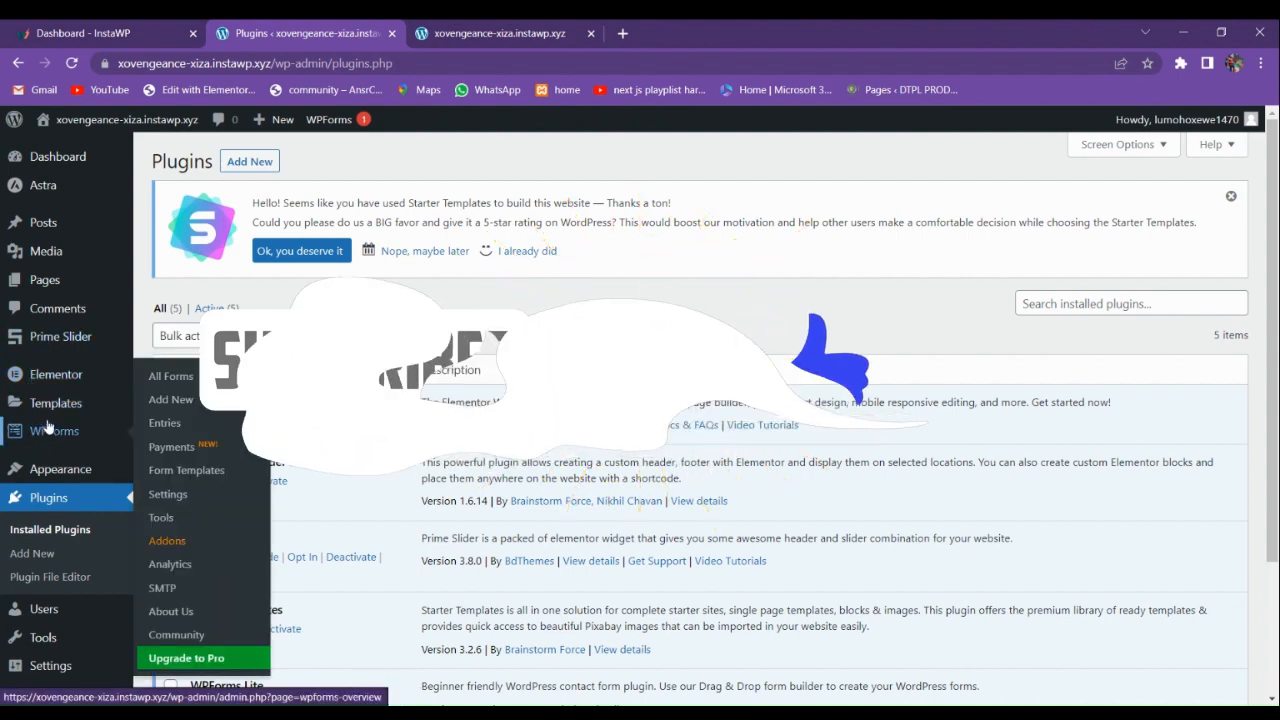
pyautogui.moveTo(44, 280)
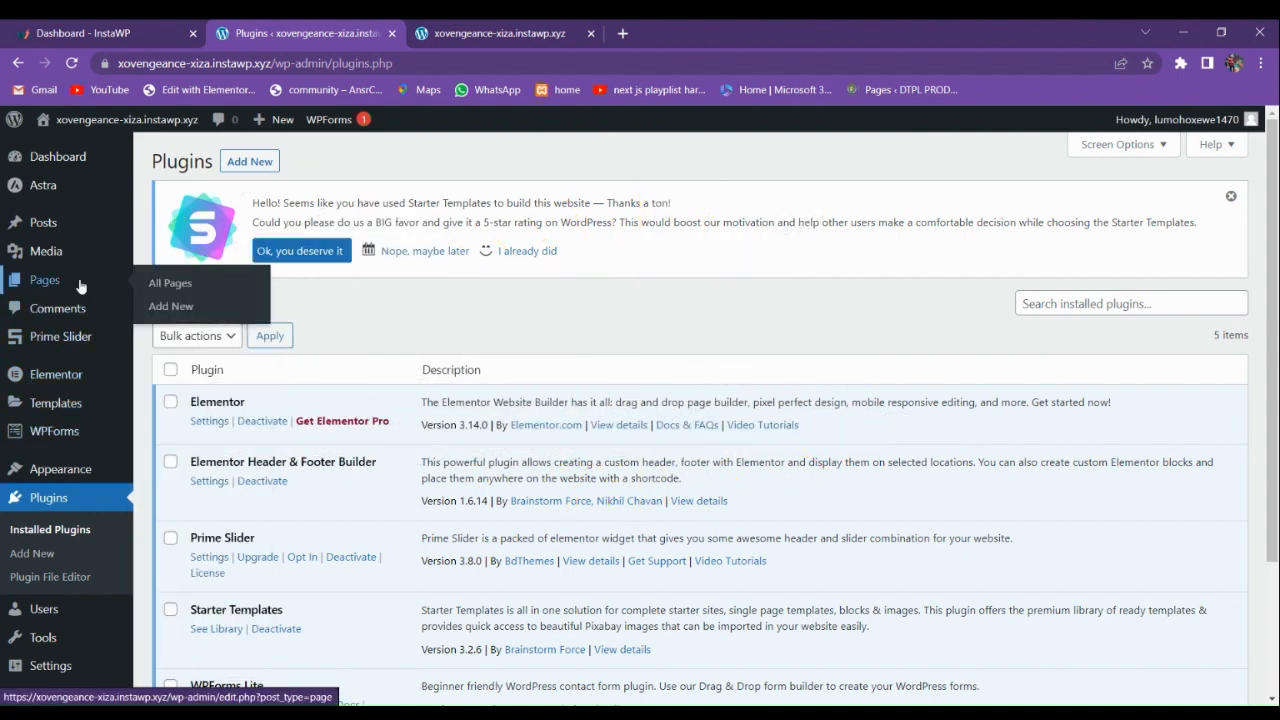
# - Launch the About page in the Elementor editor from the live site, then start a blank browser tab
pyautogui.click(496, 32)
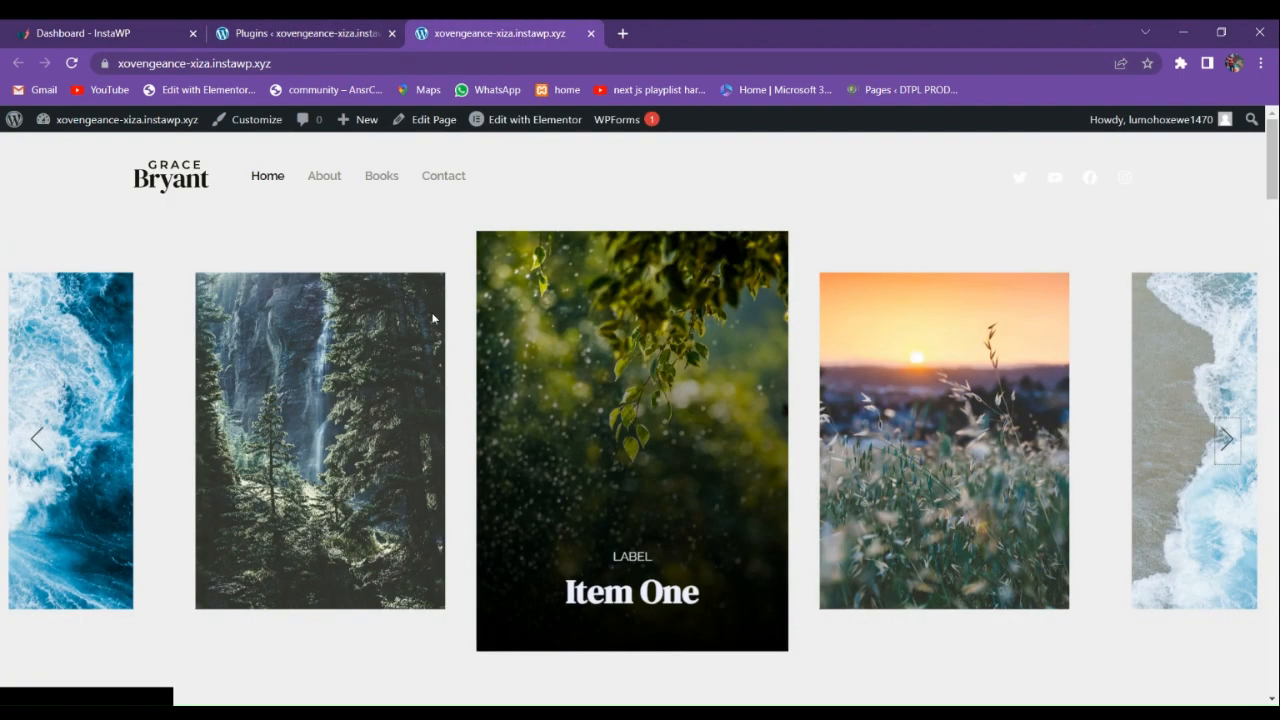
pyautogui.moveTo(368, 352)
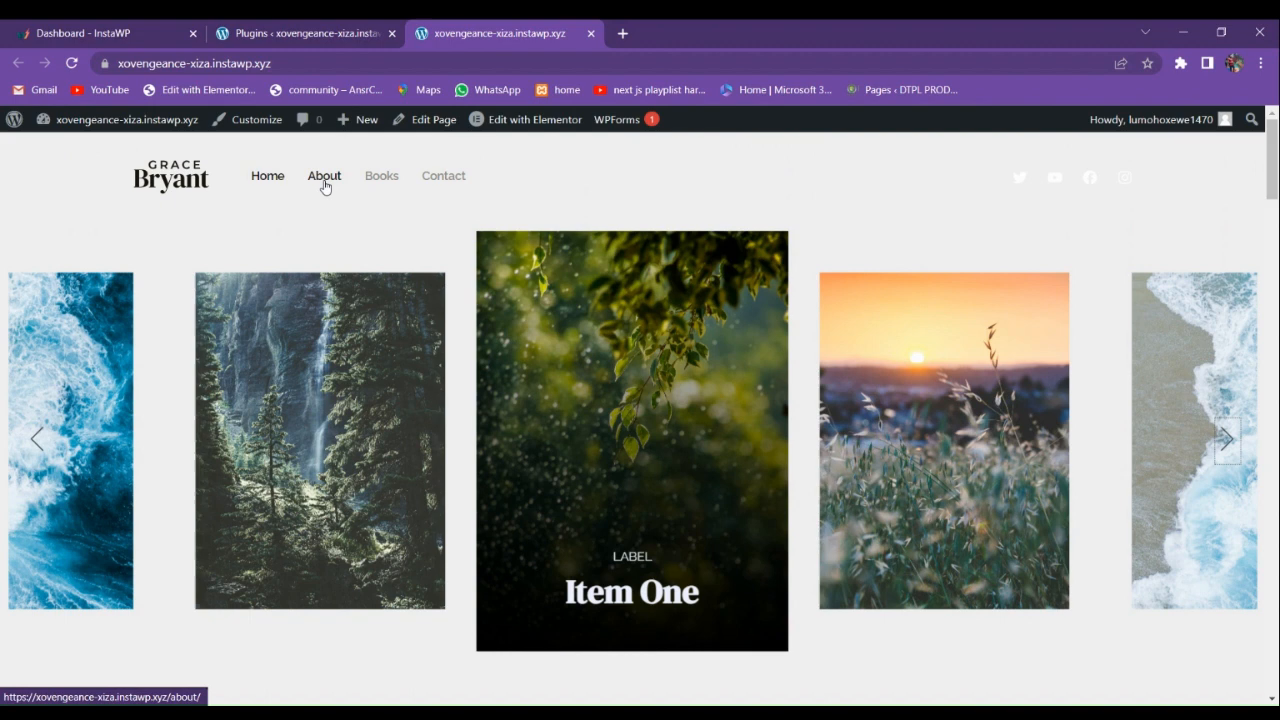
pyautogui.click(324, 176)
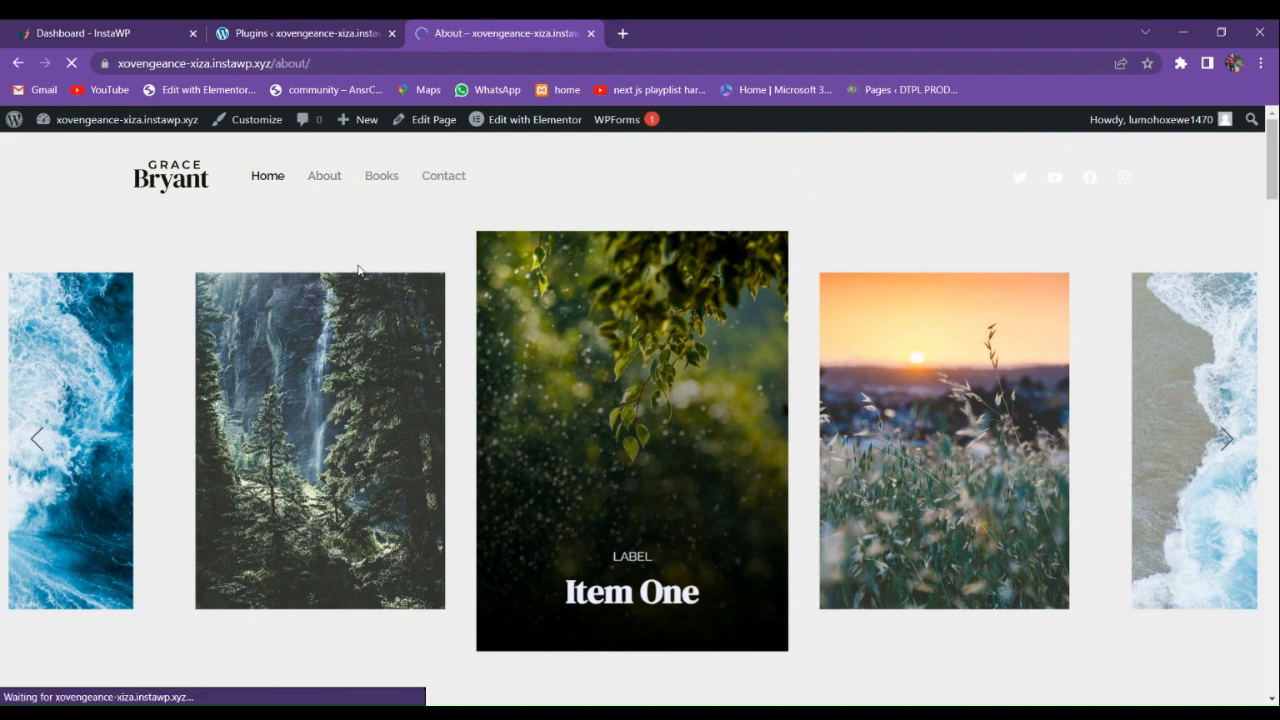
pyautogui.click(324, 176)
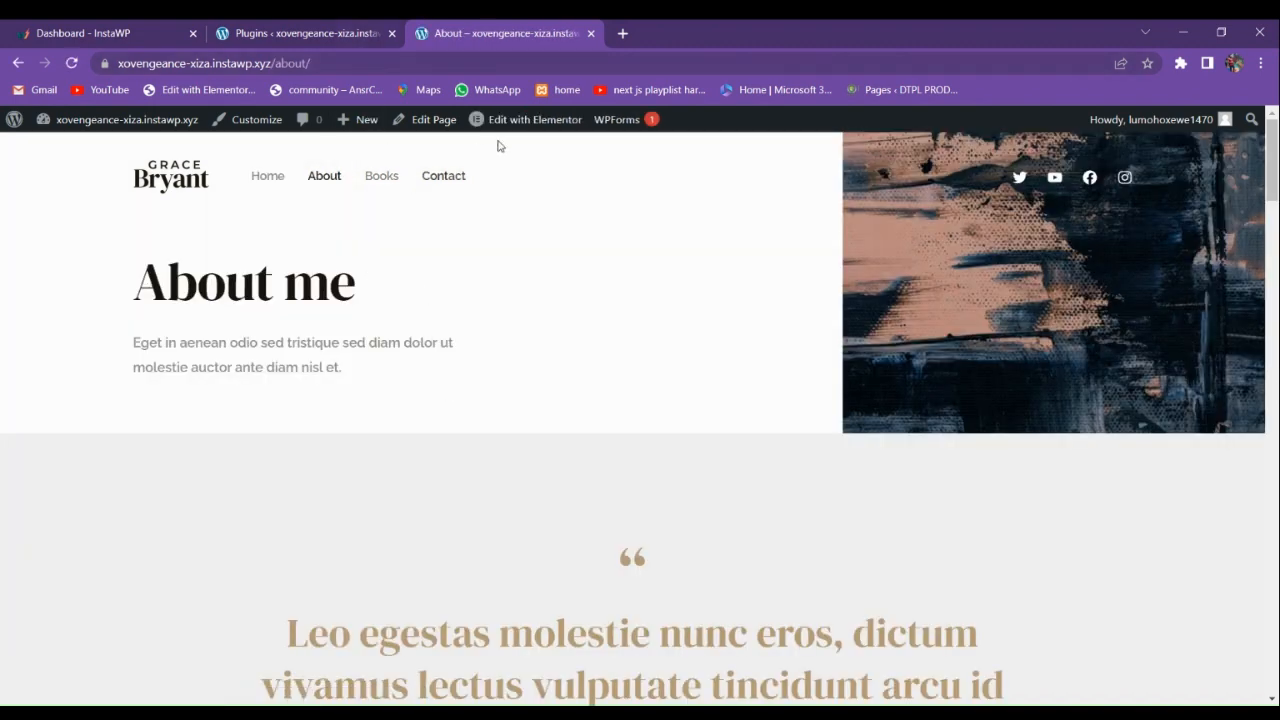
pyautogui.click(534, 120)
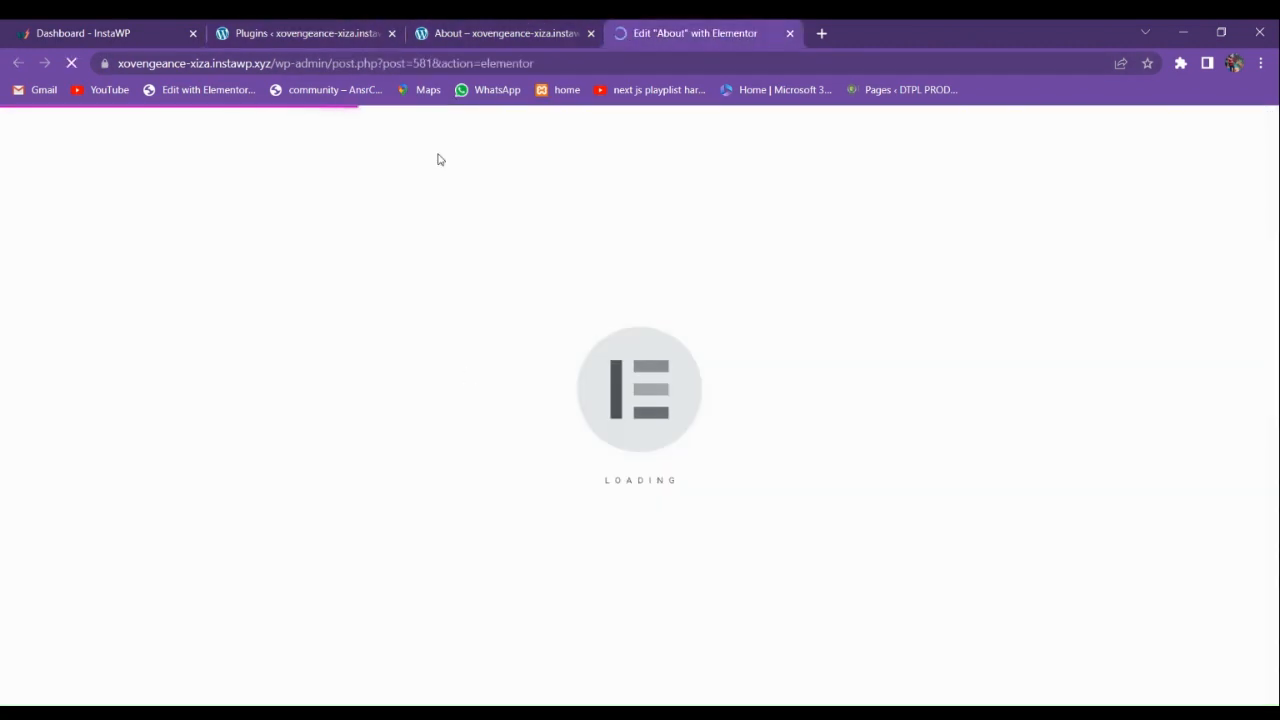
pyautogui.click(500, 32)
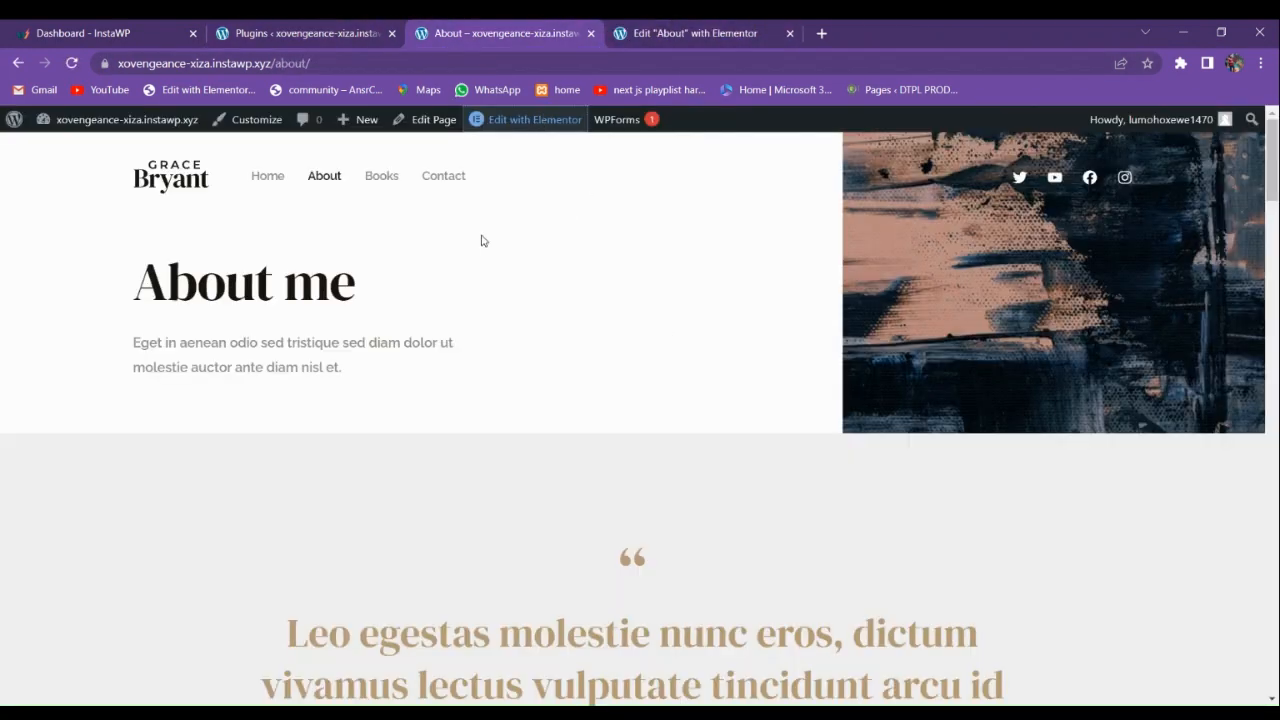
pyautogui.click(820, 32)
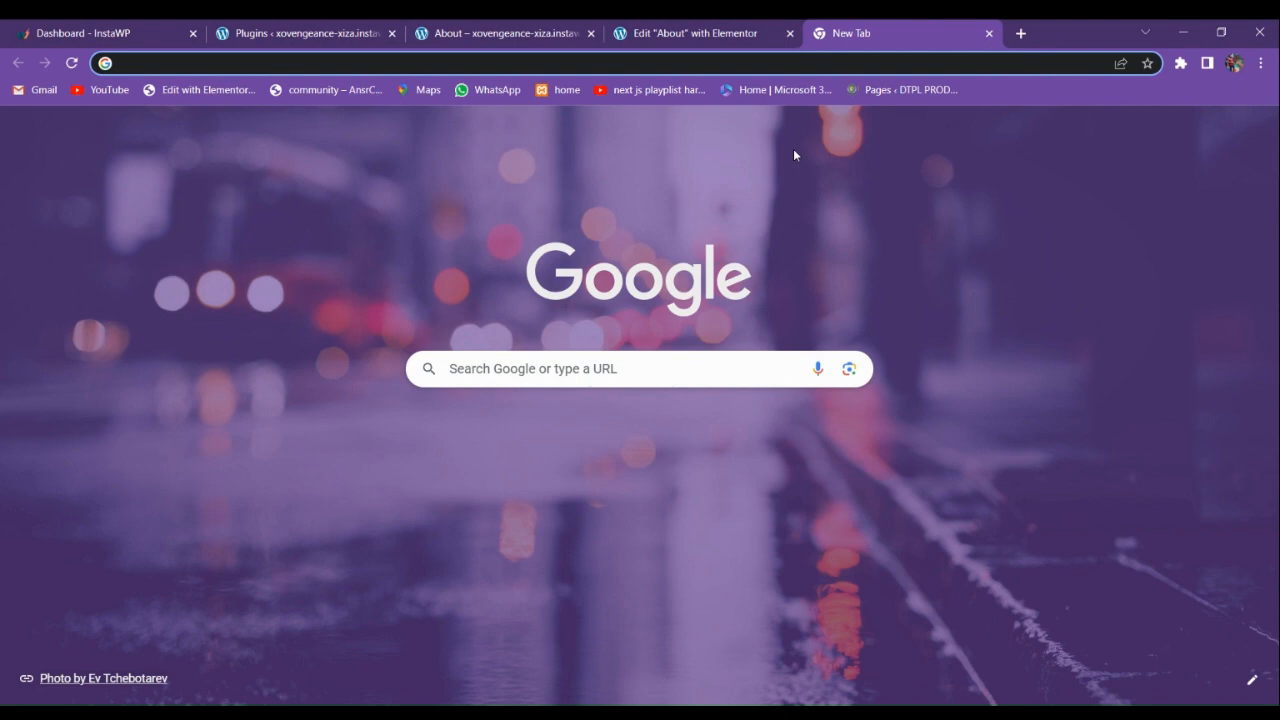
# - Load unsplash.com in the new tab and browse its Textures & Patterns collection
pyautogui.write('unsplash.com')
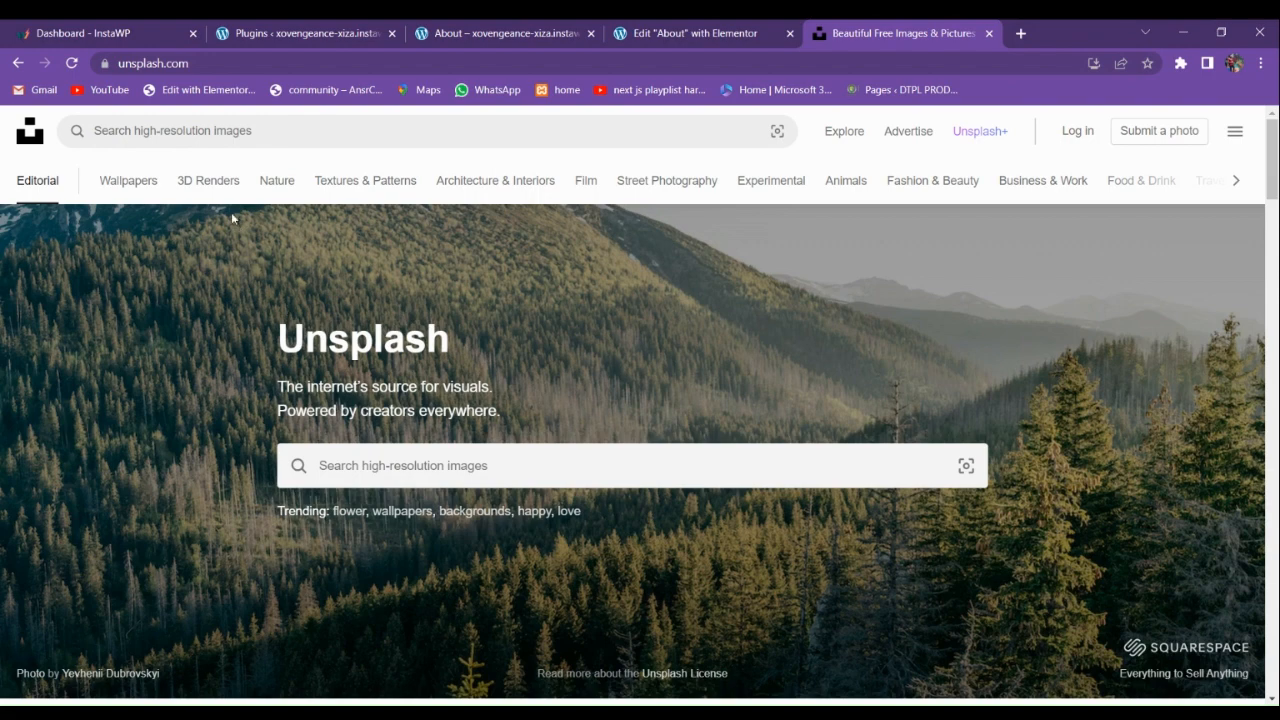
pyautogui.click(364, 180)
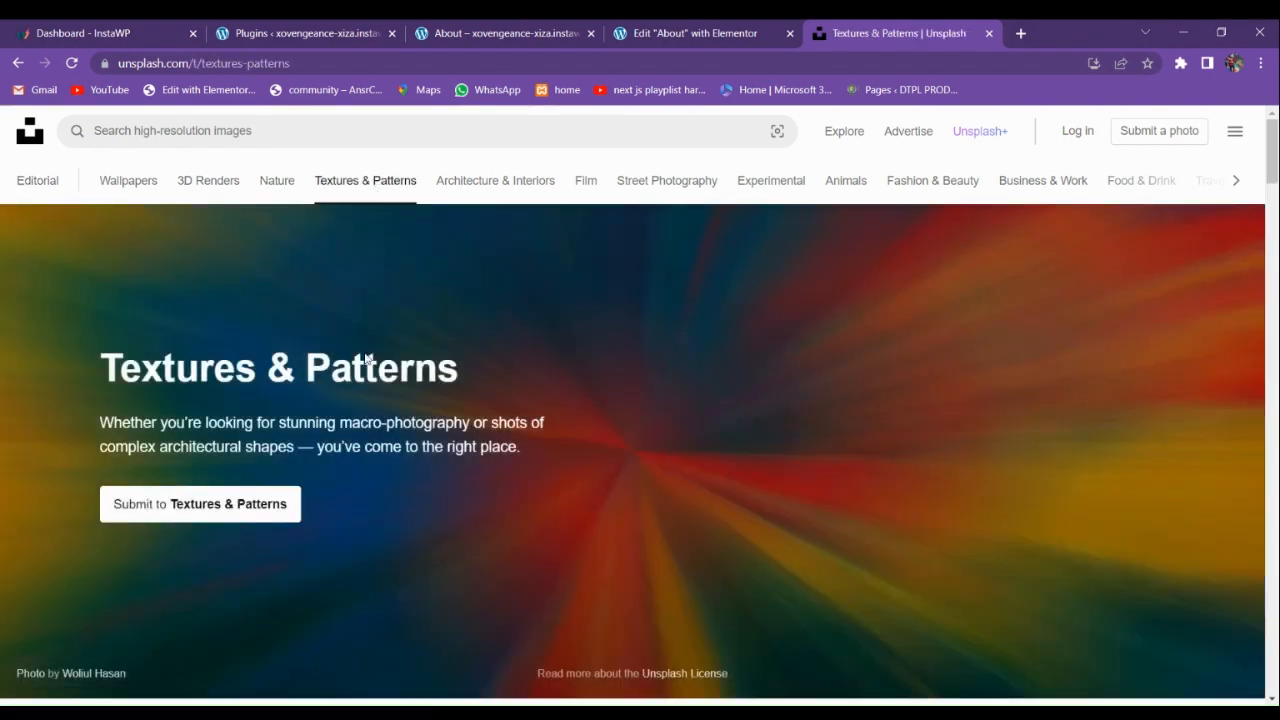
pyautogui.click(500, 32)
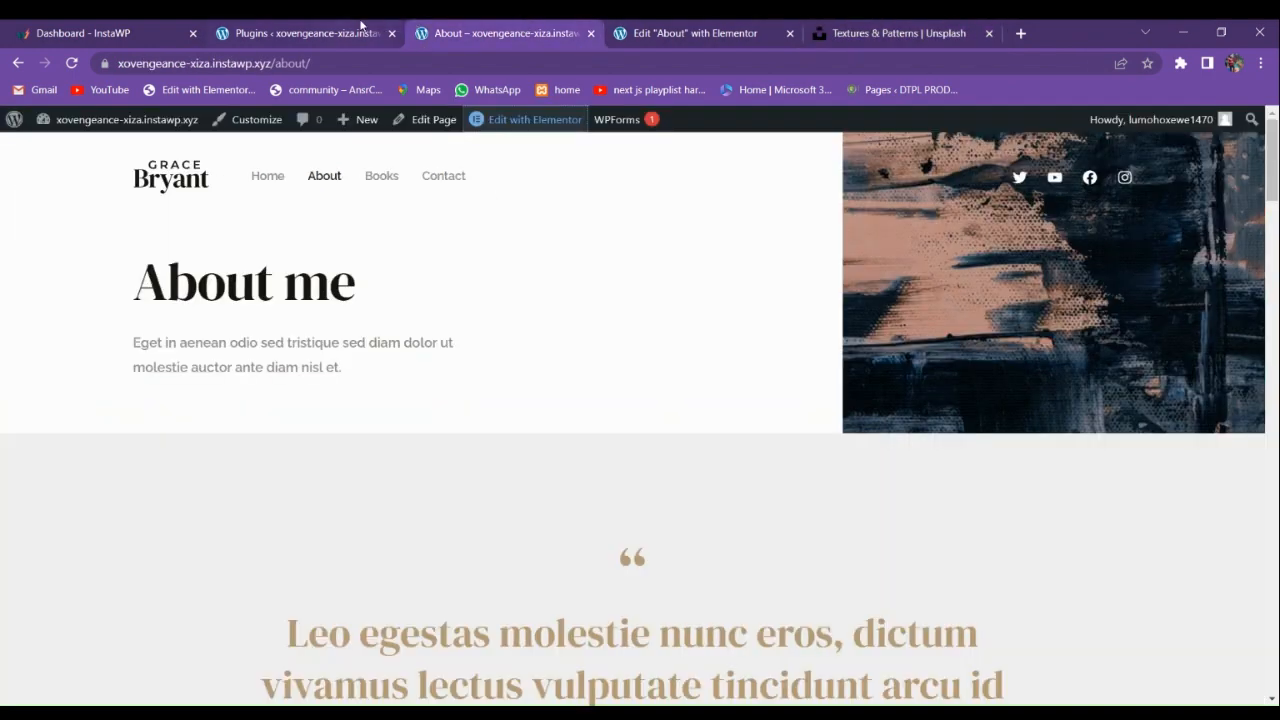
pyautogui.click(896, 32)
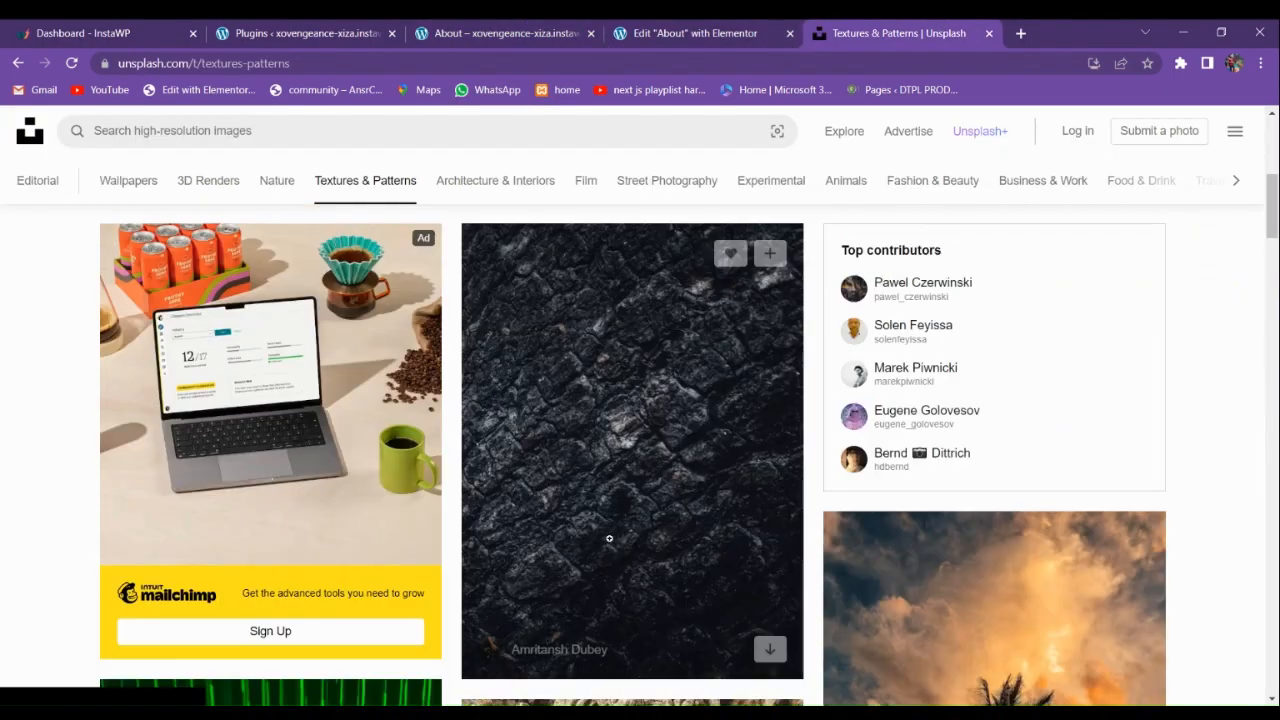
pyautogui.scroll(-3)
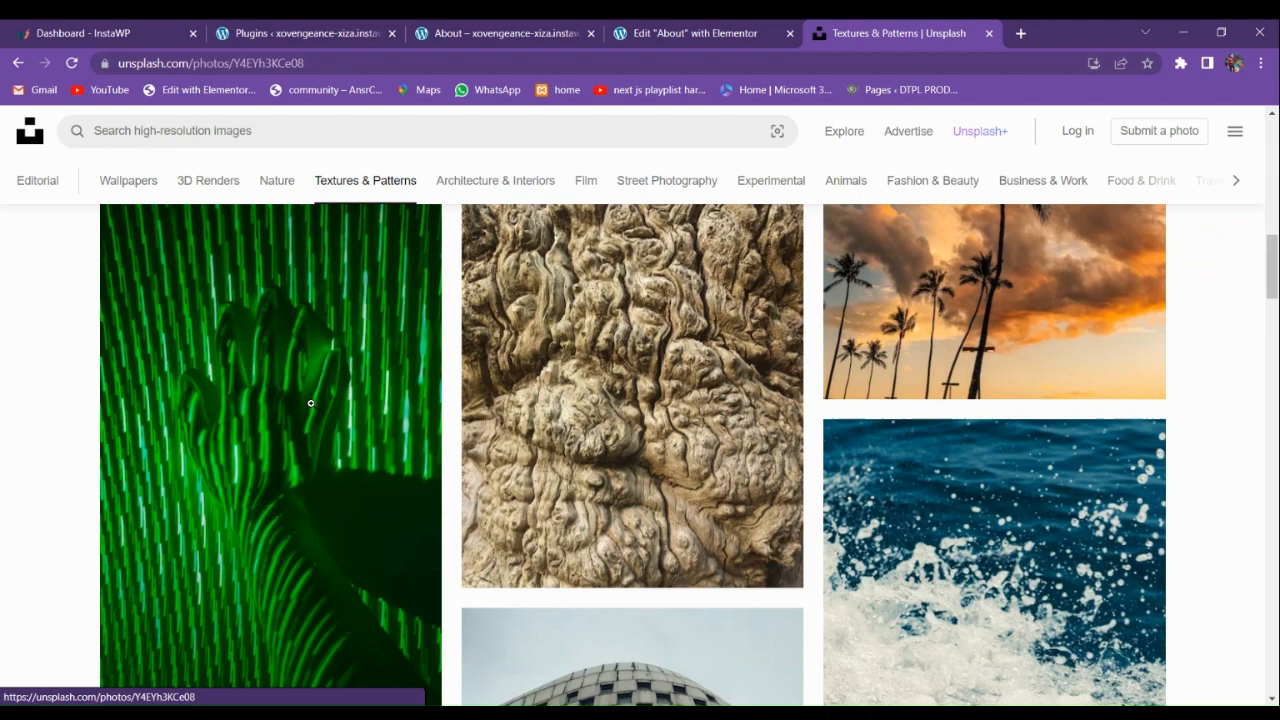
# - Browse the texture photos and download the dark charred texture photo, dismissing the attribution prompt
pyautogui.click(270, 400)
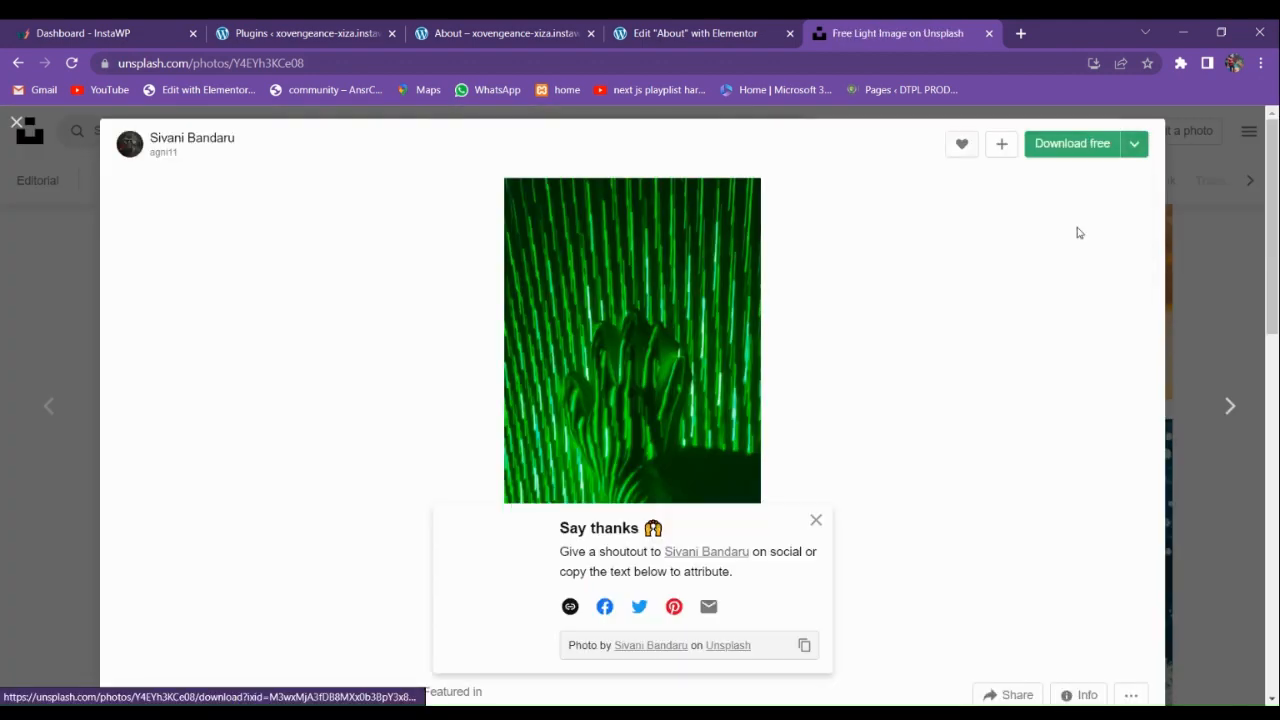
pyautogui.scroll(-3)
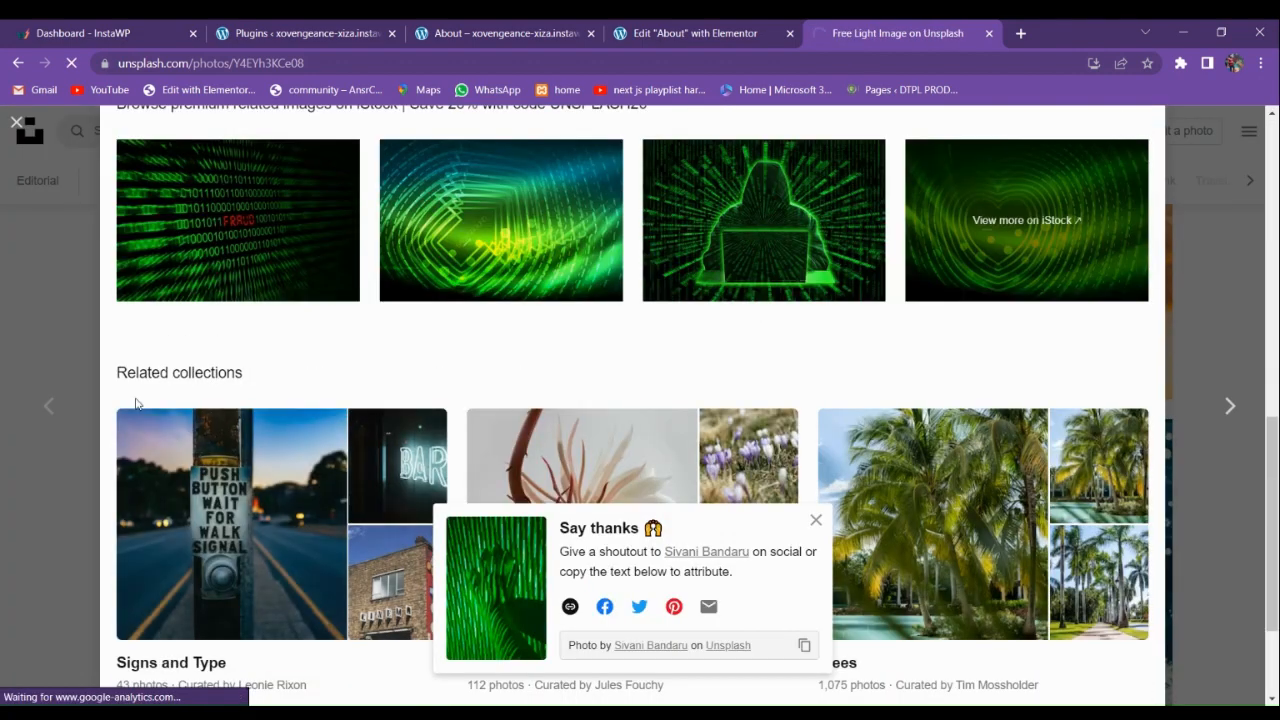
pyautogui.click(364, 180)
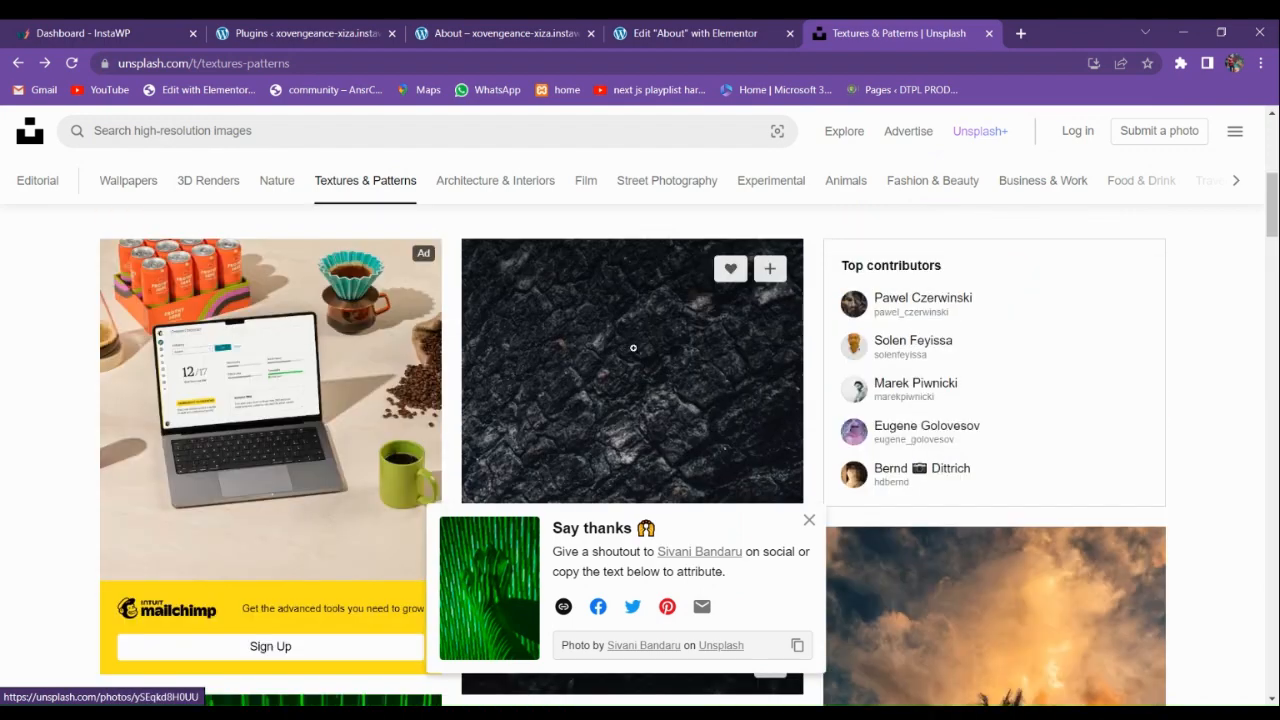
pyautogui.scroll(-3)
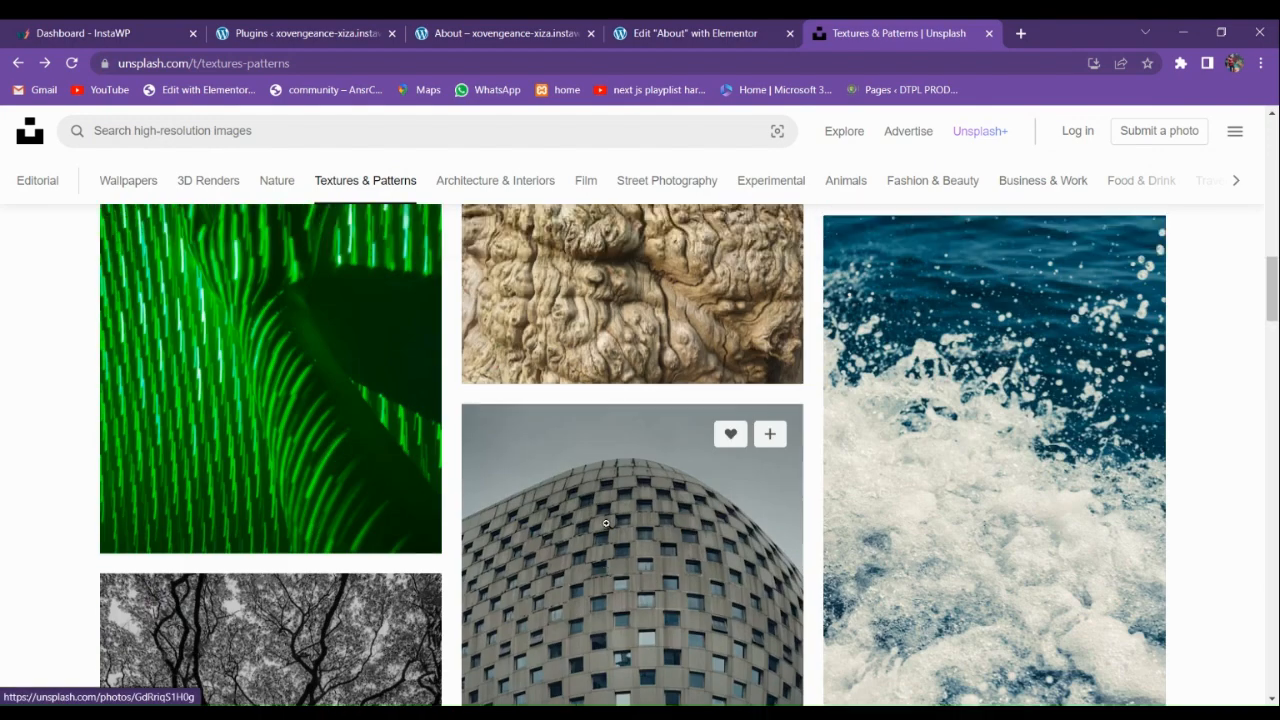
pyautogui.click(632, 292)
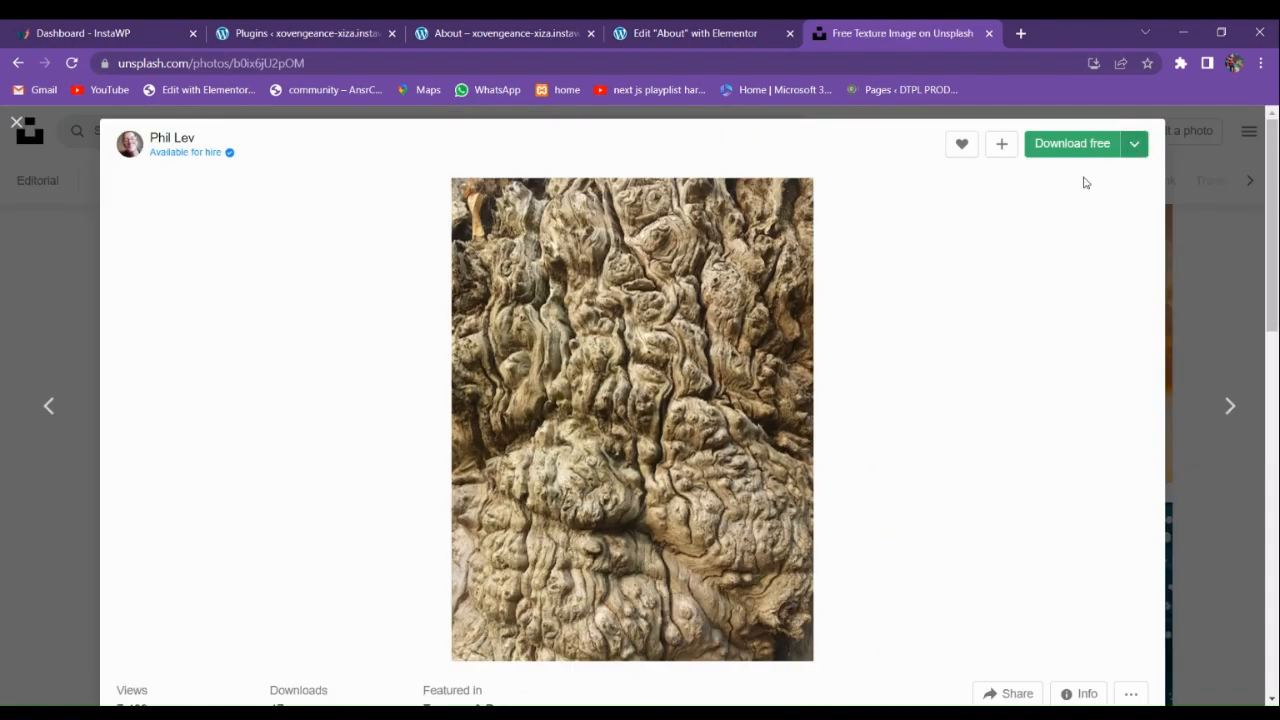
pyautogui.click(16, 122)
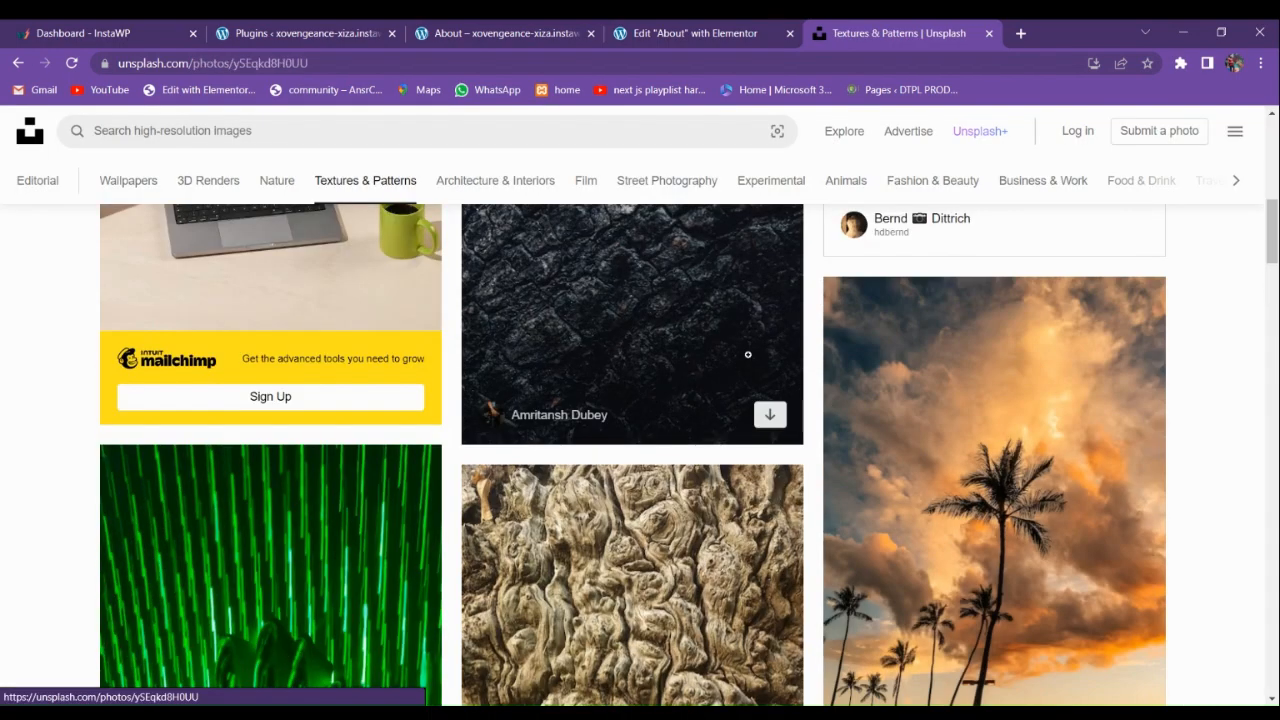
pyautogui.click(630, 320)
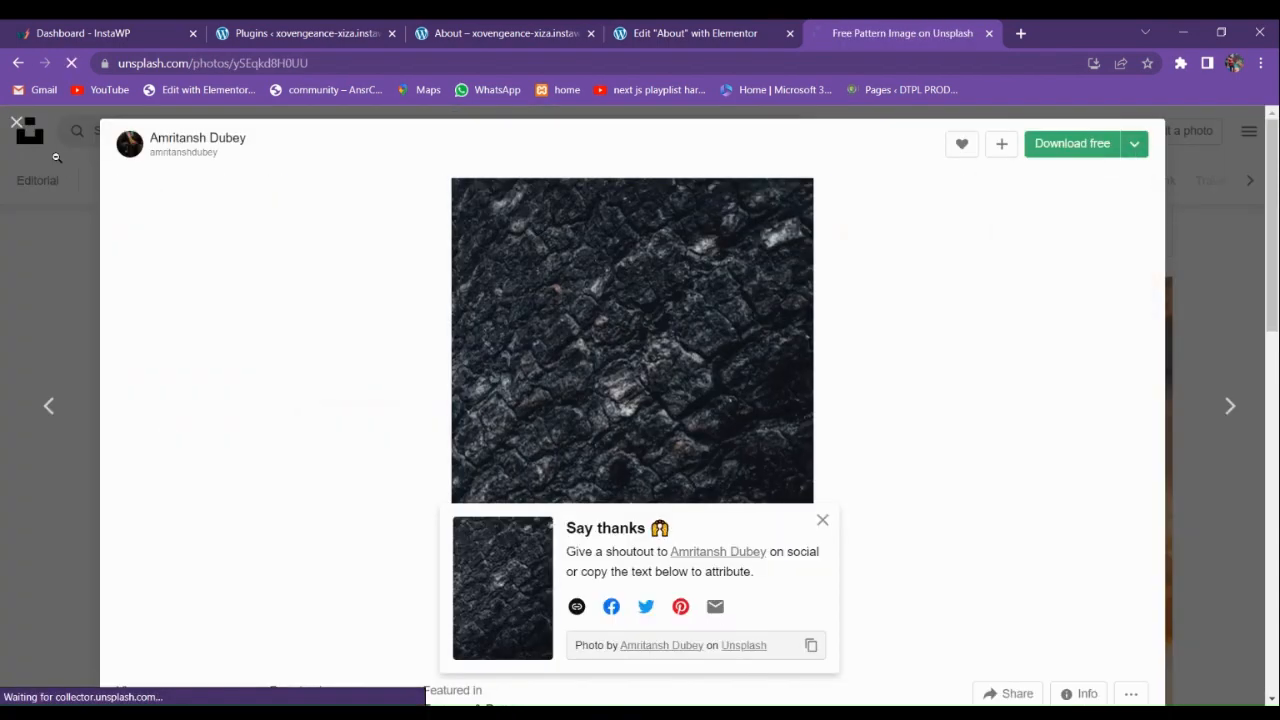
pyautogui.click(822, 520)
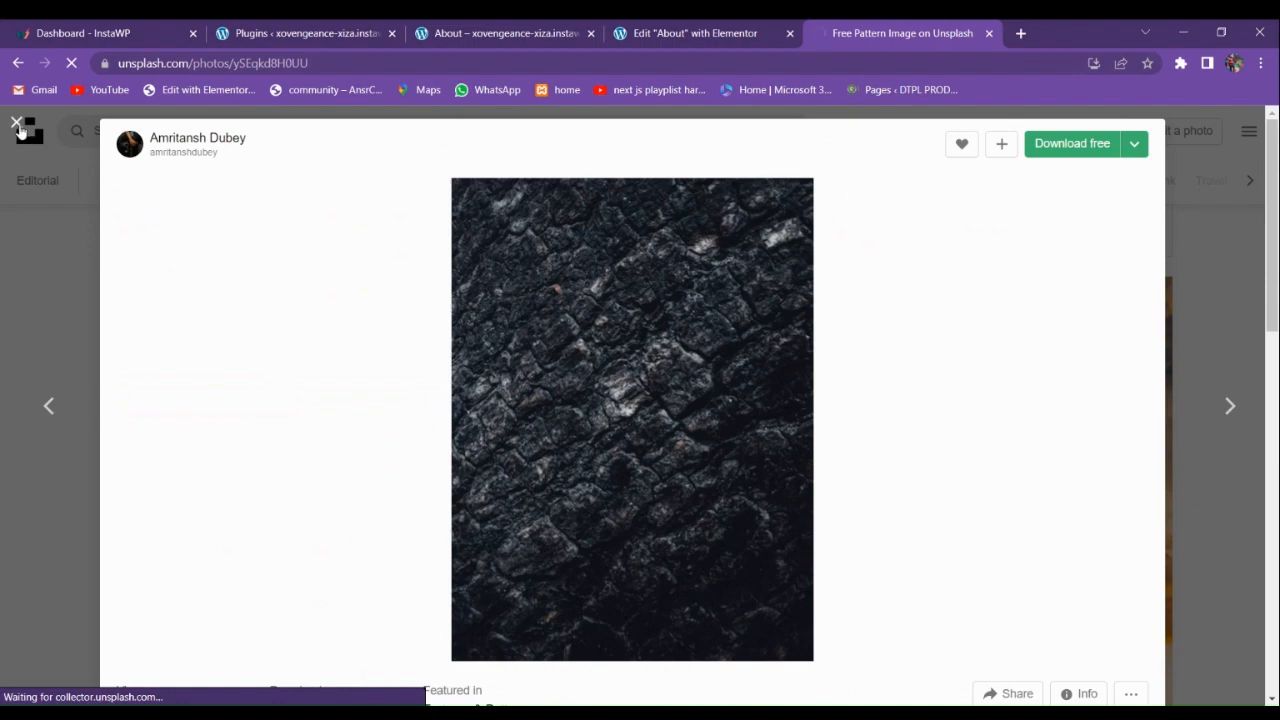
pyautogui.click(16, 122)
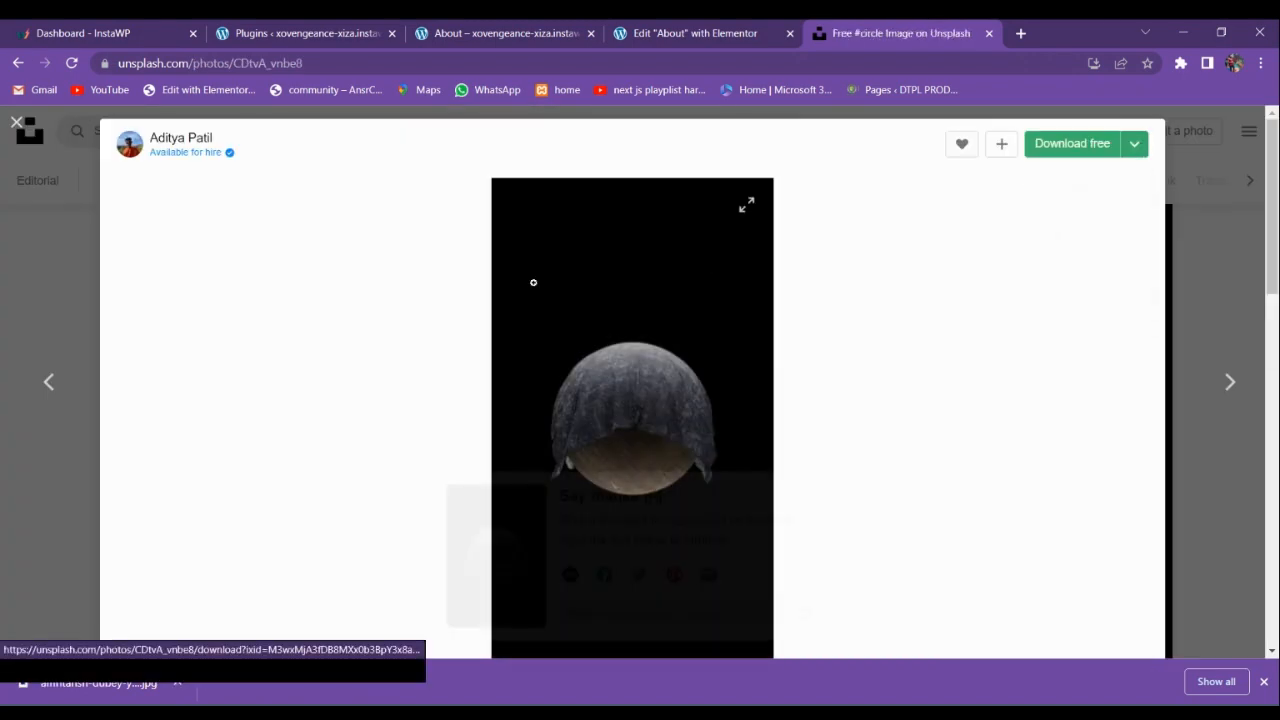
# - Download the dark sphere photo and the diagonal coloured-lines texture photo
pyautogui.click(1072, 144)
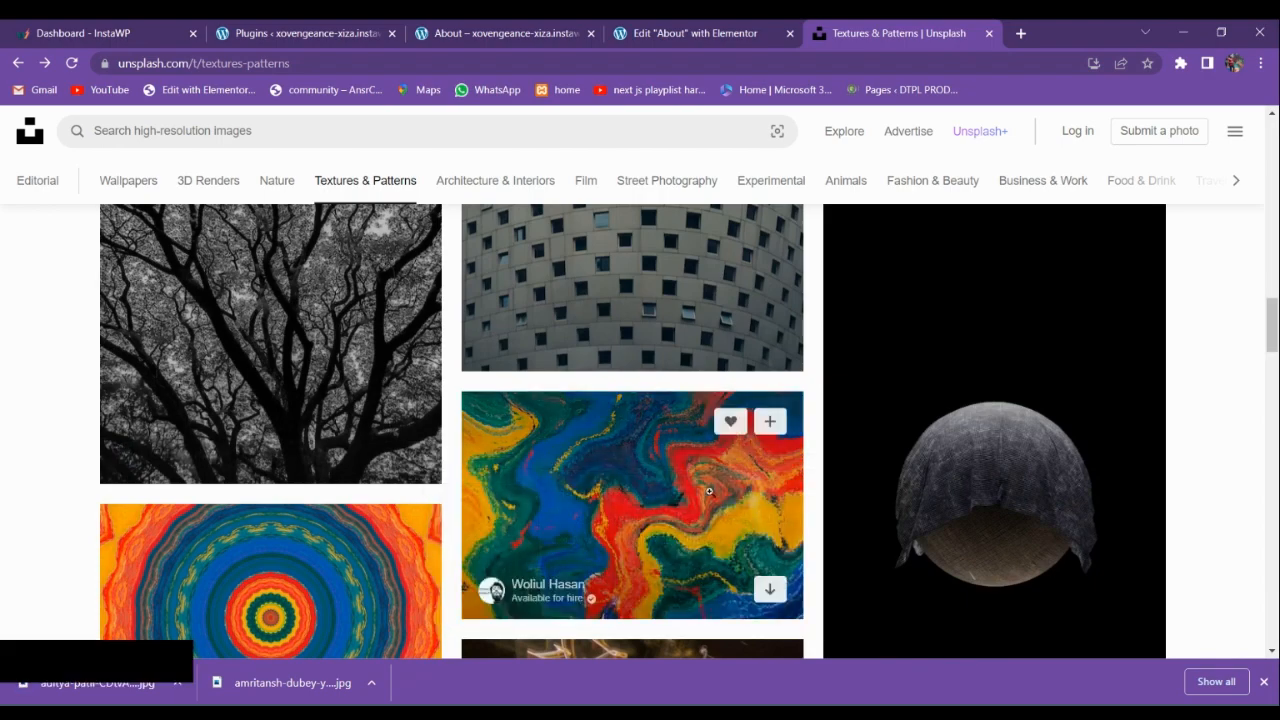
pyautogui.scroll(-3)
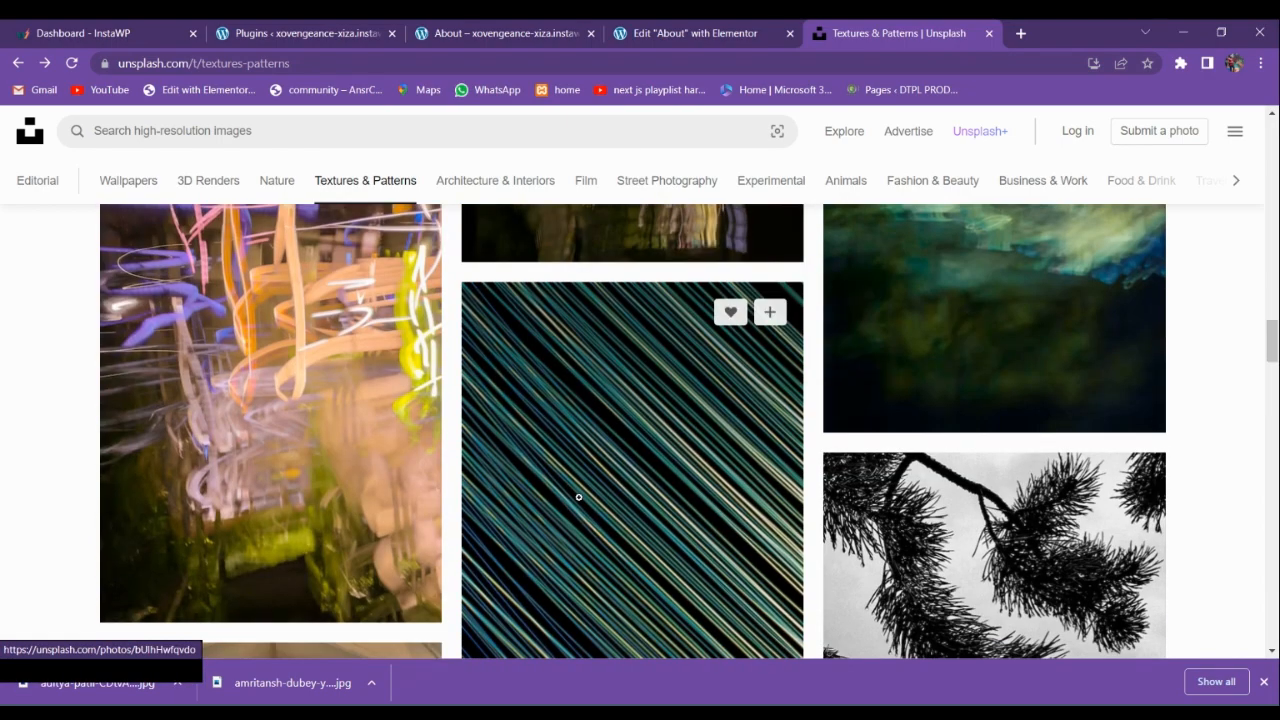
pyautogui.scroll(-3)
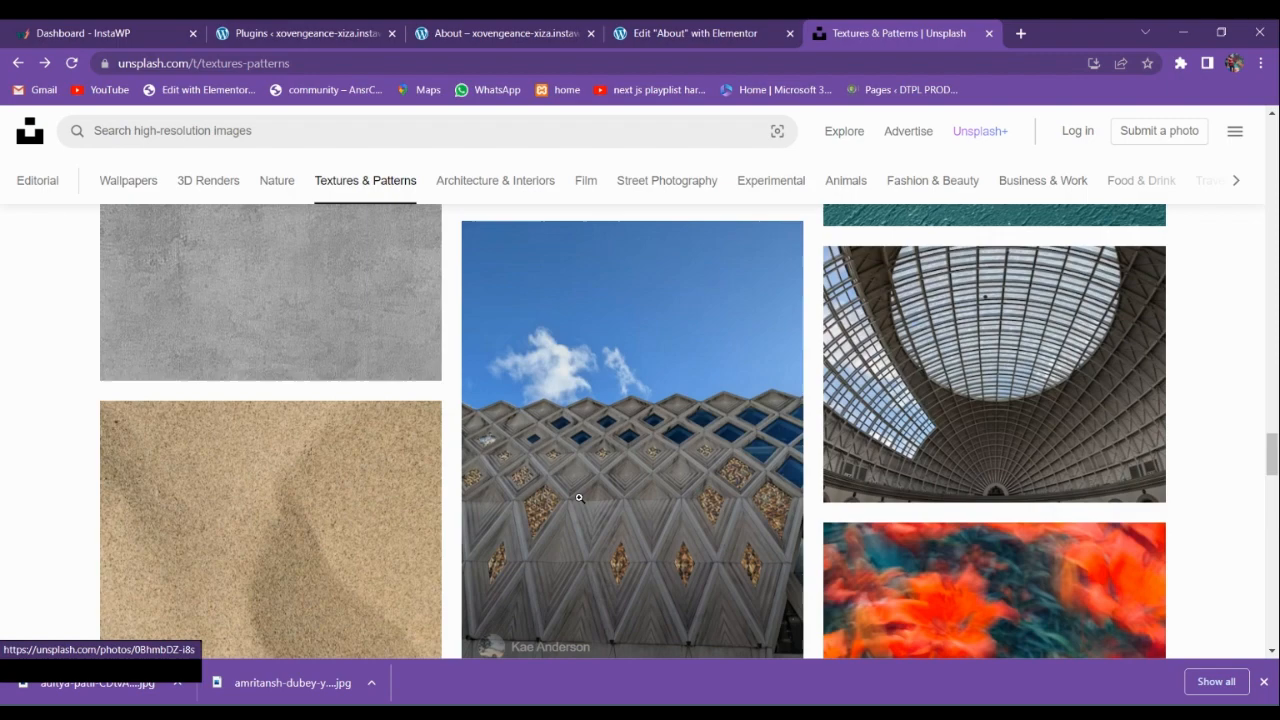
pyautogui.scroll(-3)
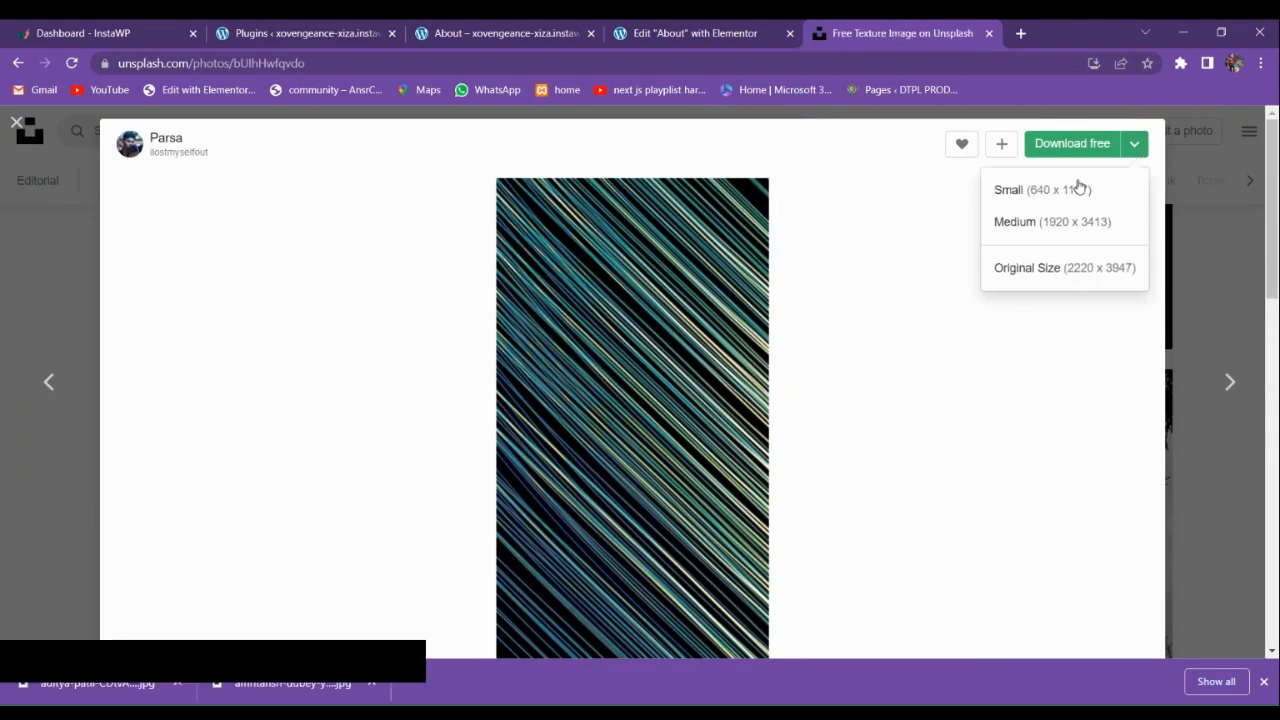
pyautogui.click(1008, 188)
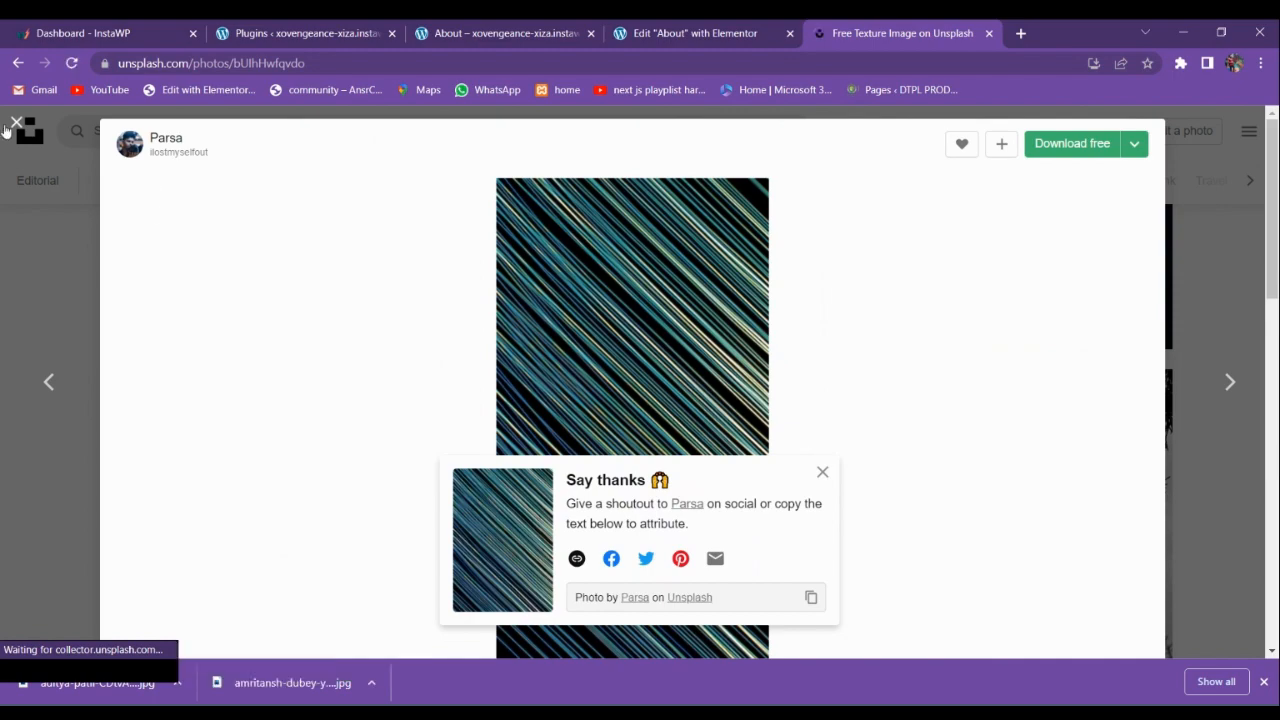
pyautogui.click(16, 122)
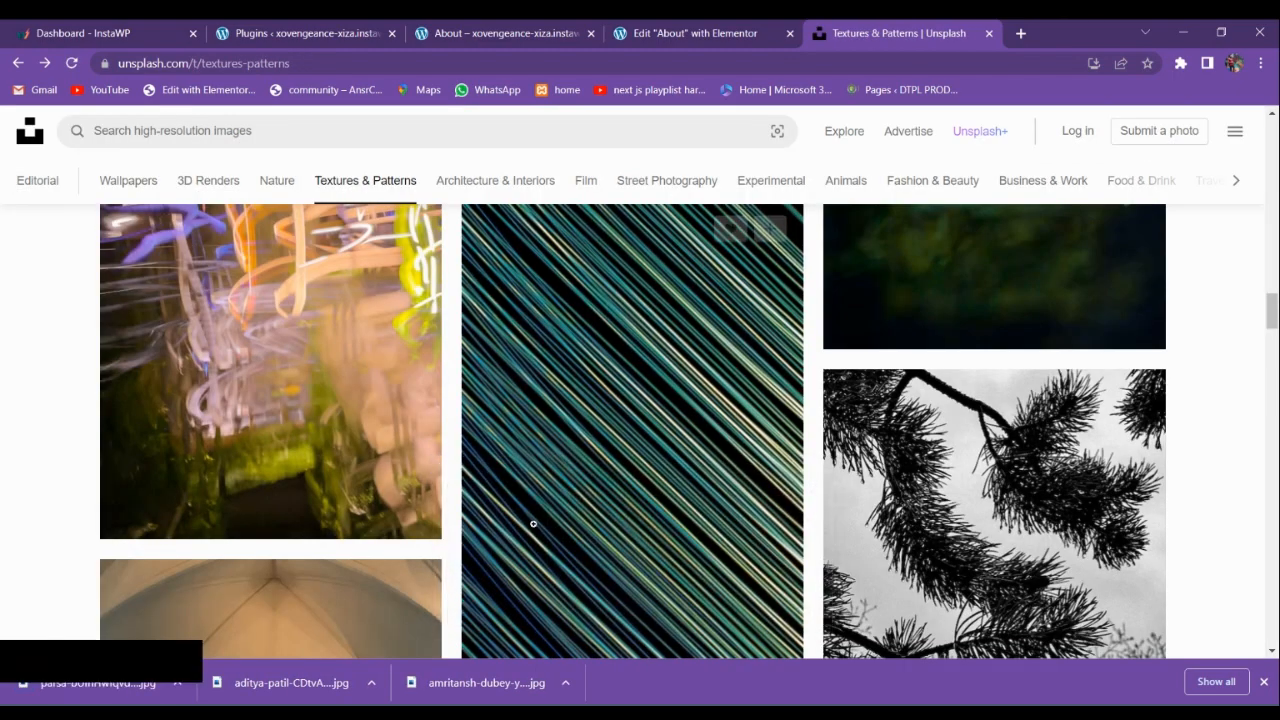
# - Download the orange flowers photo and return to the Elementor editor for the About page
pyautogui.scroll(-3)
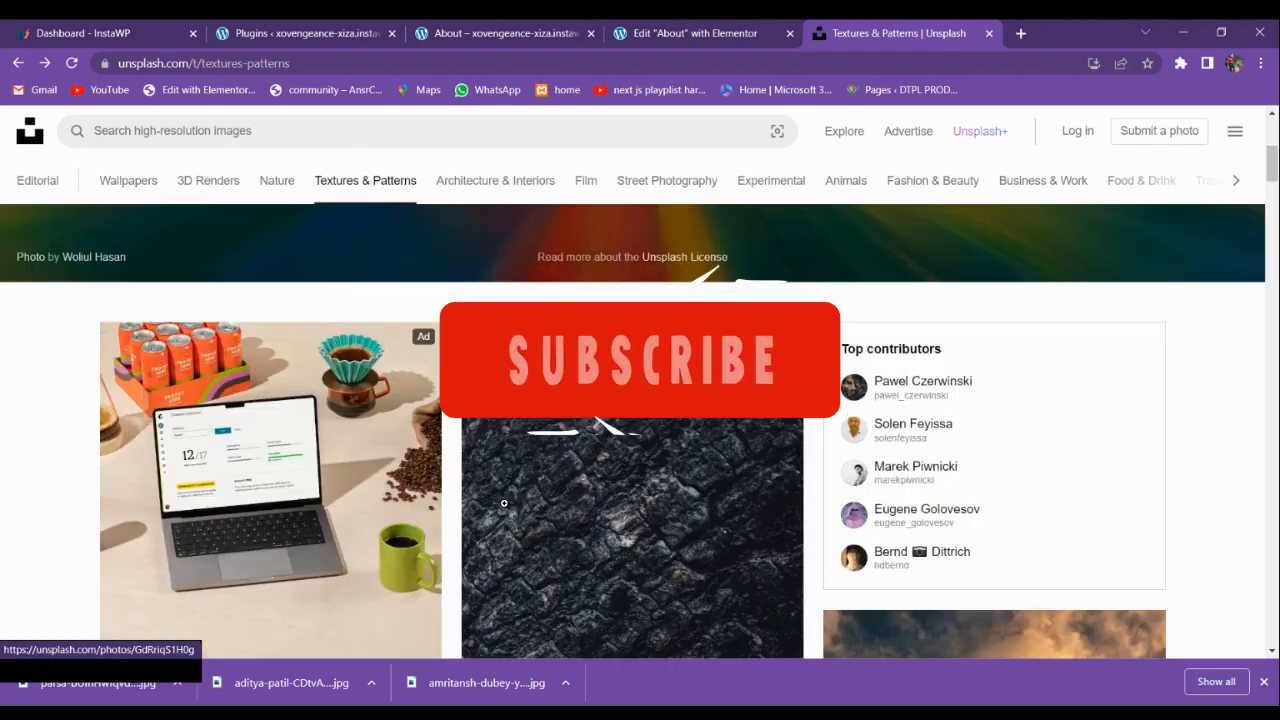
pyautogui.scroll(-3)
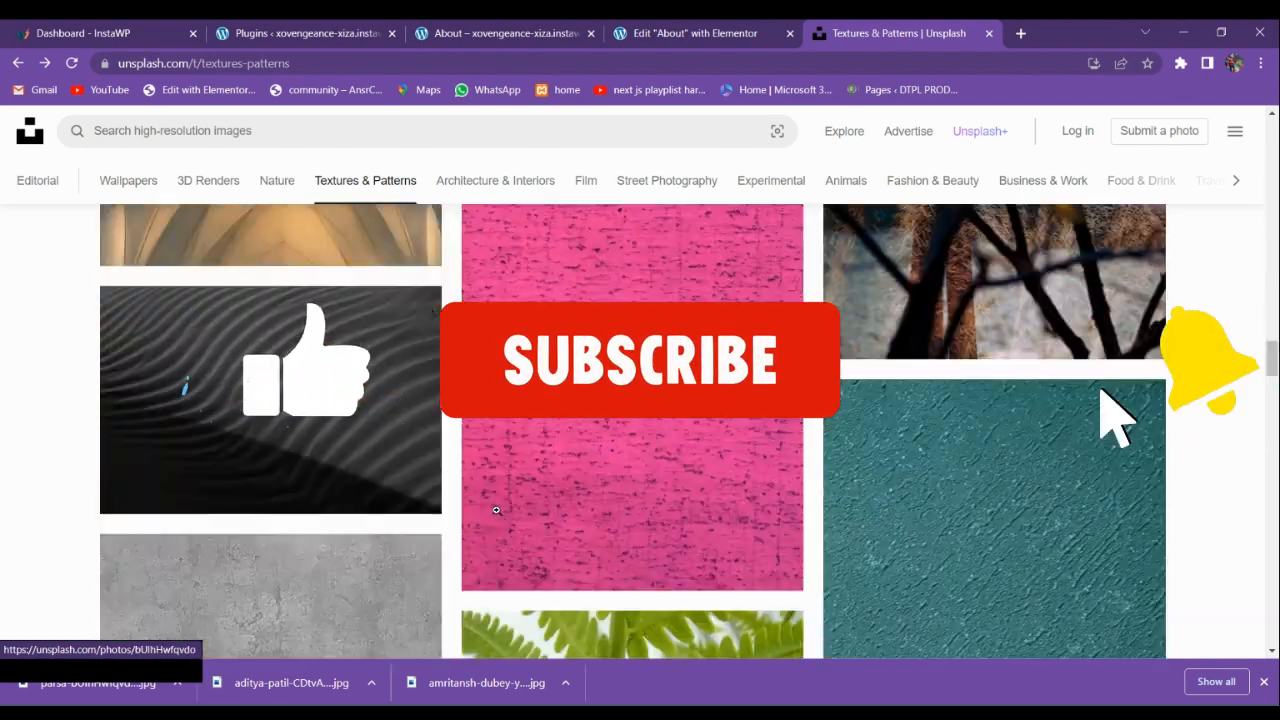
pyautogui.scroll(-3)
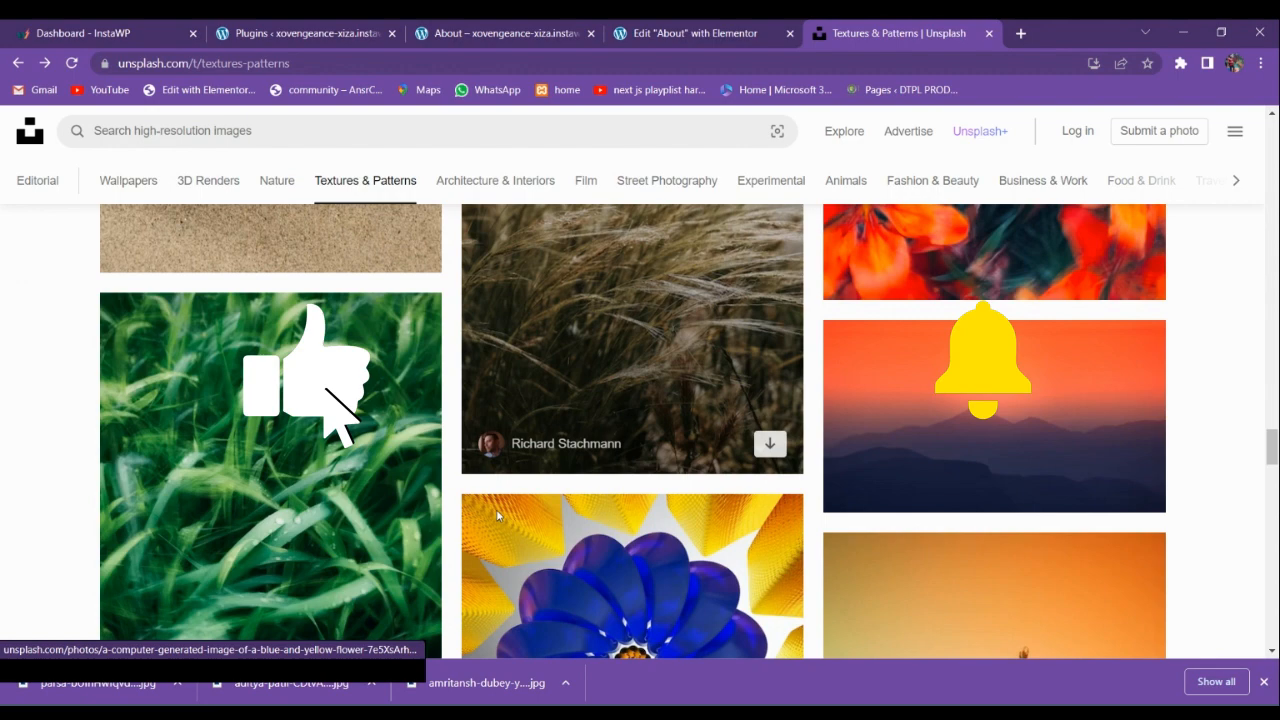
pyautogui.click(994, 250)
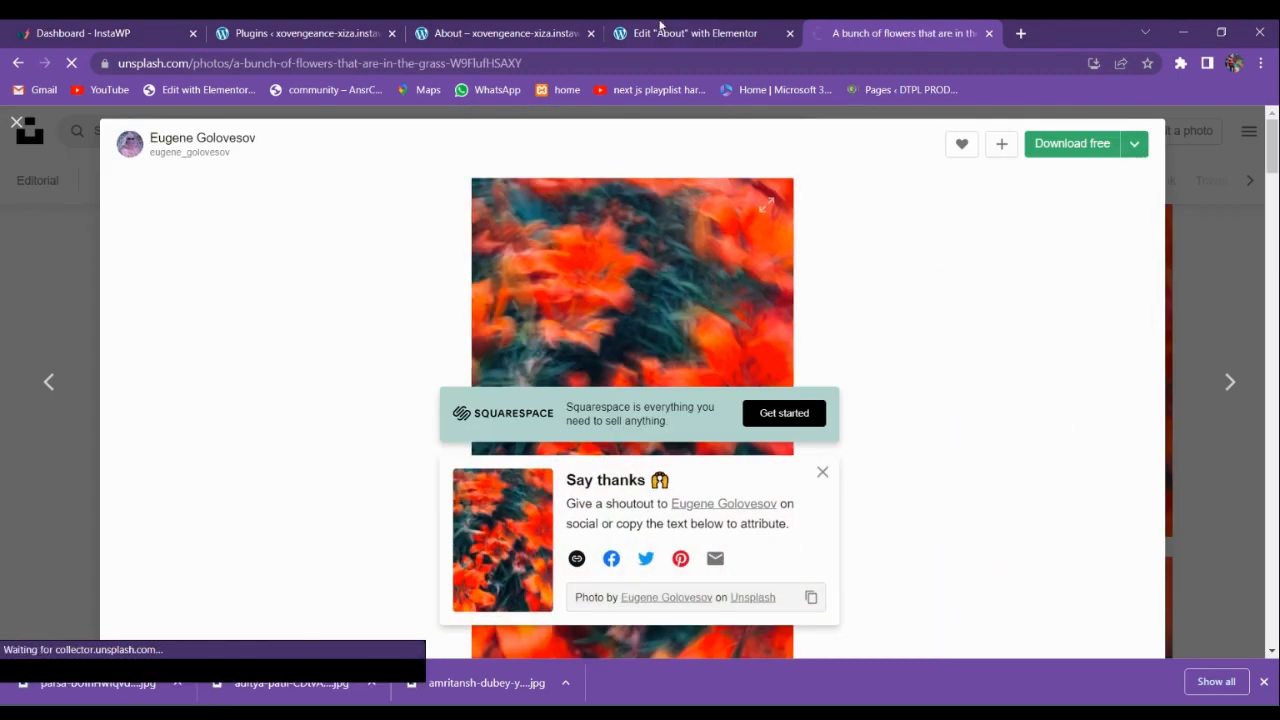
pyautogui.click(694, 32)
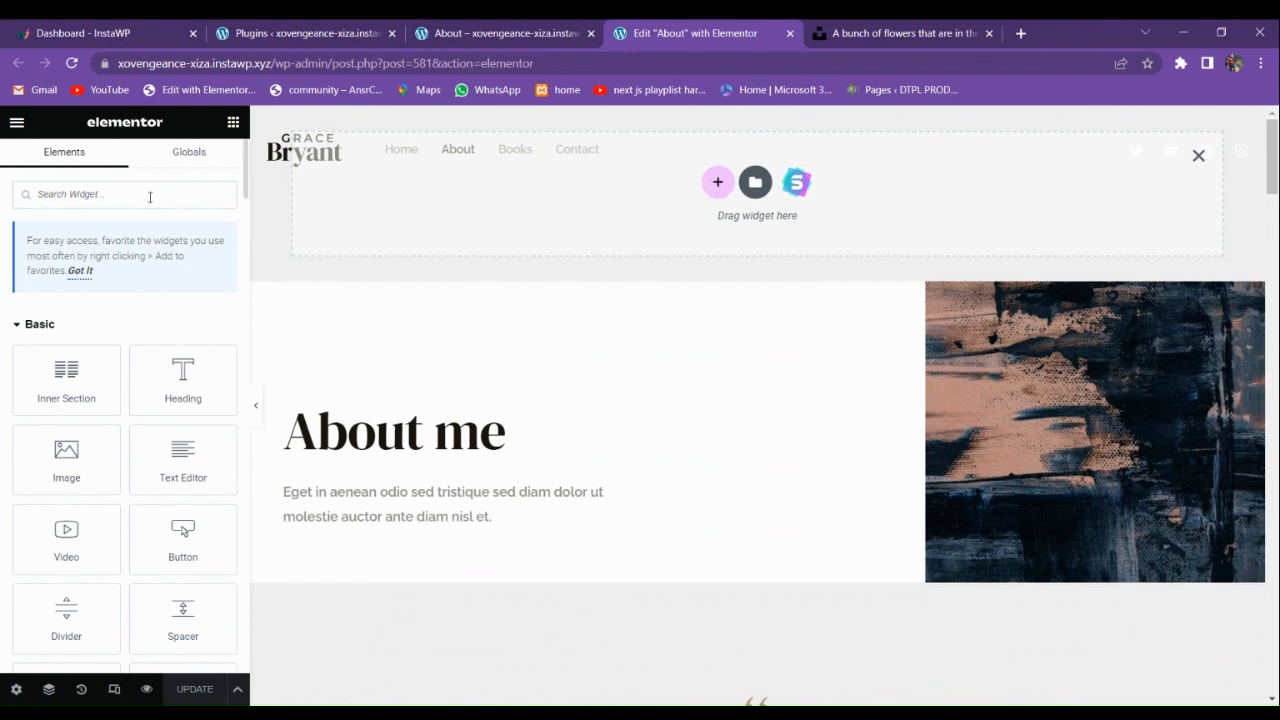
# - Find the Prime Slider Tango widget via 'sl' and place its placeholder carousel in the top section
pyautogui.write('sl')
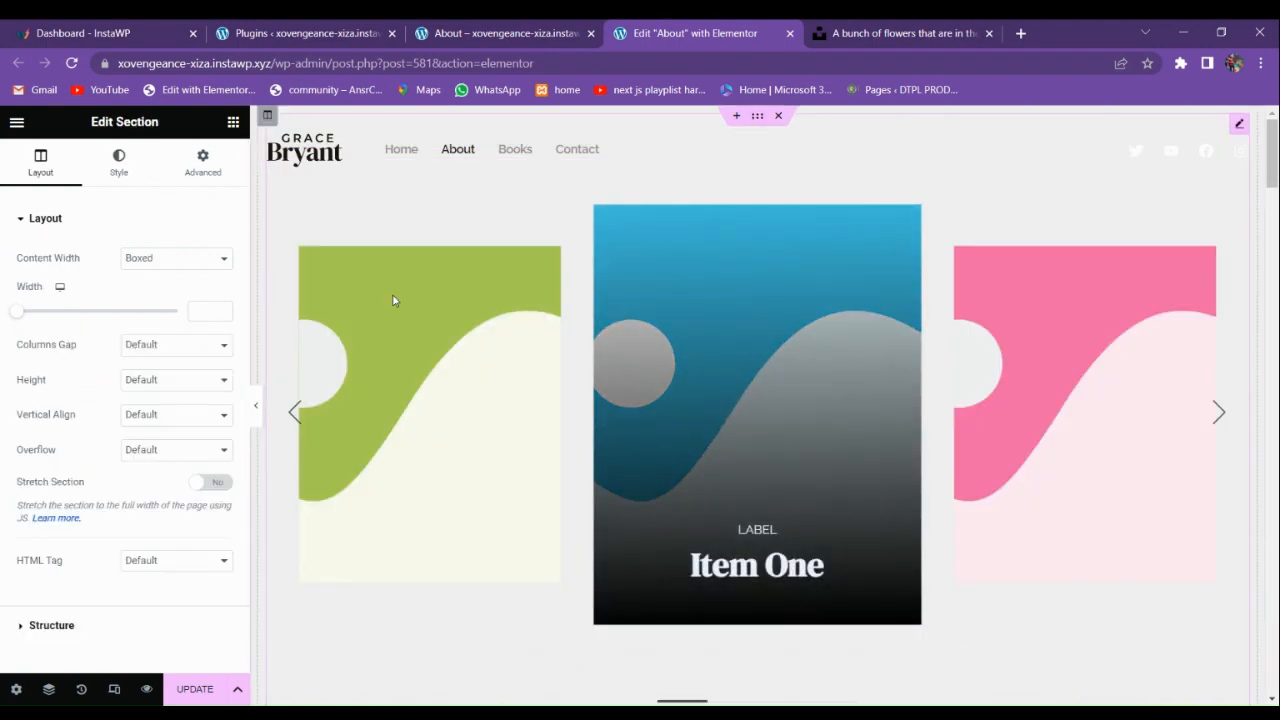
# - Set the section's Content Width to Full Width and expand Item One of the Tango slider
pyautogui.click(176, 256)
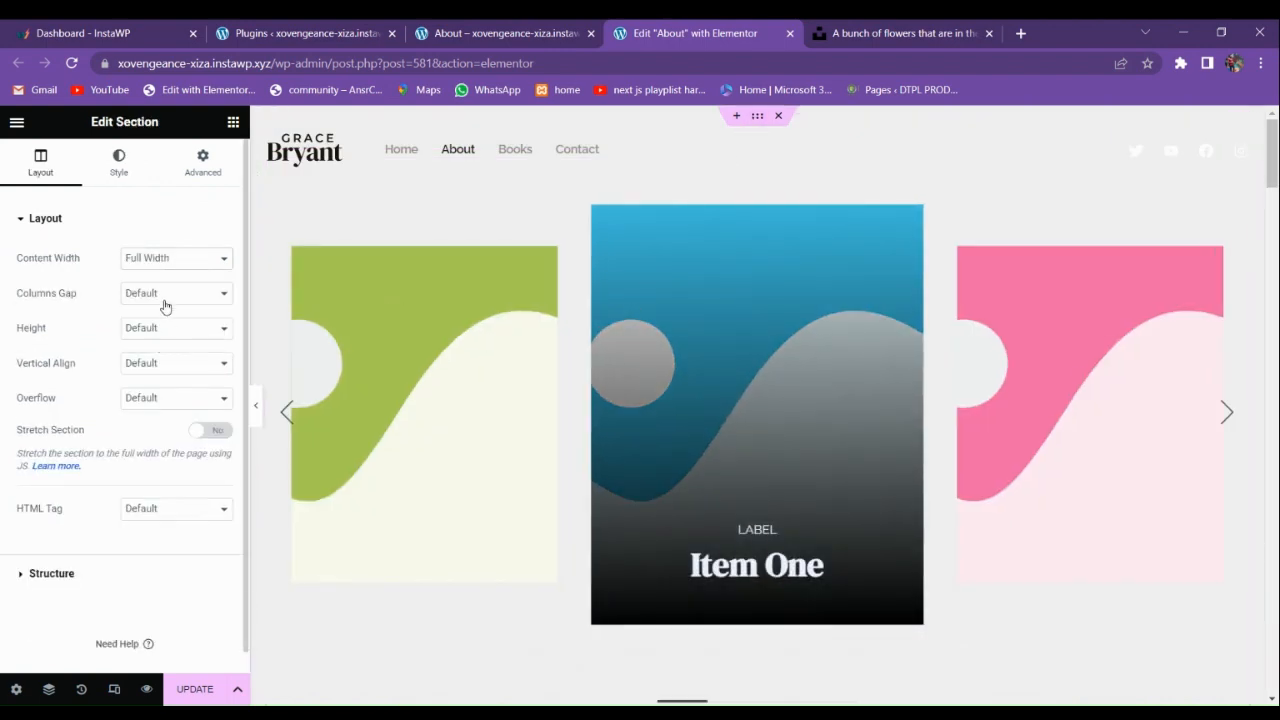
pyautogui.click(176, 292)
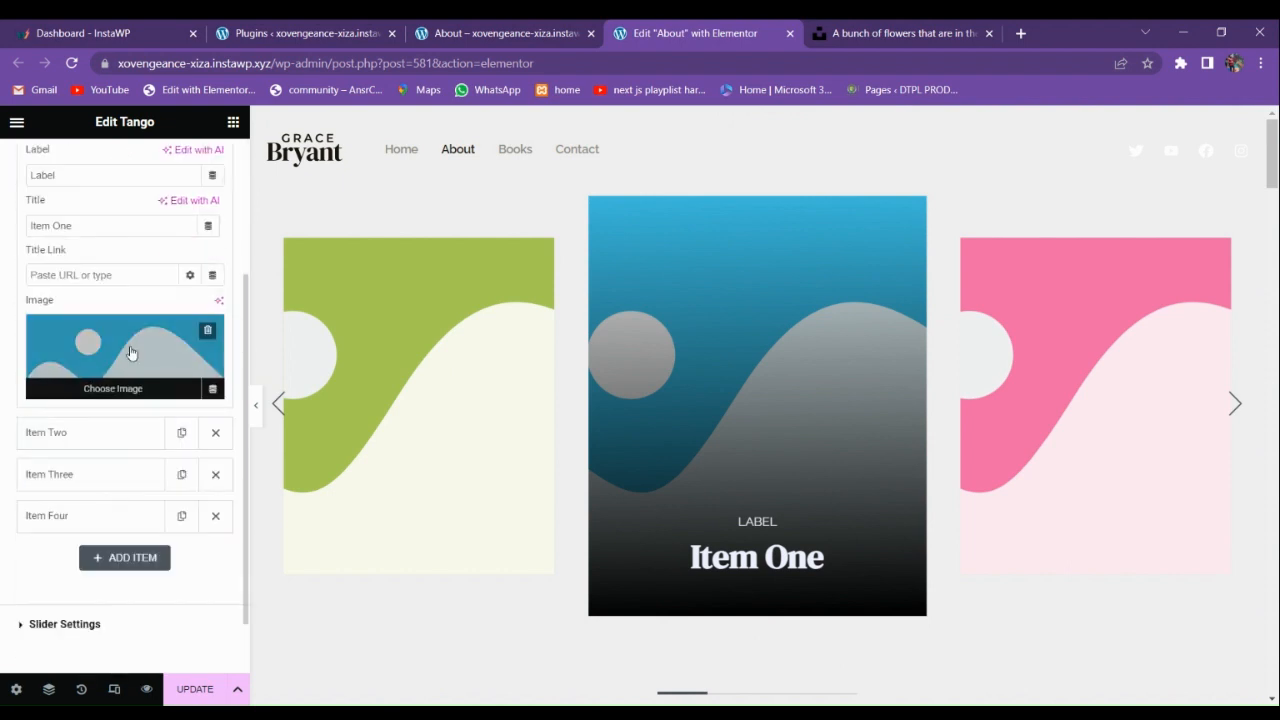
# - Upload the four downloaded photos and set the orange flowers photo as Item One's image
pyautogui.click(124, 356)
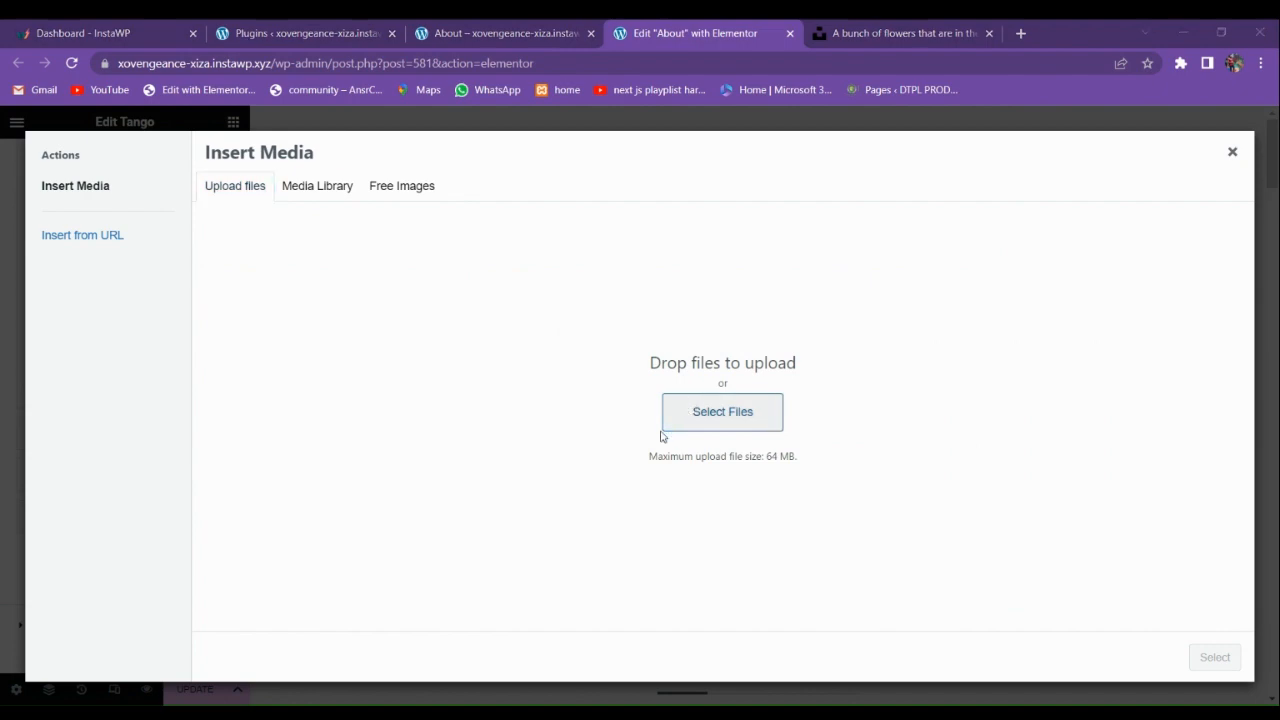
pyautogui.click(722, 412)
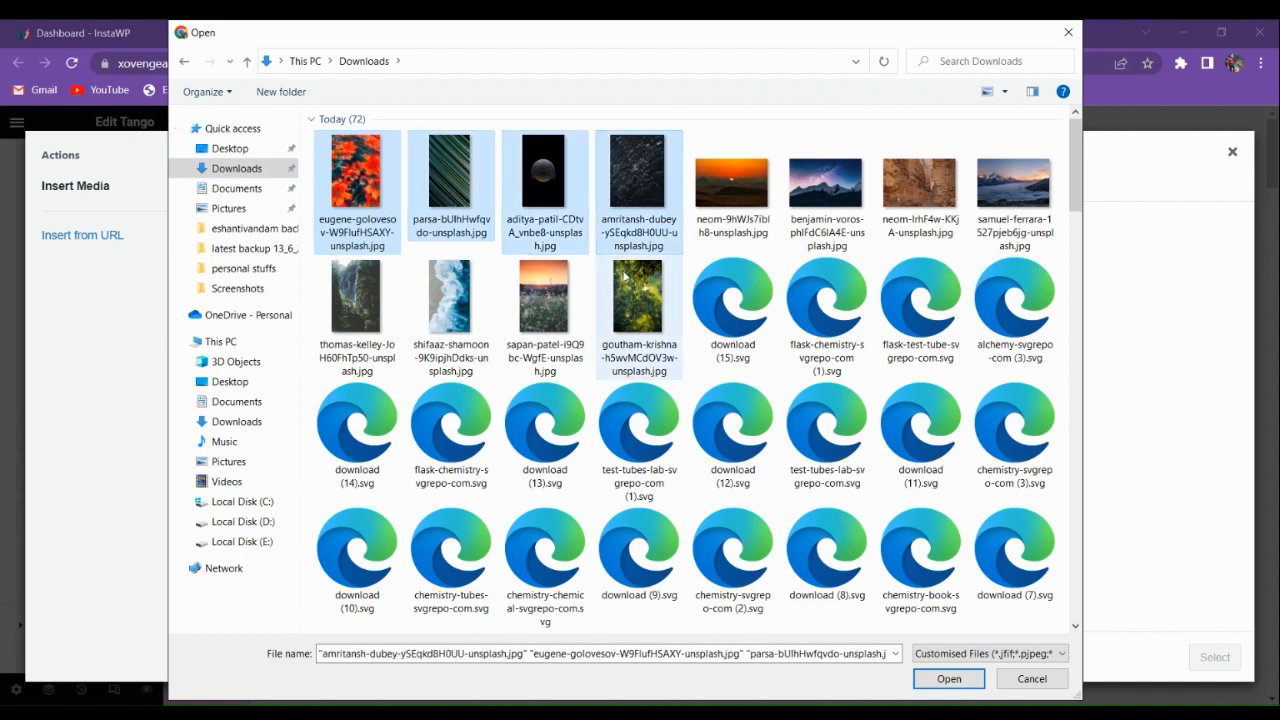
pyautogui.click(948, 678)
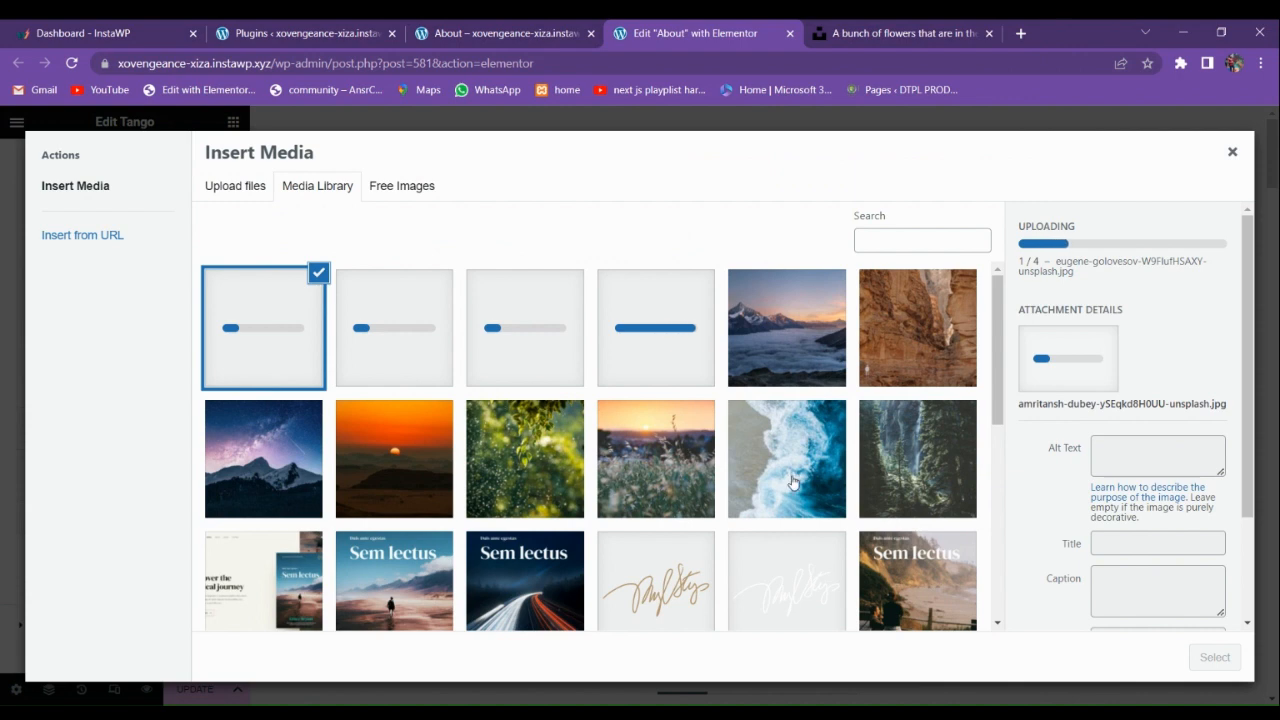
pyautogui.moveTo(658, 542)
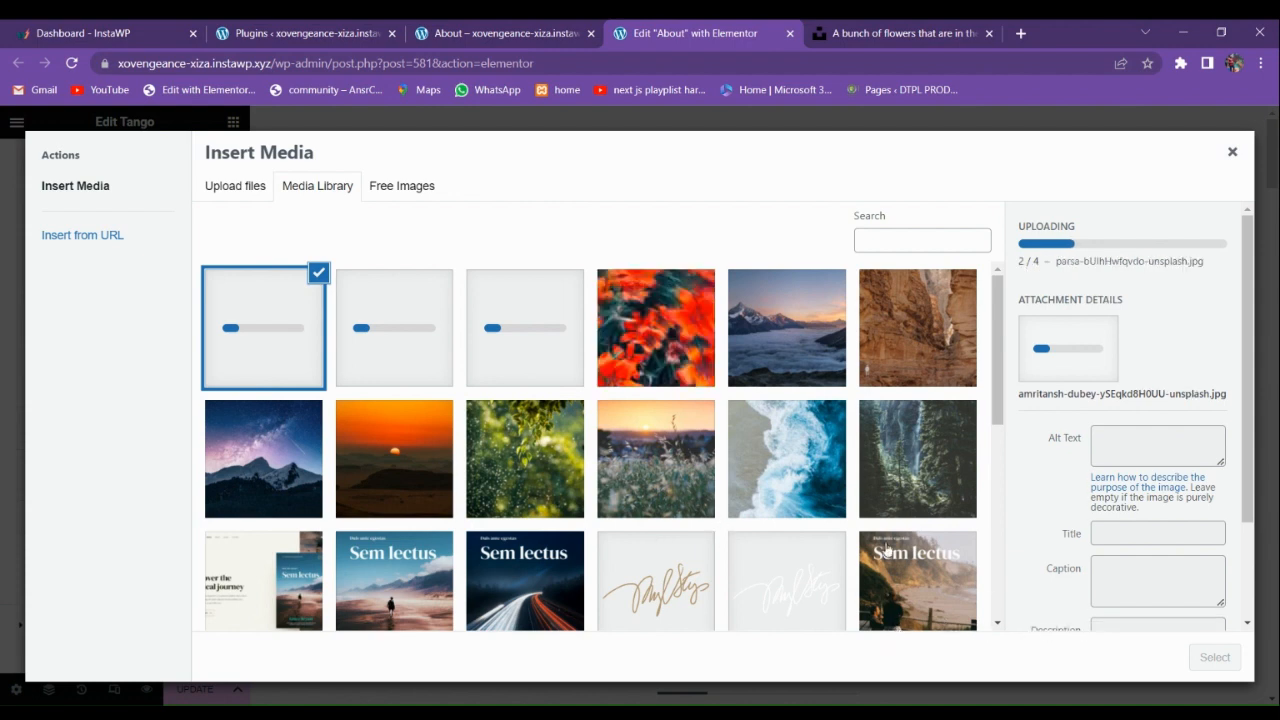
pyautogui.moveTo(548, 488)
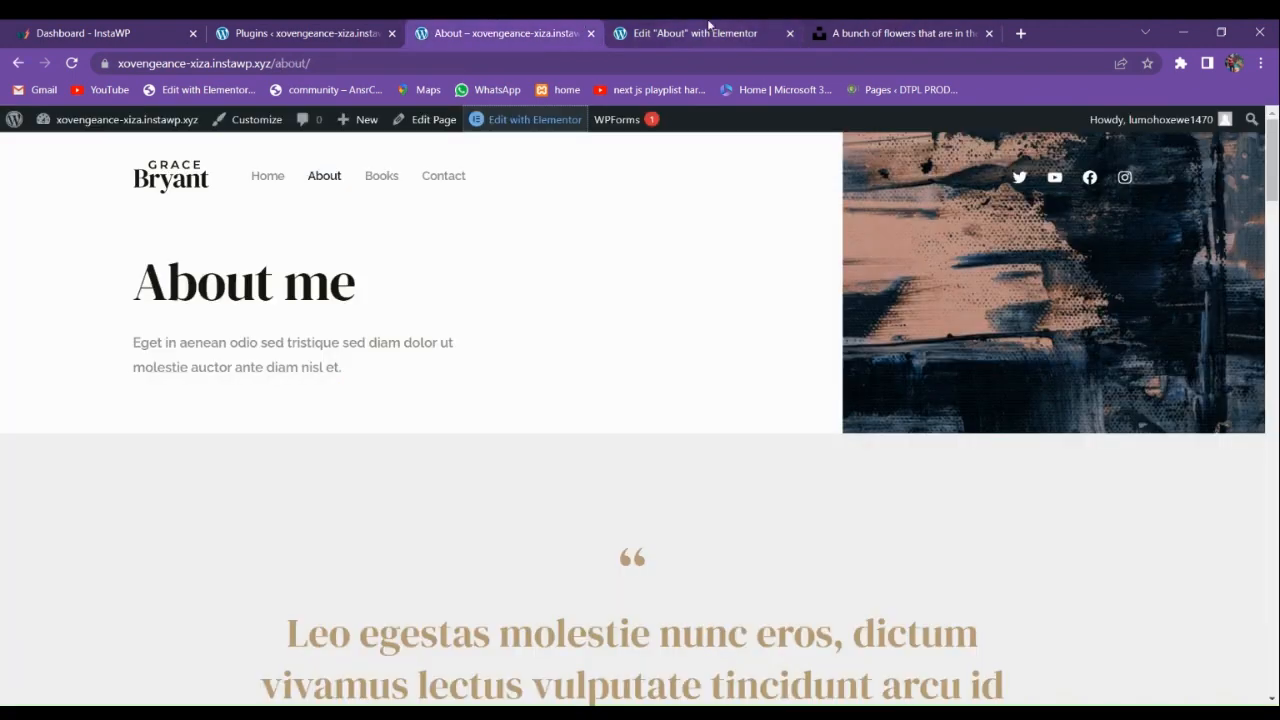
pyautogui.click(694, 32)
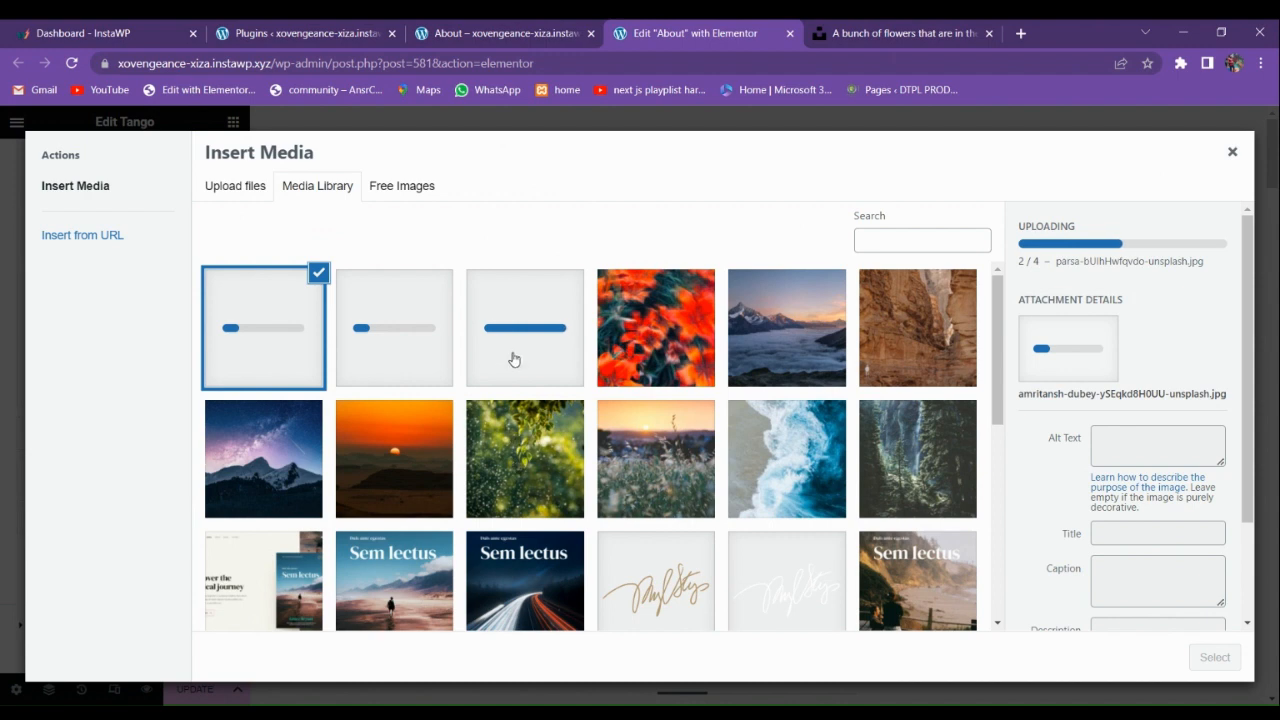
pyautogui.moveTo(490, 388)
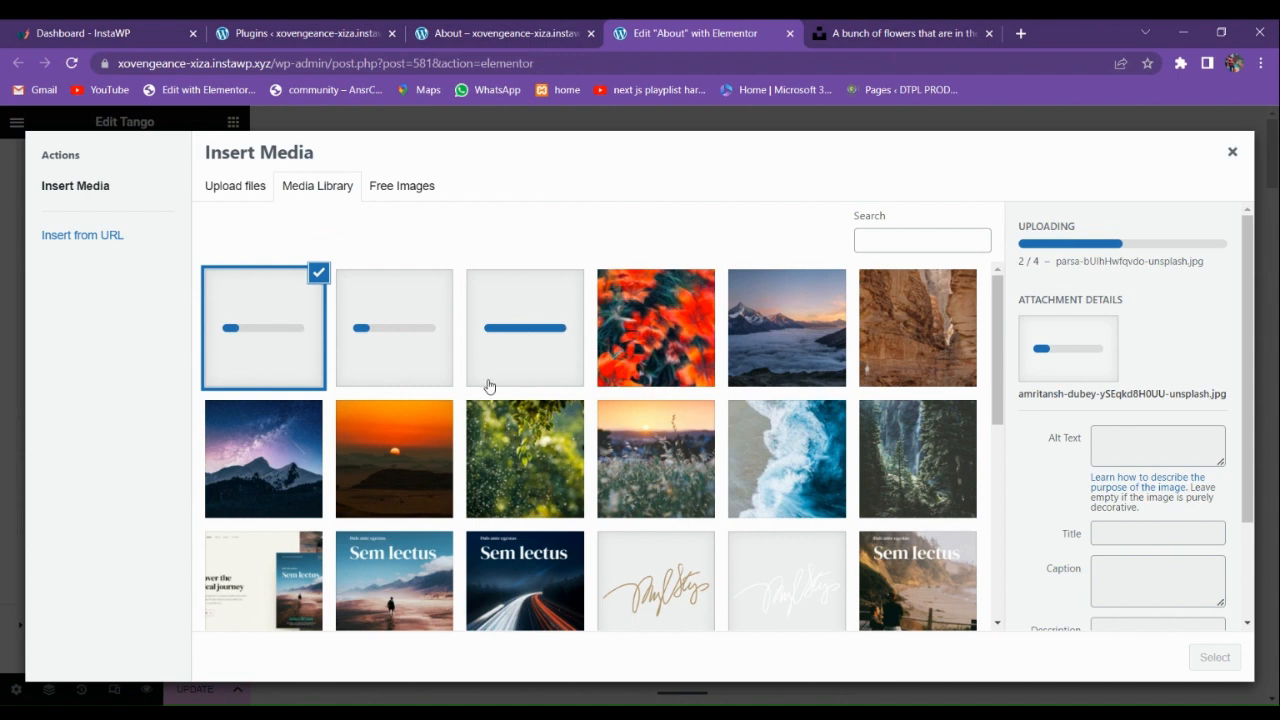
pyautogui.click(524, 328)
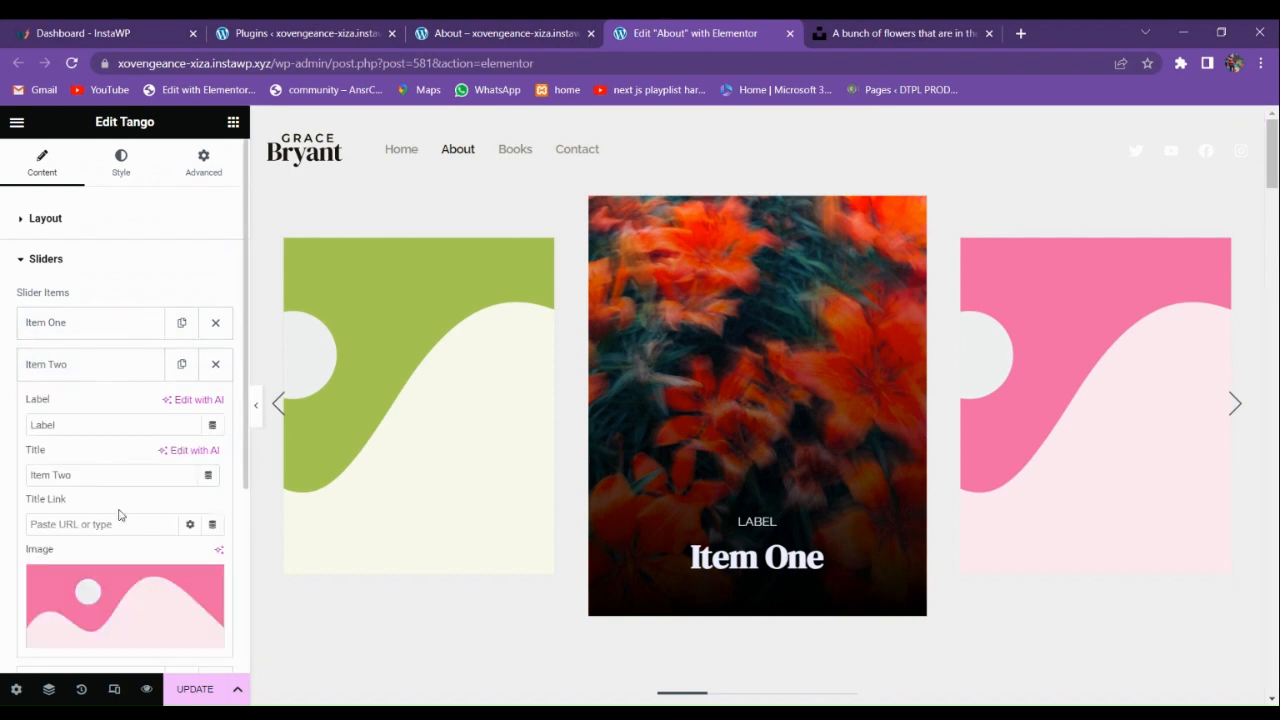
# - Set the diagonal lines, dark texture and dark sphere photos as the images of Items Two, Three and Four
pyautogui.click(124, 604)
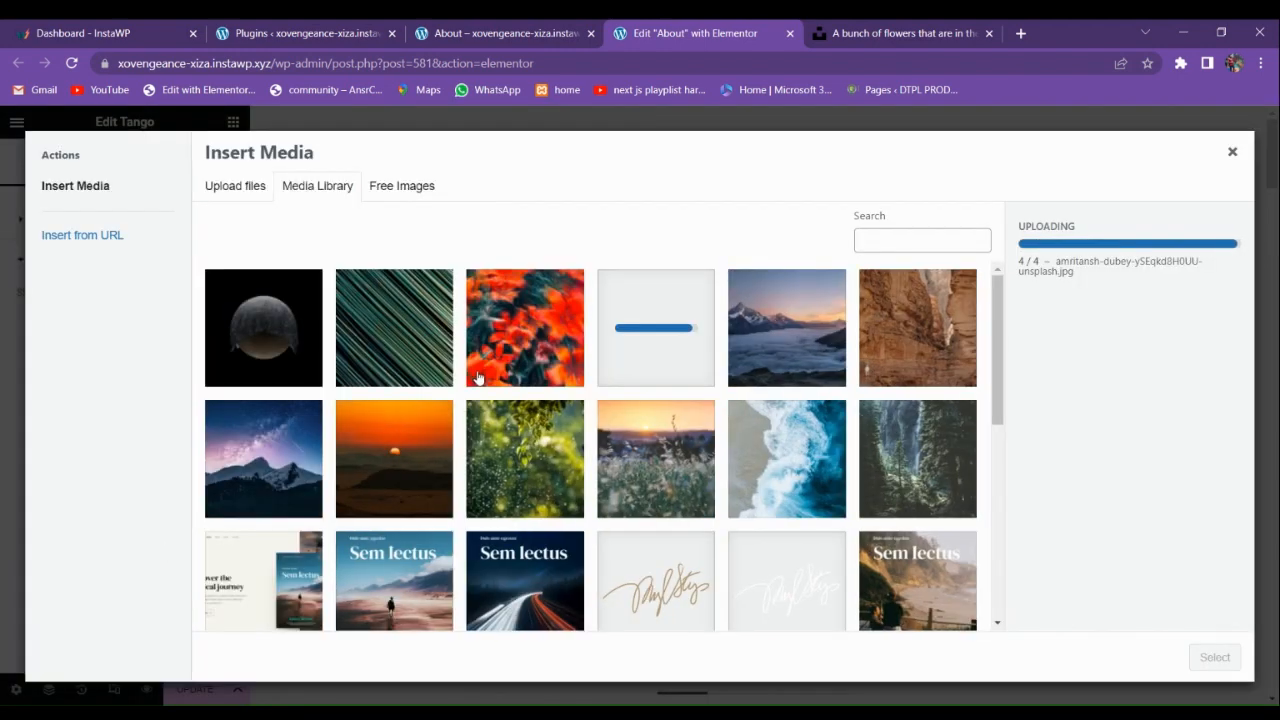
pyautogui.click(394, 328)
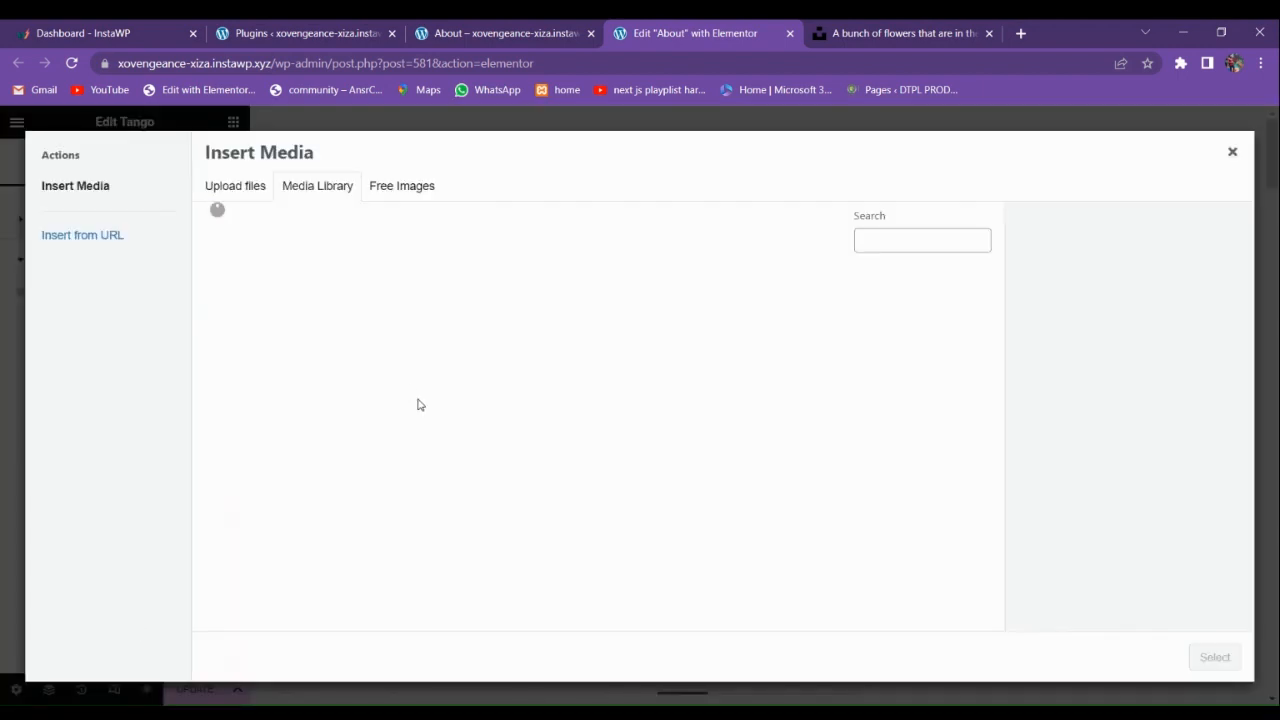
pyautogui.click(264, 328)
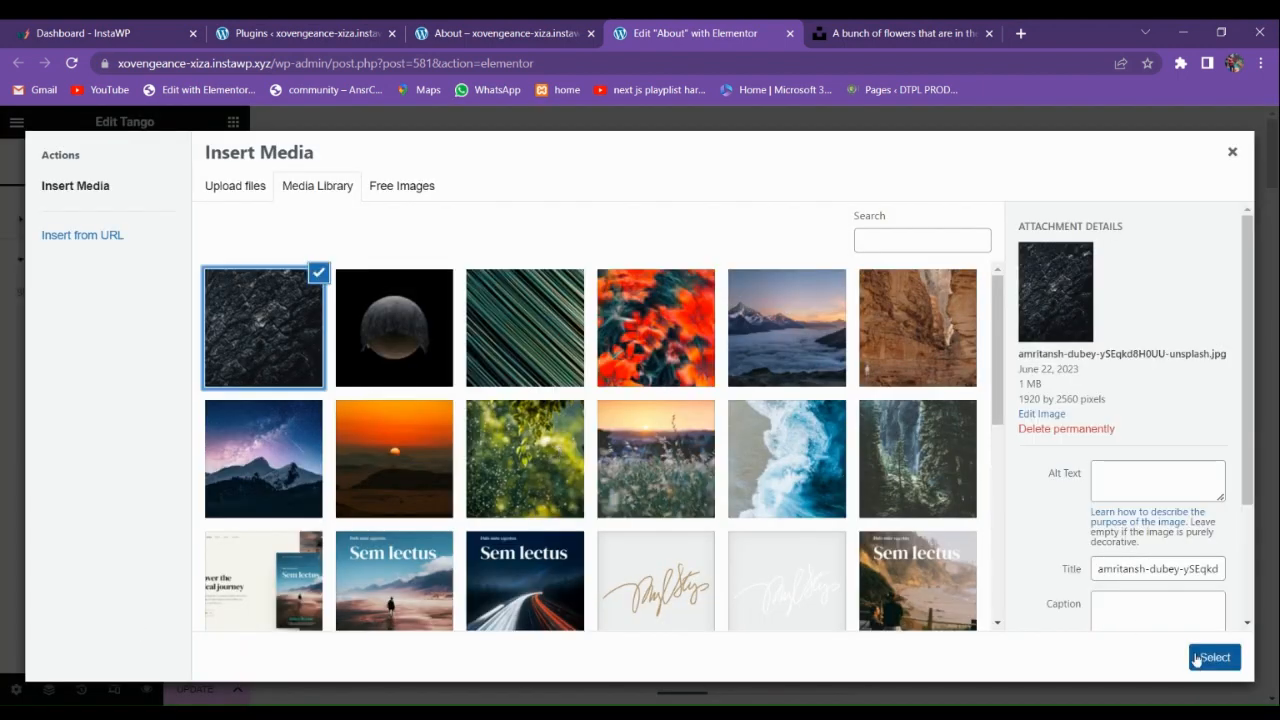
pyautogui.click(1212, 656)
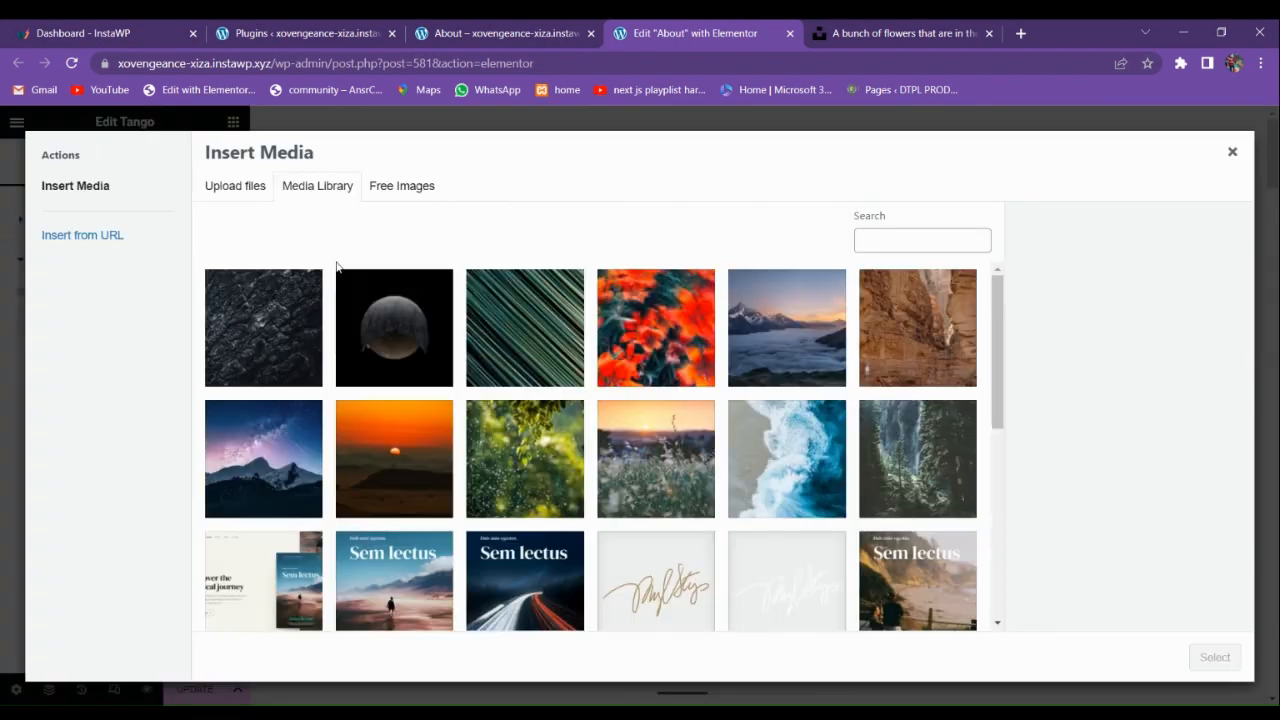
pyautogui.click(392, 328)
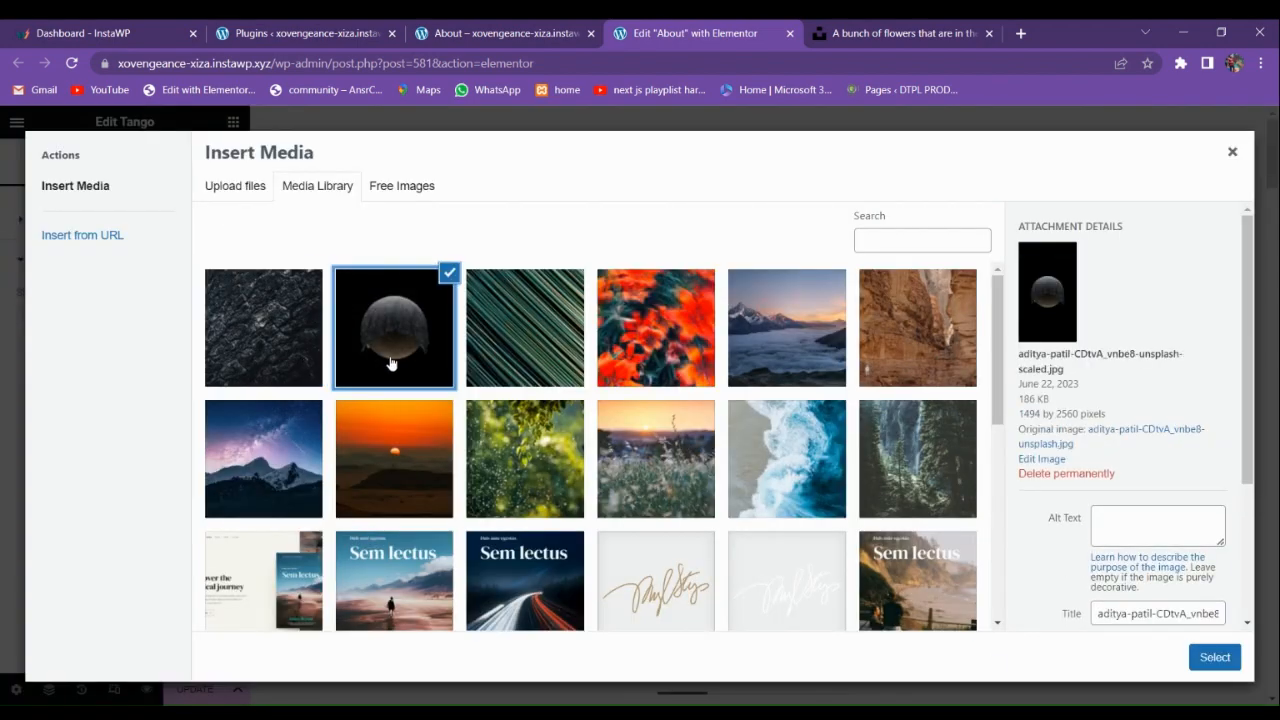
pyautogui.click(1214, 656)
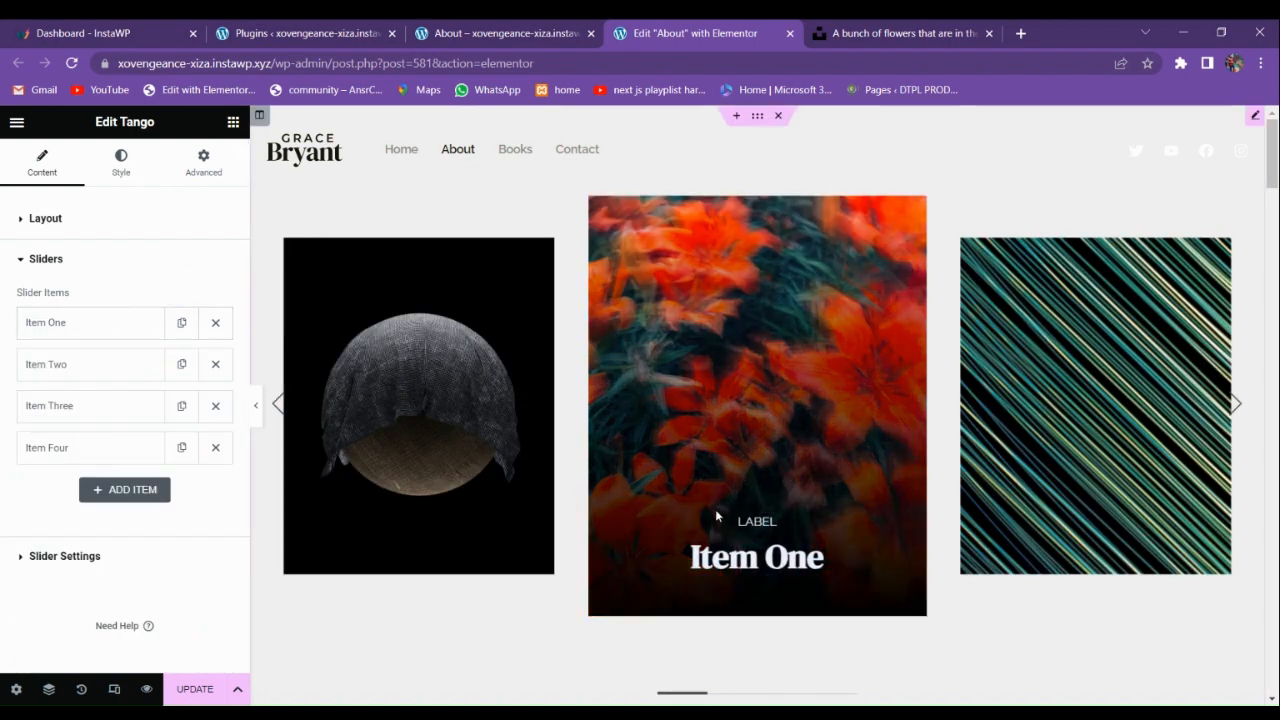
# - Duplicate Item Four twice so the Tango slider lists six slide items
pyautogui.click(1236, 404)
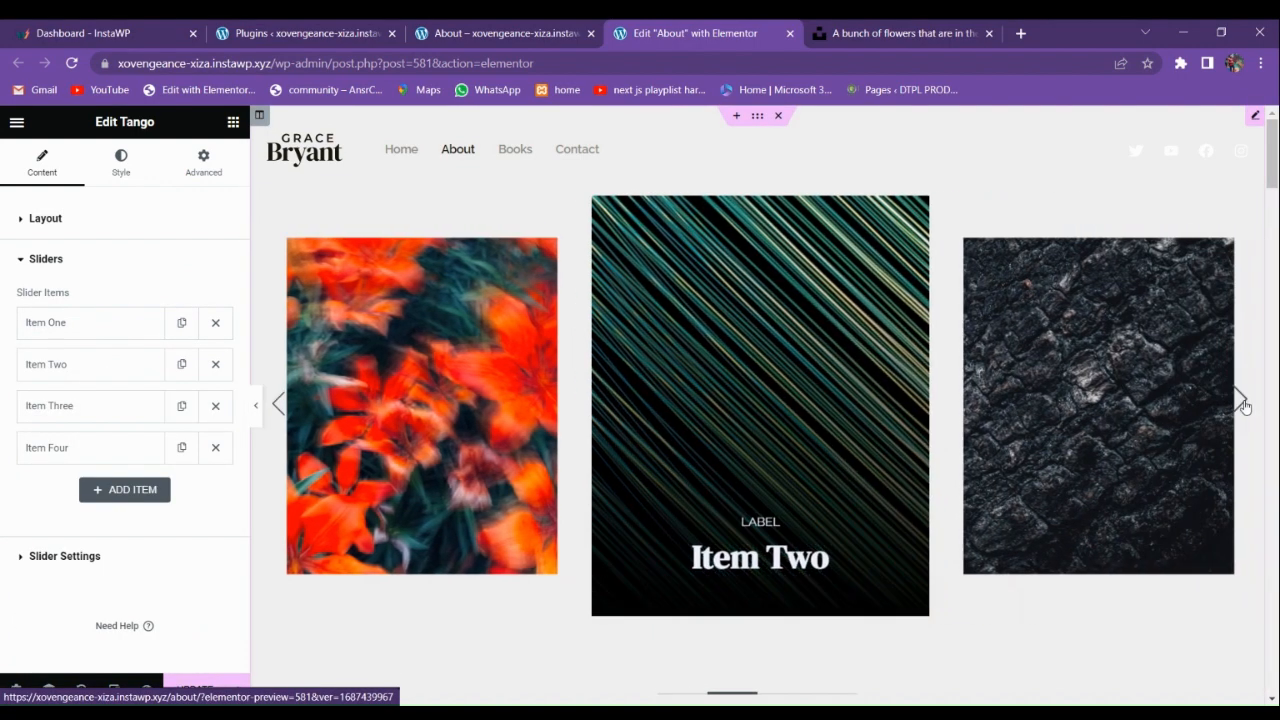
pyautogui.click(1244, 404)
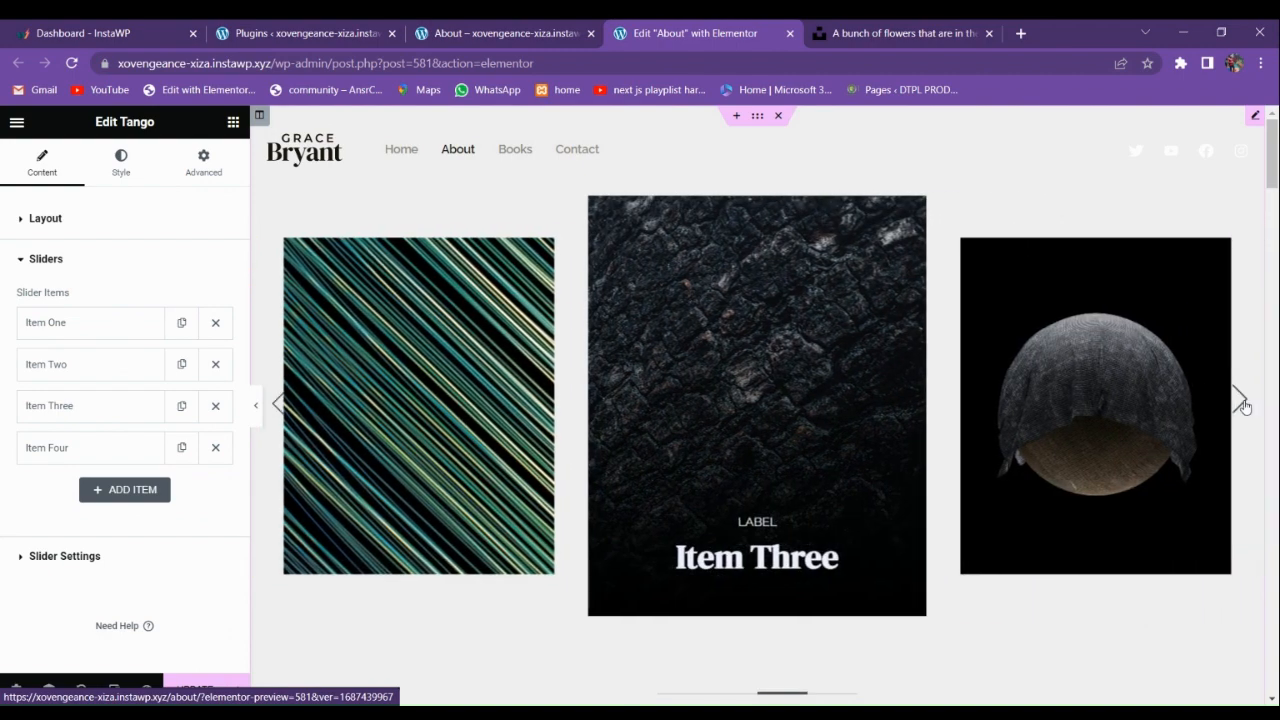
pyautogui.click(1240, 402)
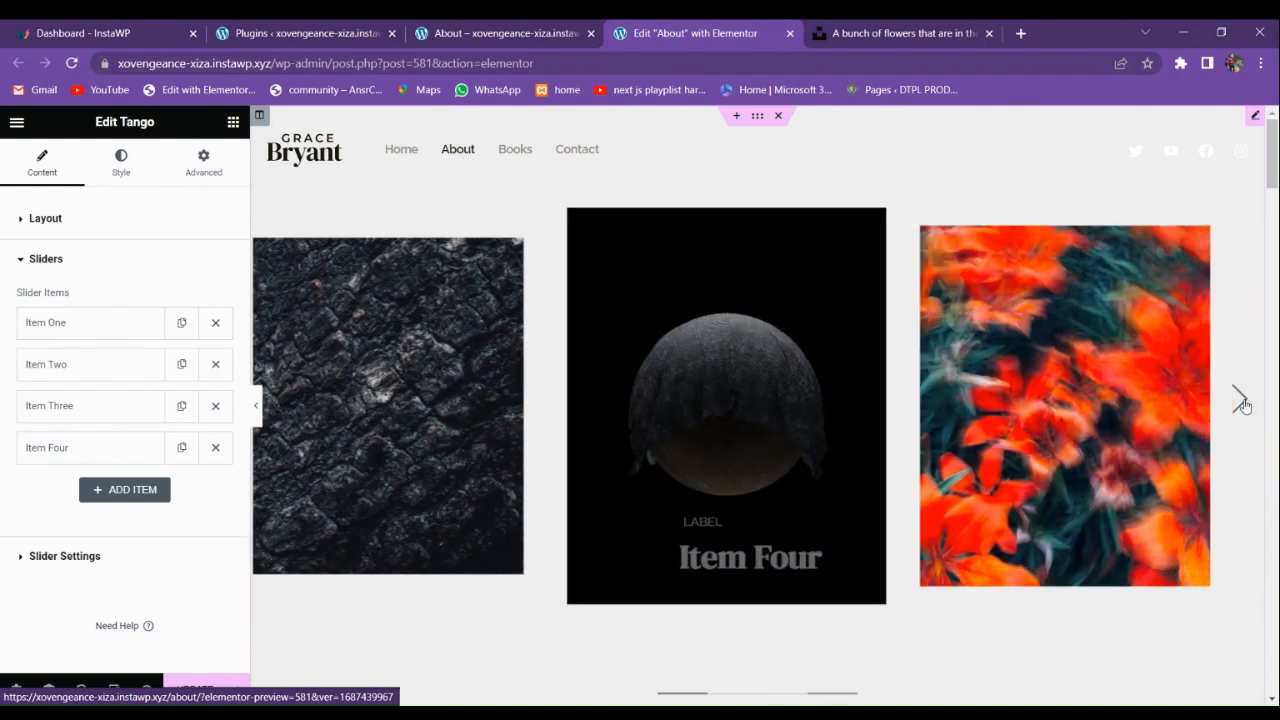
pyautogui.click(1244, 400)
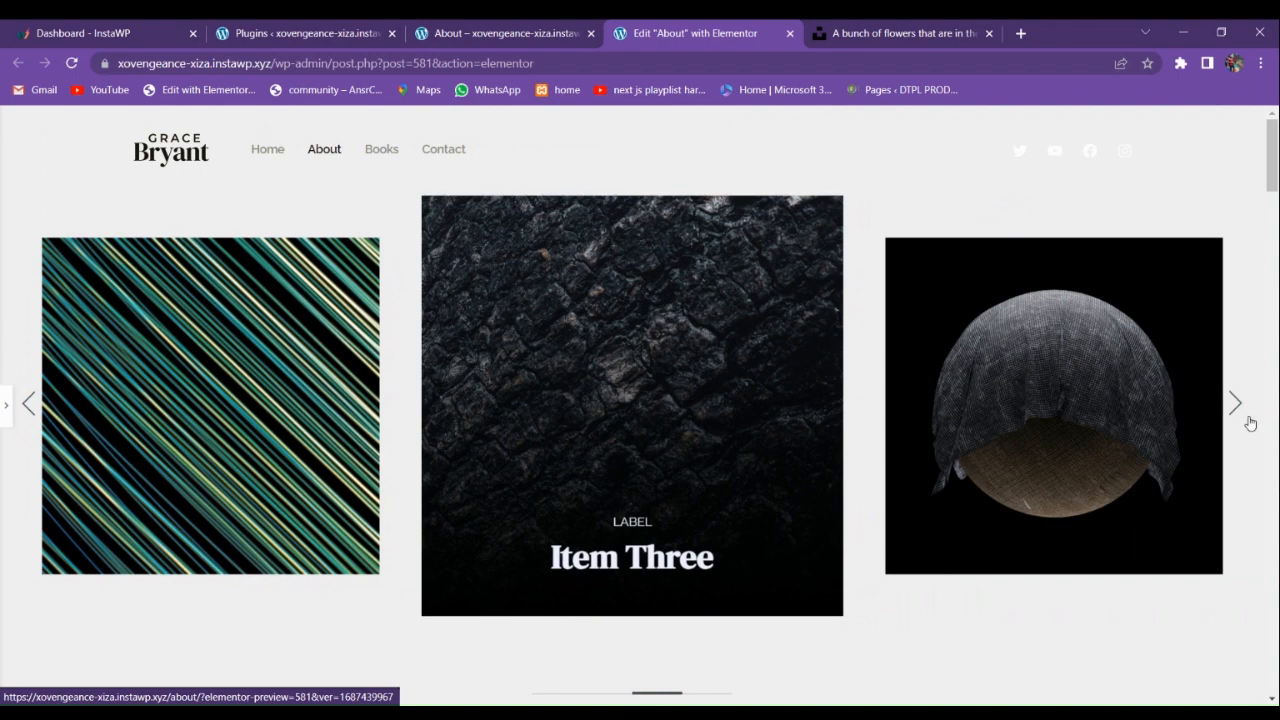
pyautogui.click(1234, 404)
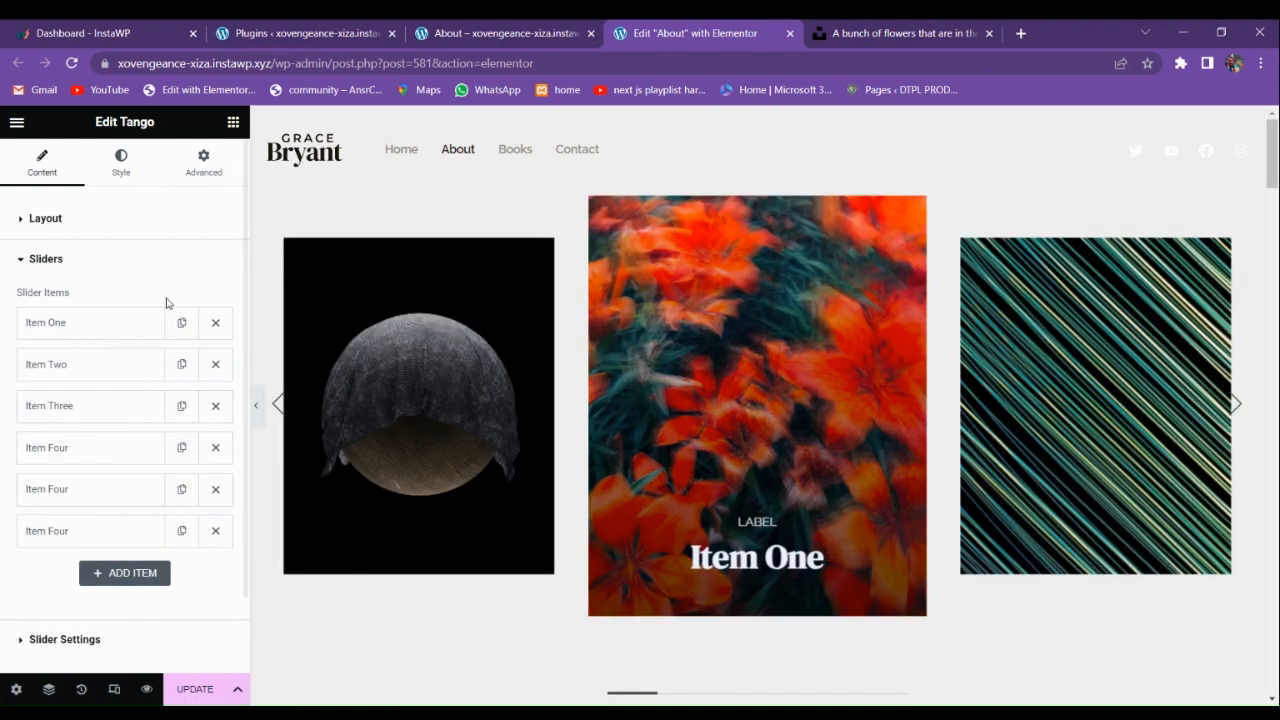
# - Set the Tango slider Layout to 4 Columns with a Height of 800
pyautogui.click(44, 218)
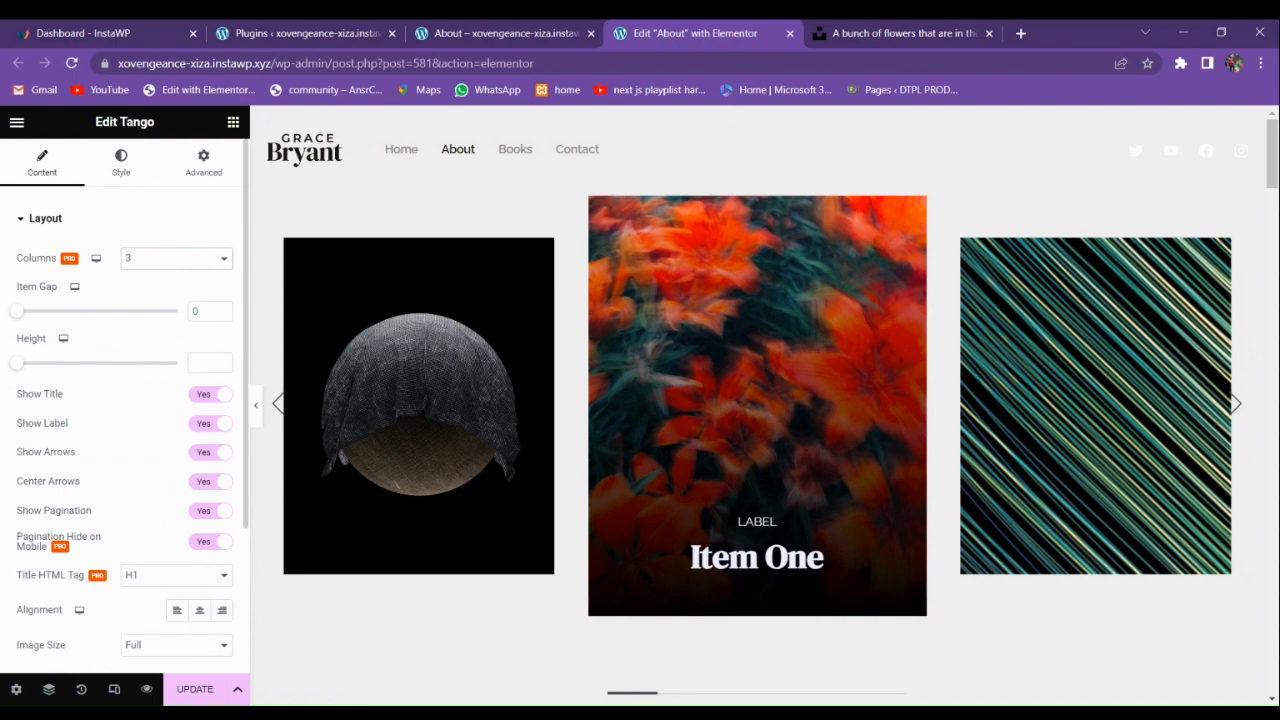
pyautogui.click(176, 258)
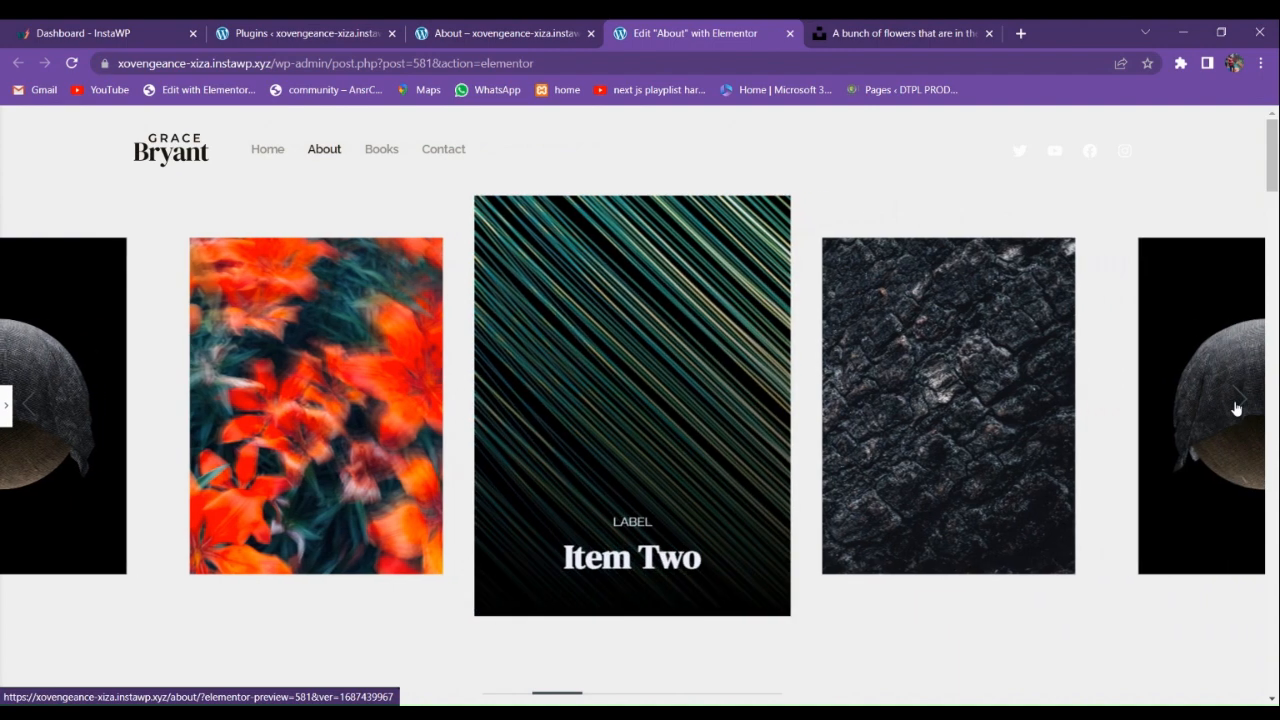
pyautogui.click(1238, 404)
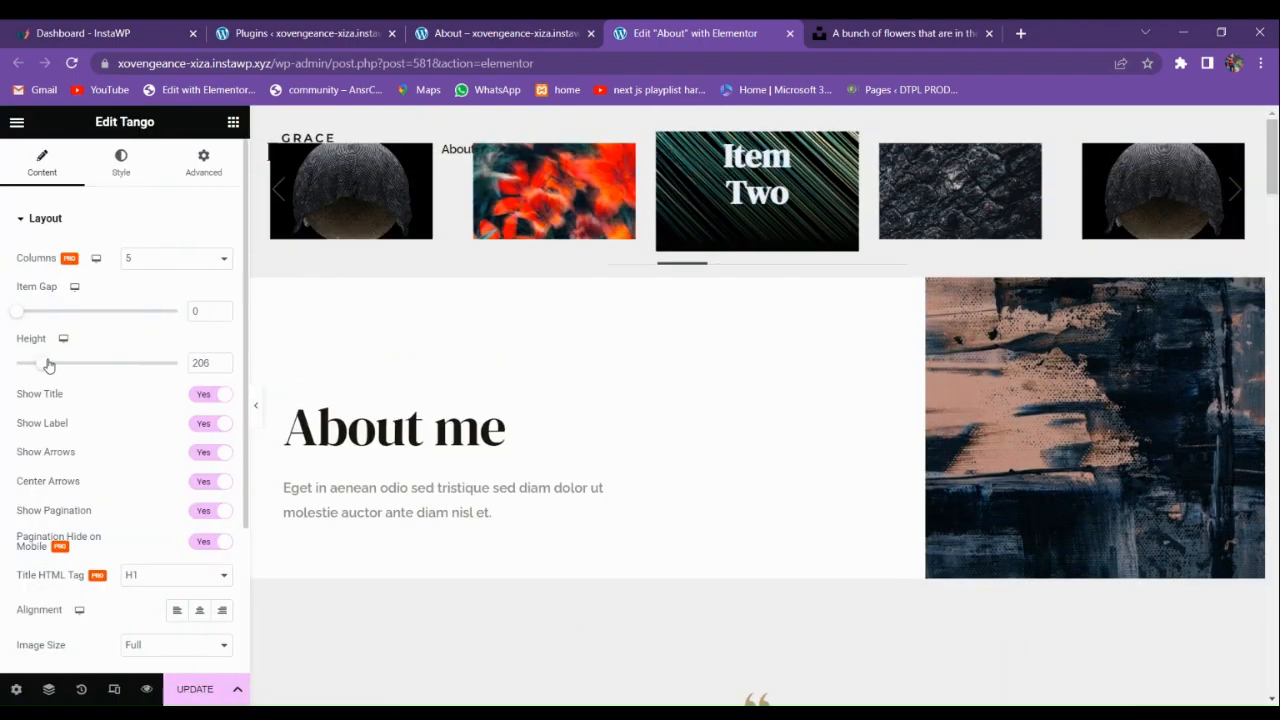
pyautogui.moveTo(50, 364); pyautogui.dragTo(136, 364)
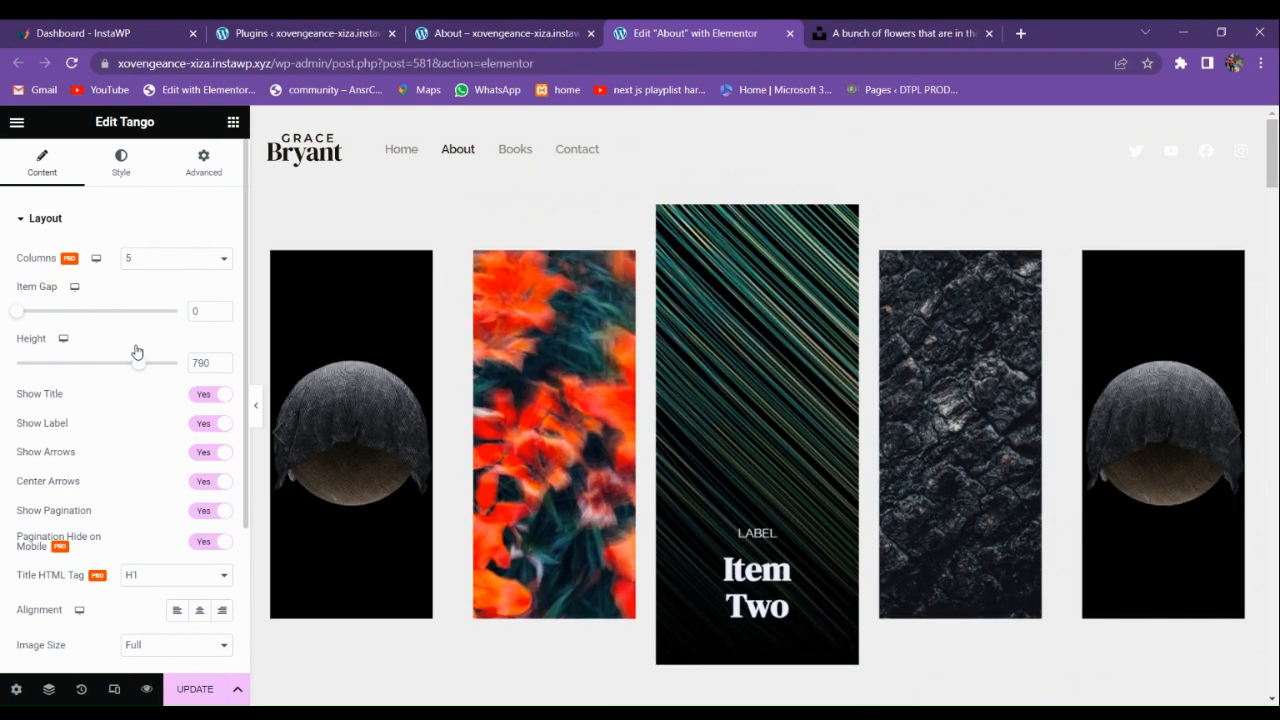
pyautogui.moveTo(136, 364); pyautogui.dragTo(130, 364)
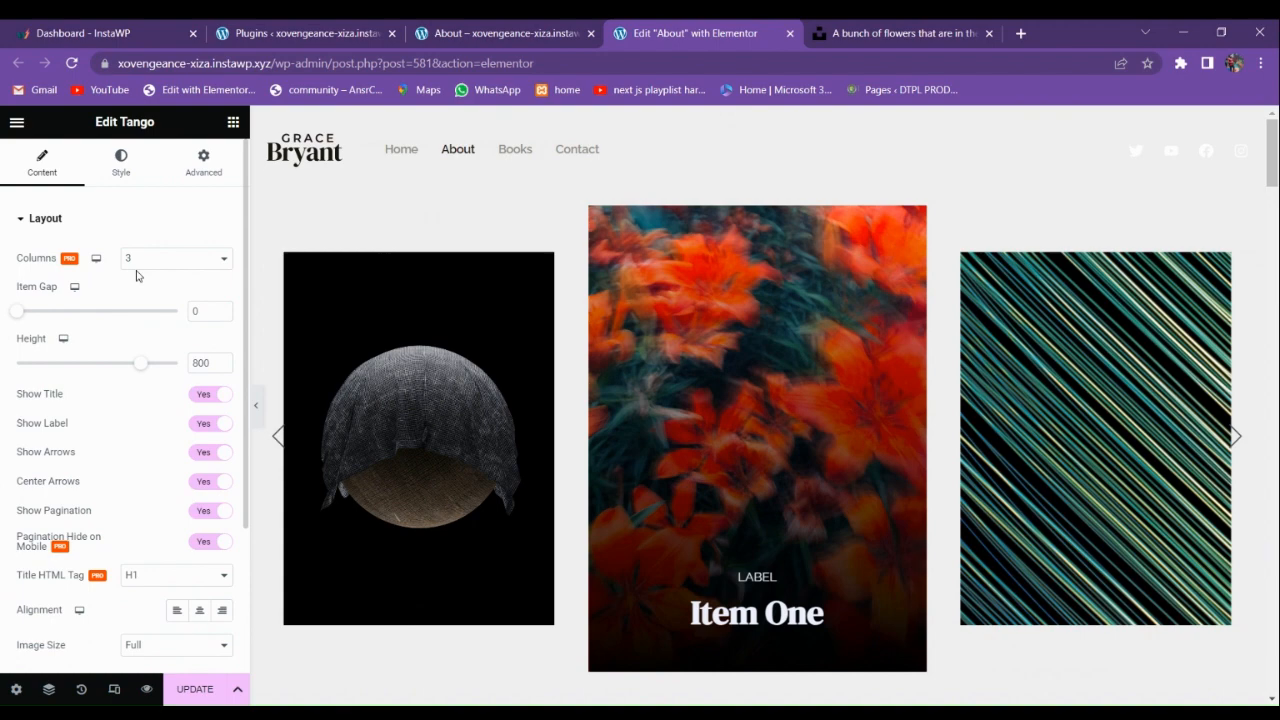
pyautogui.click(176, 258)
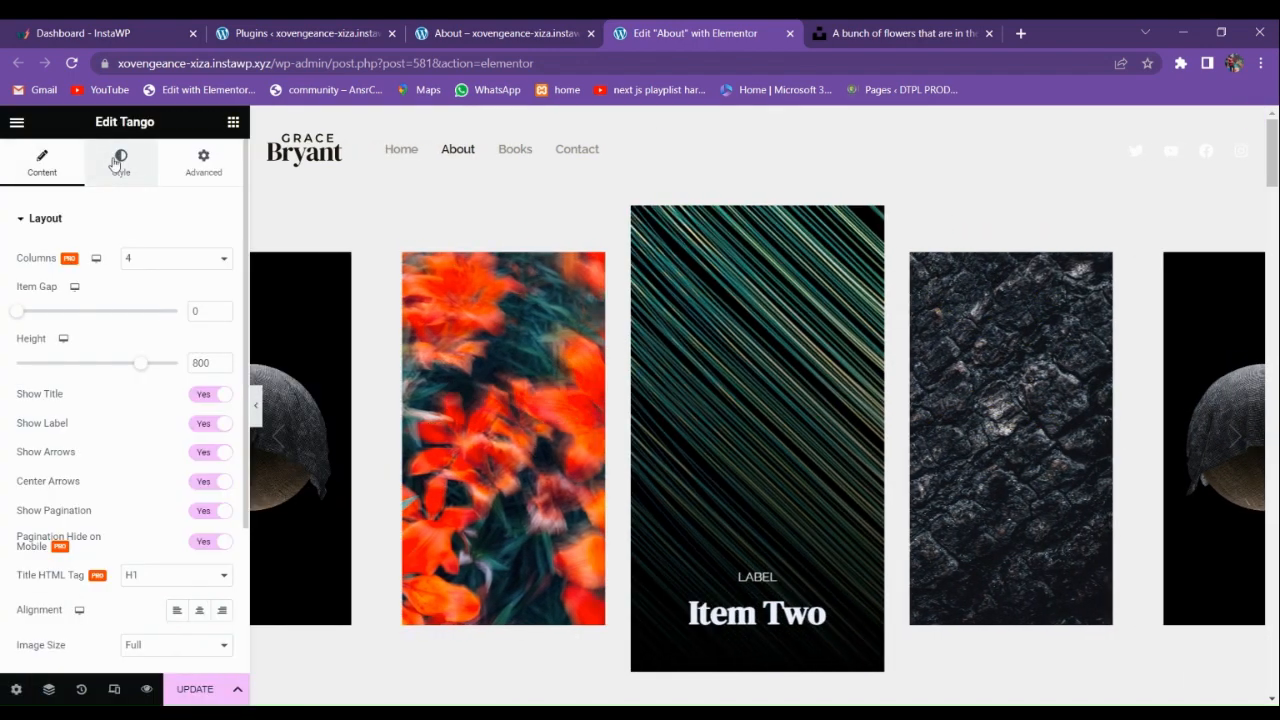
# - Set the Navigation Arrows Color to white in the slider's Style settings
pyautogui.click(120, 160)
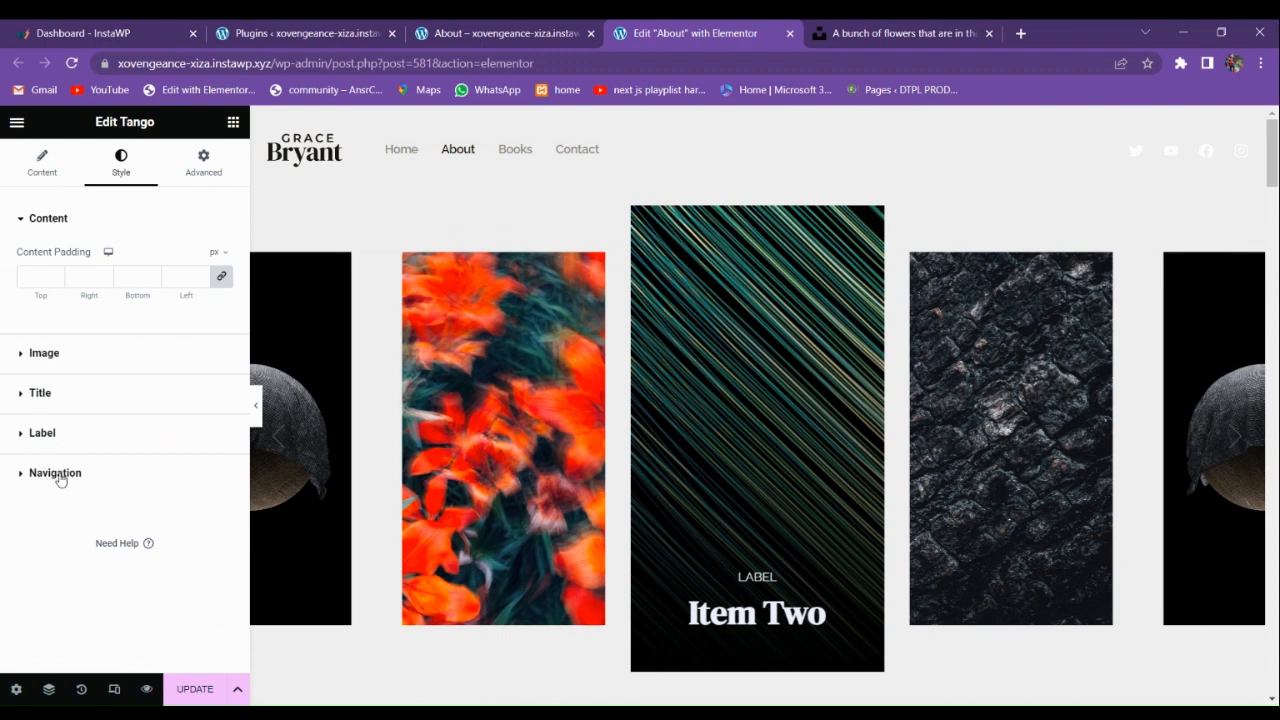
pyautogui.click(56, 472)
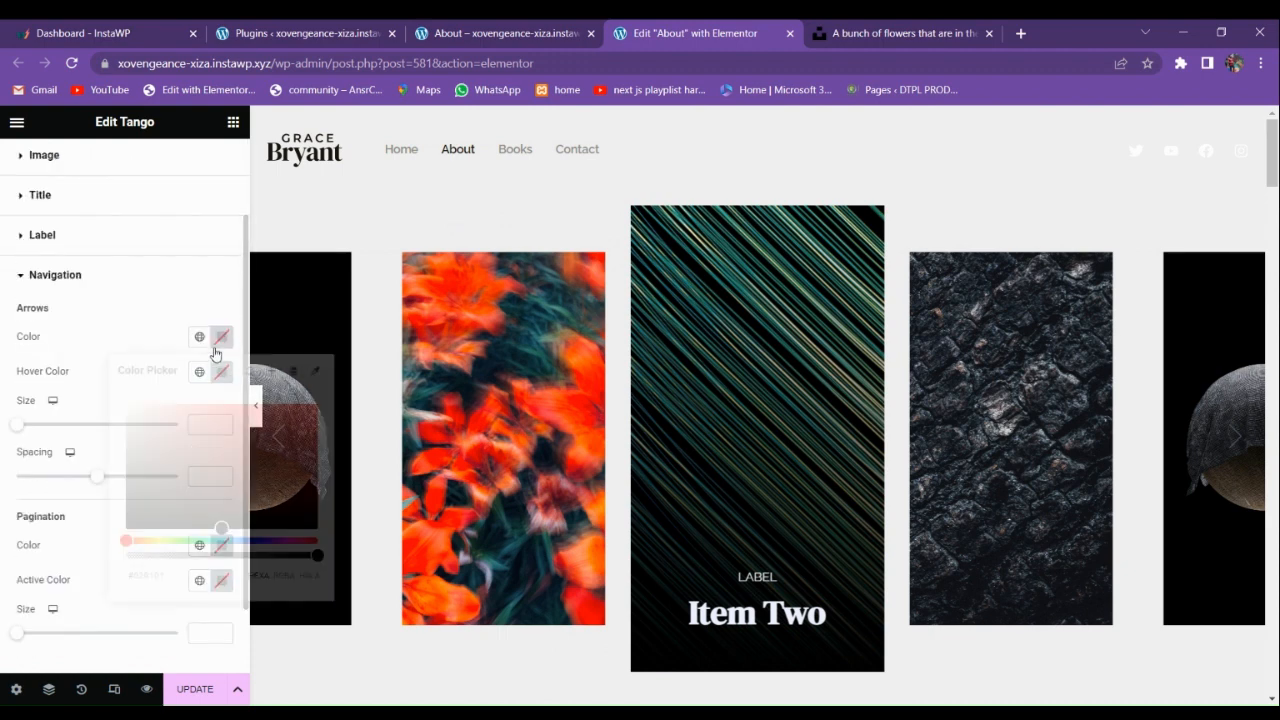
pyautogui.click(220, 336)
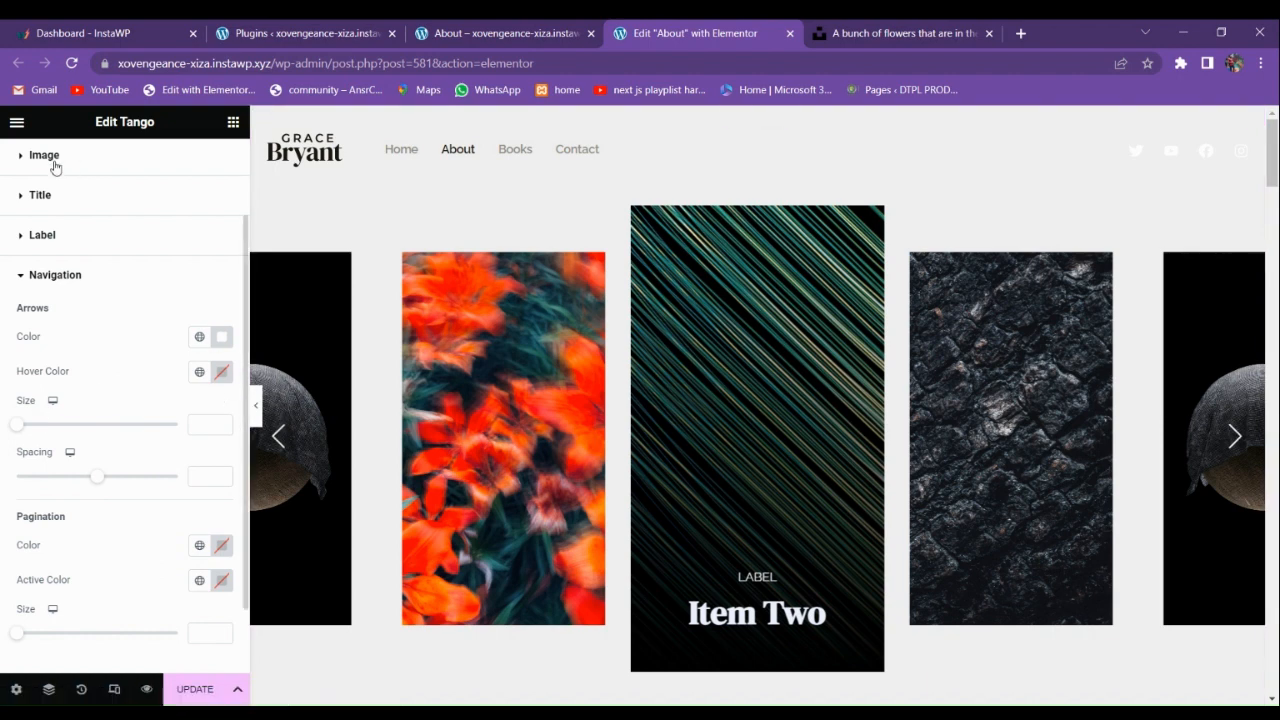
pyautogui.scroll(-3)
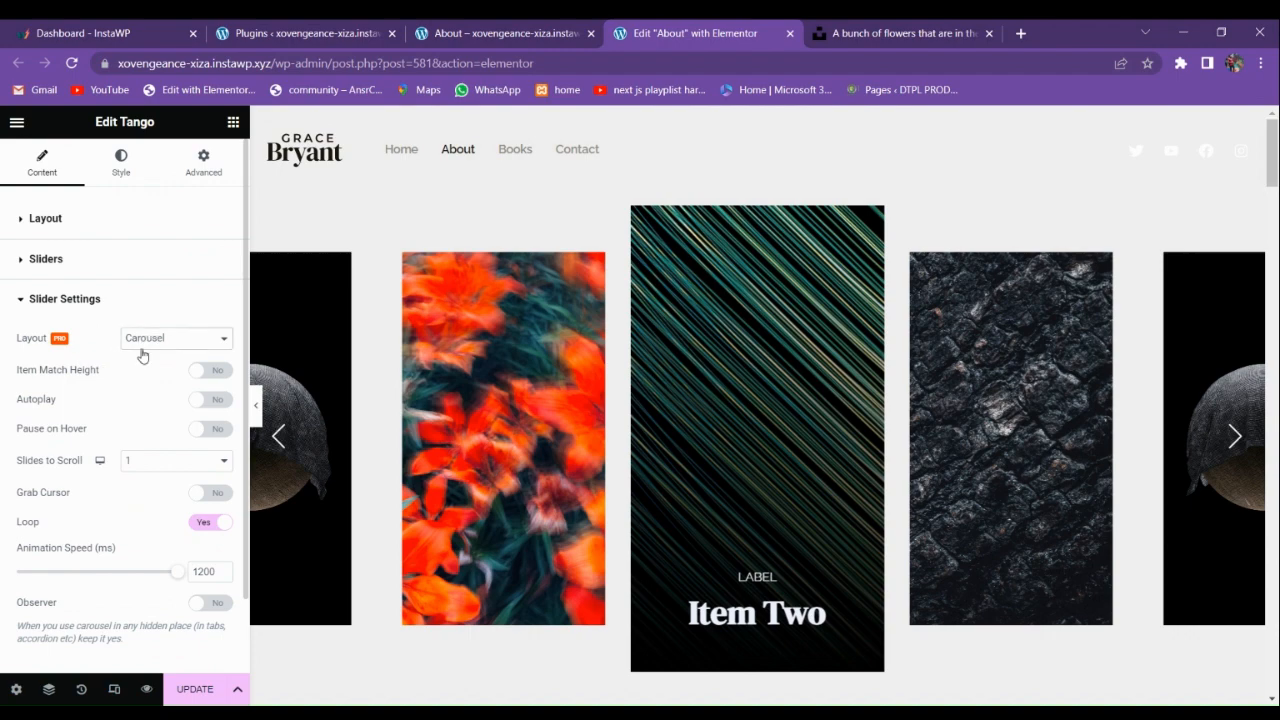
# - Try the Coverflow slider layout, then set Layout back to Carousel
pyautogui.click(176, 336)
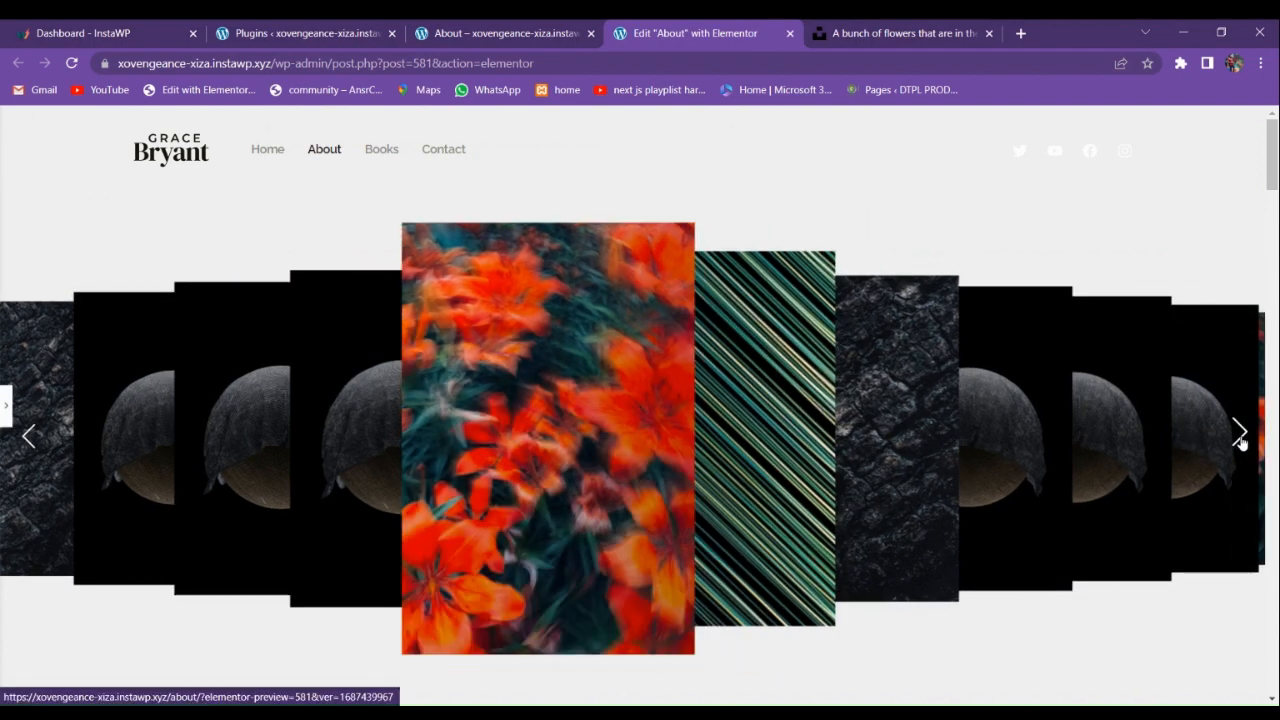
pyautogui.click(1240, 436)
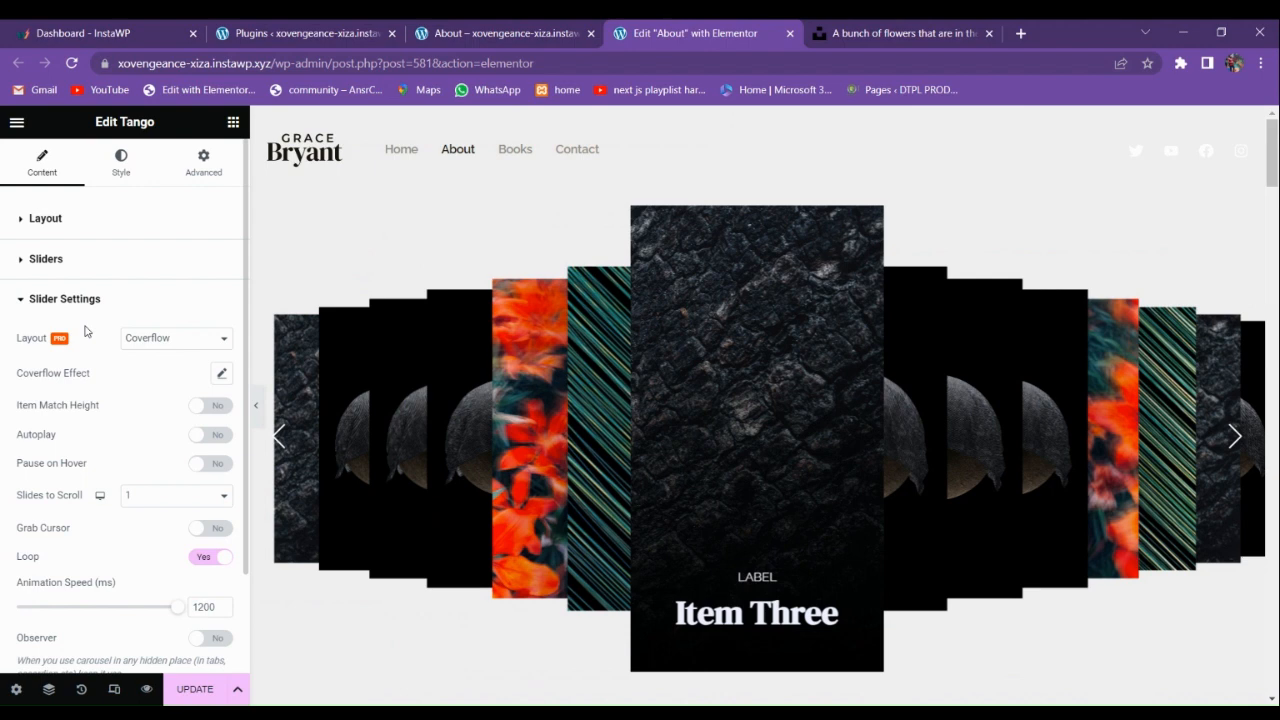
pyautogui.click(46, 218)
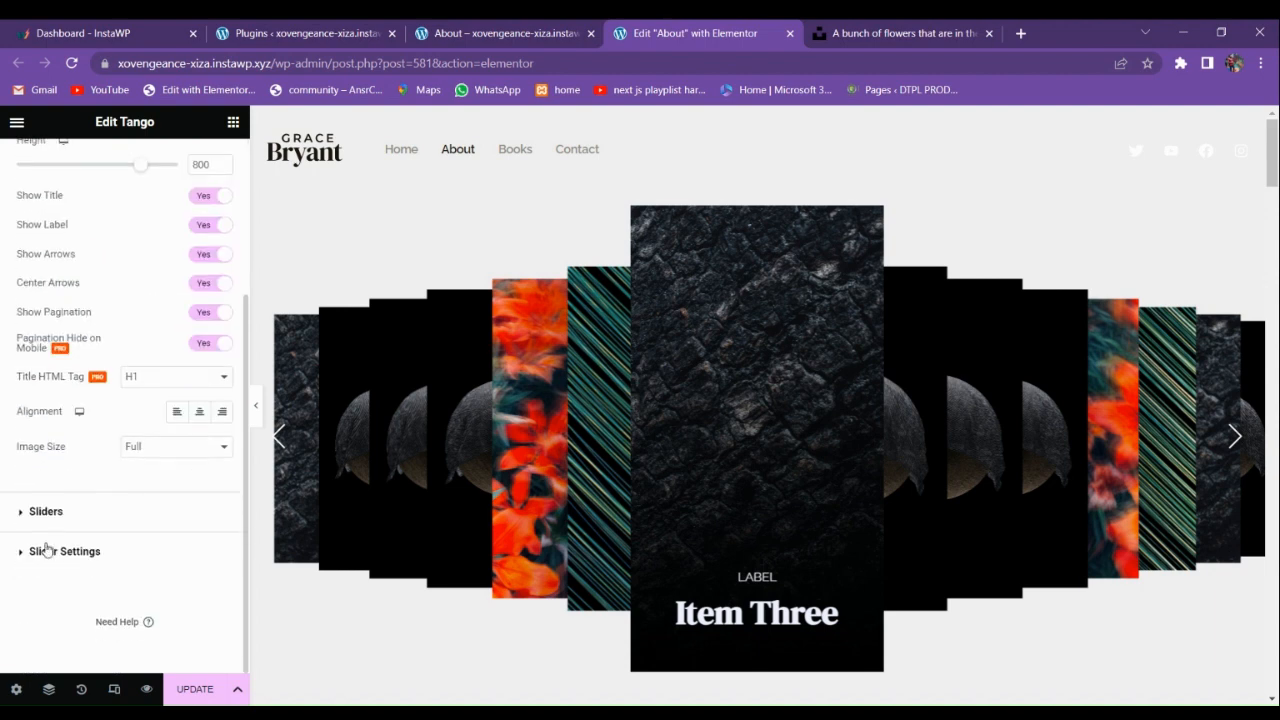
# - Enable Autoplay with an Autoplay Speed of 3000 milliseconds
pyautogui.click(46, 512)
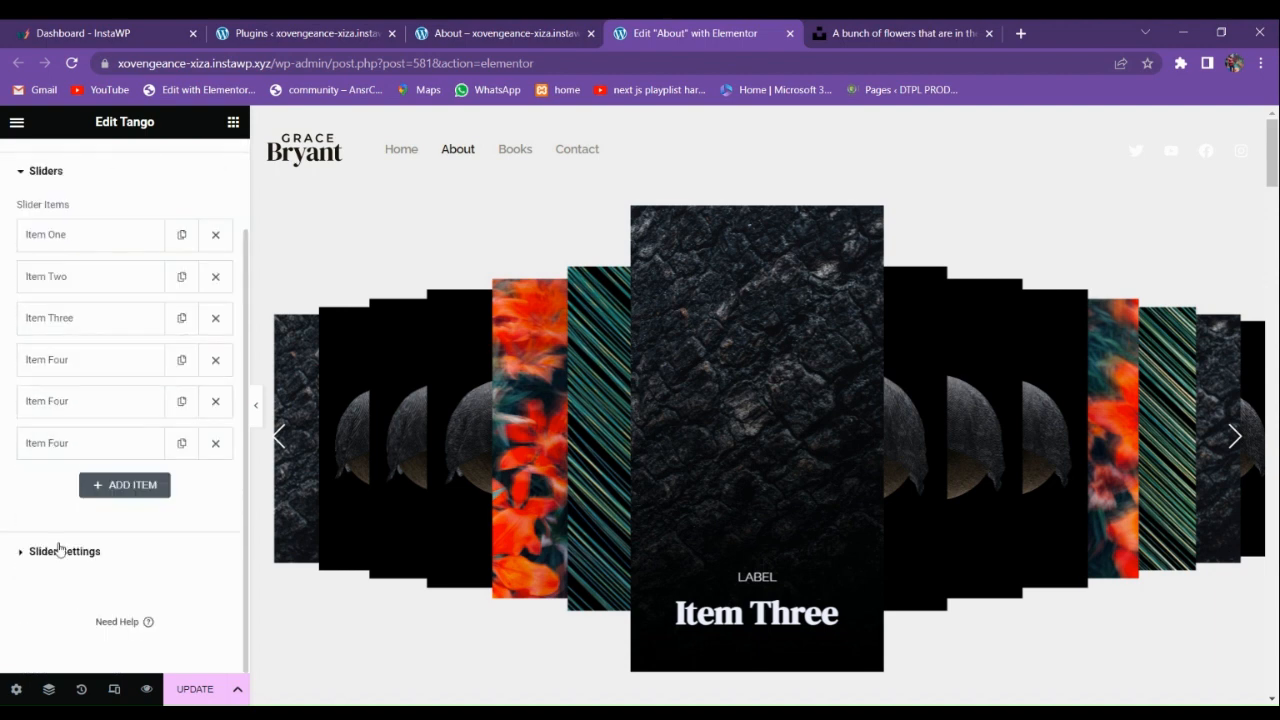
pyautogui.click(64, 552)
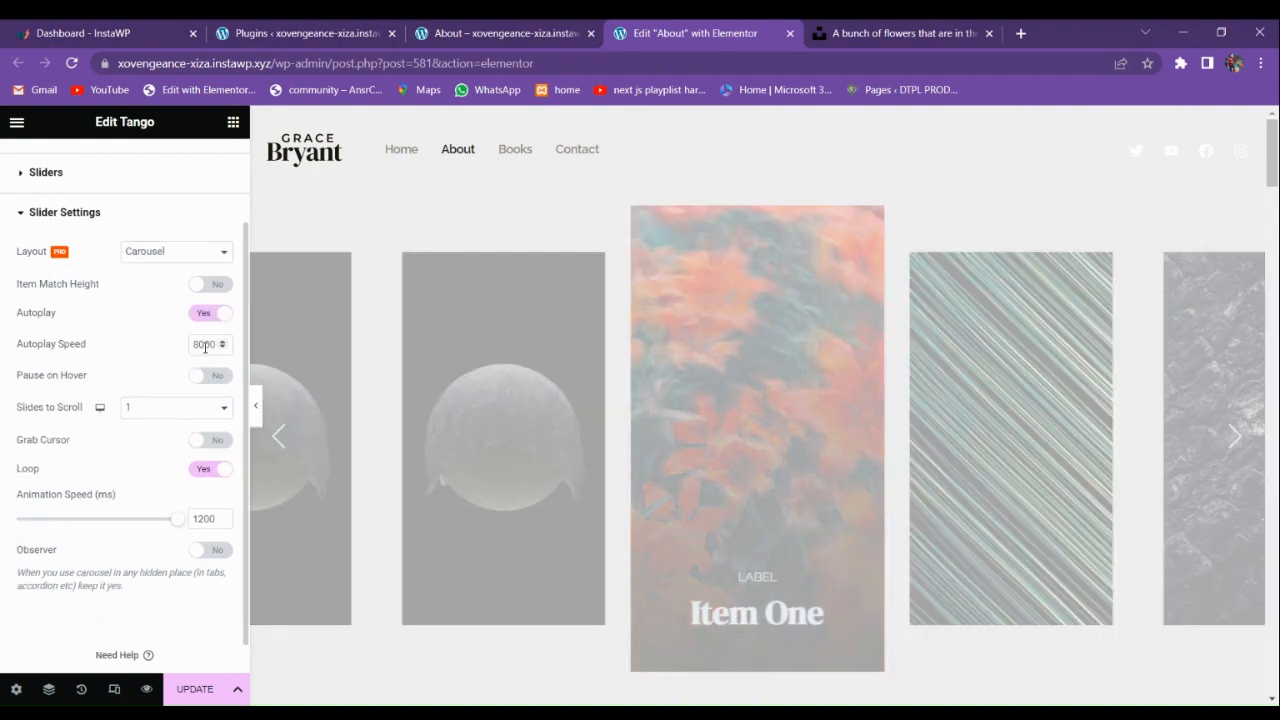
pyautogui.write('3000')
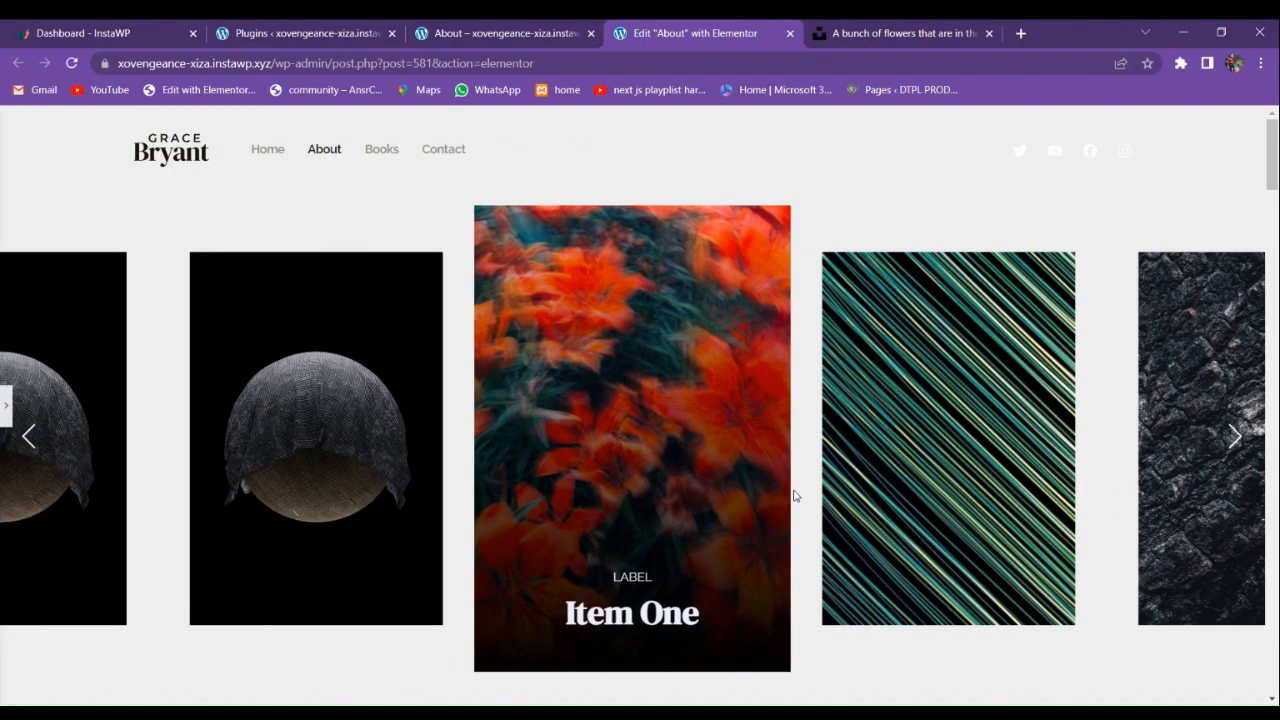
pyautogui.click(1236, 436)
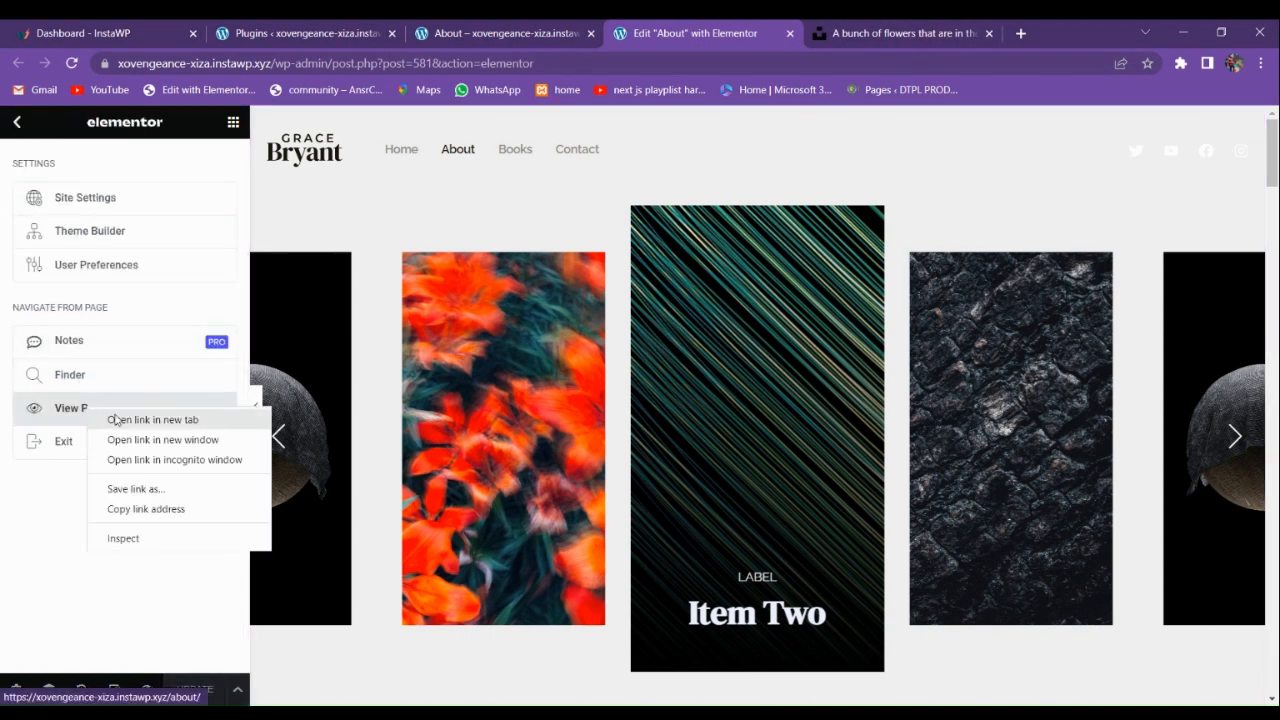
# - View the live About page in a new tab and advance the carousel through its slides
pyautogui.click(152, 420)
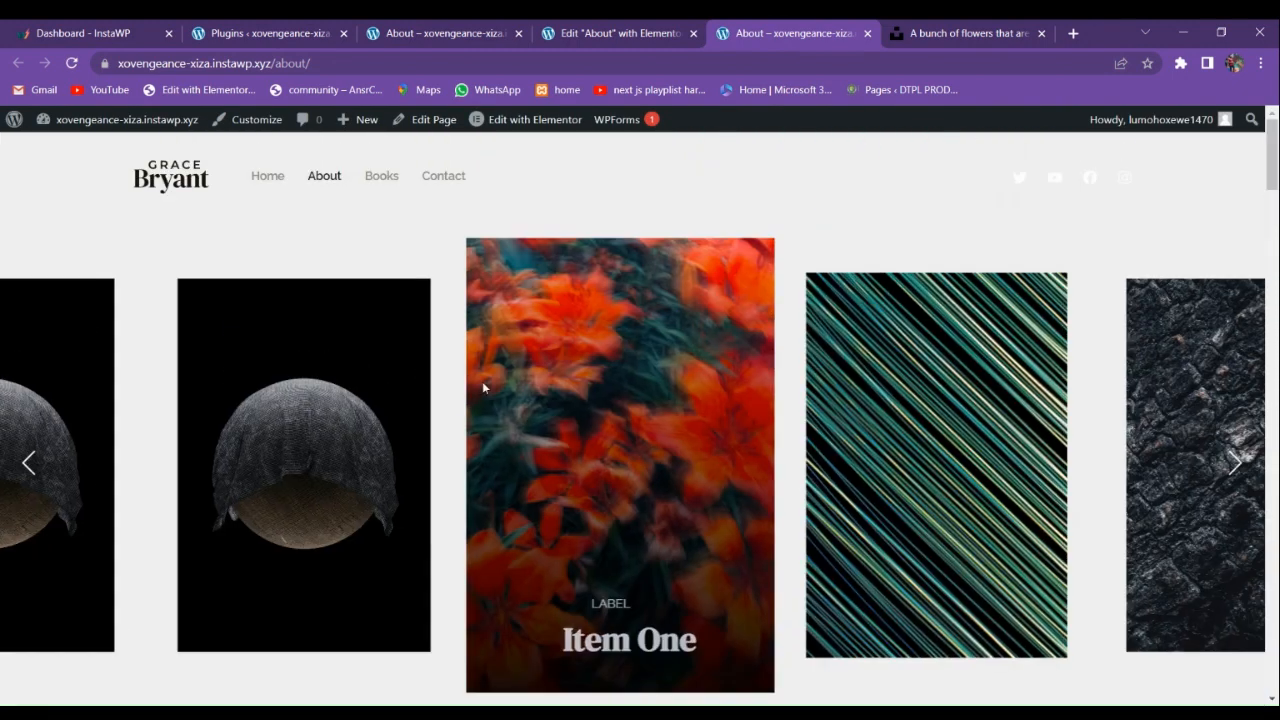
pyautogui.click(1236, 462)
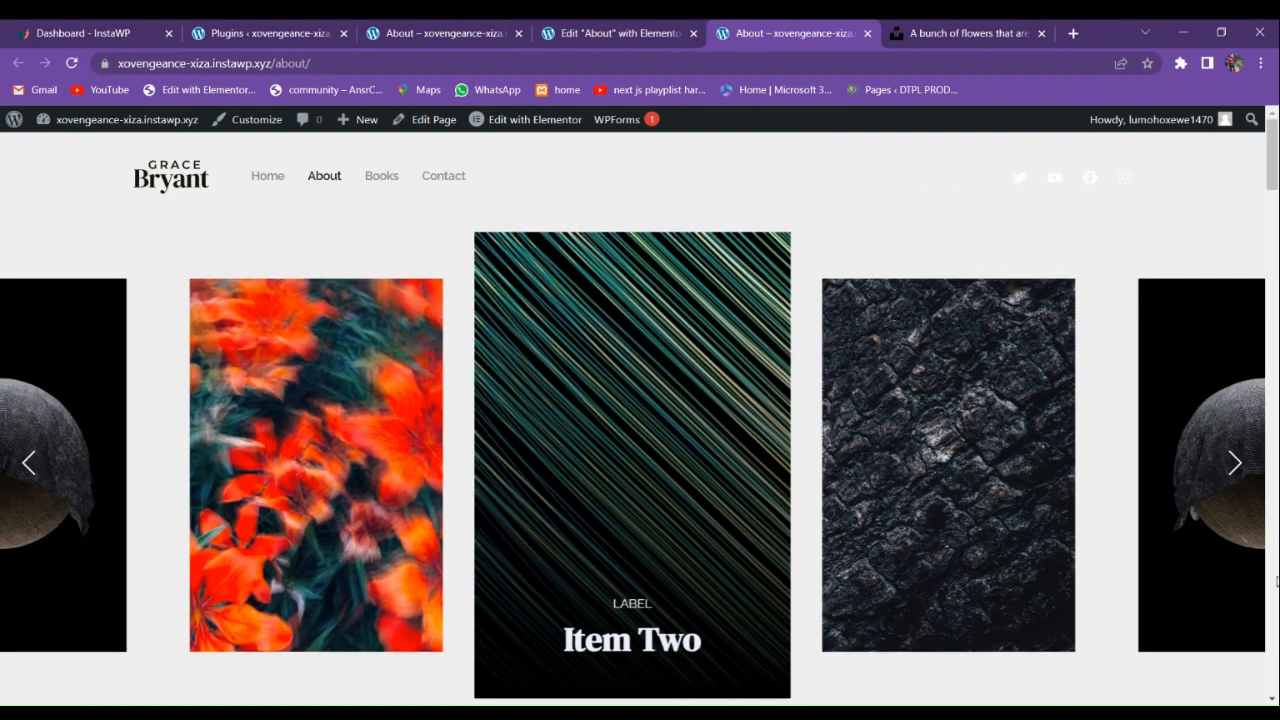
pyautogui.click(1236, 462)
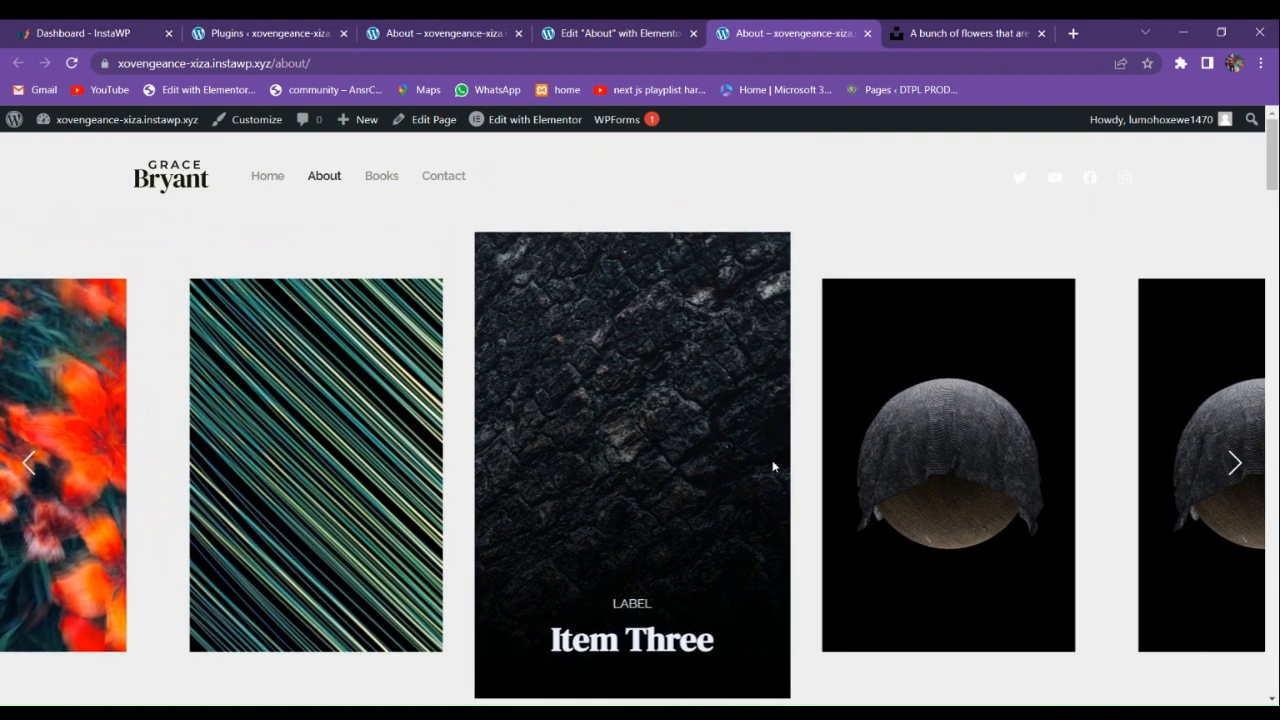
pyautogui.click(1236, 462)
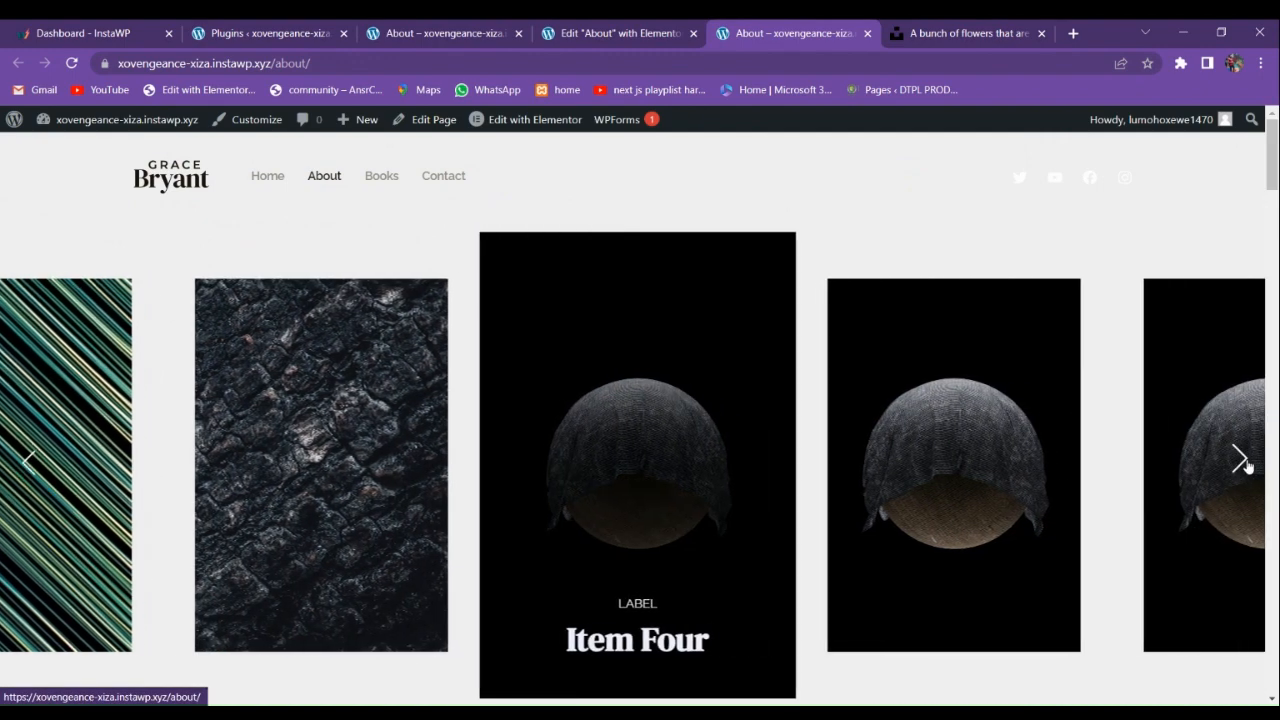
pyautogui.scroll(-3)
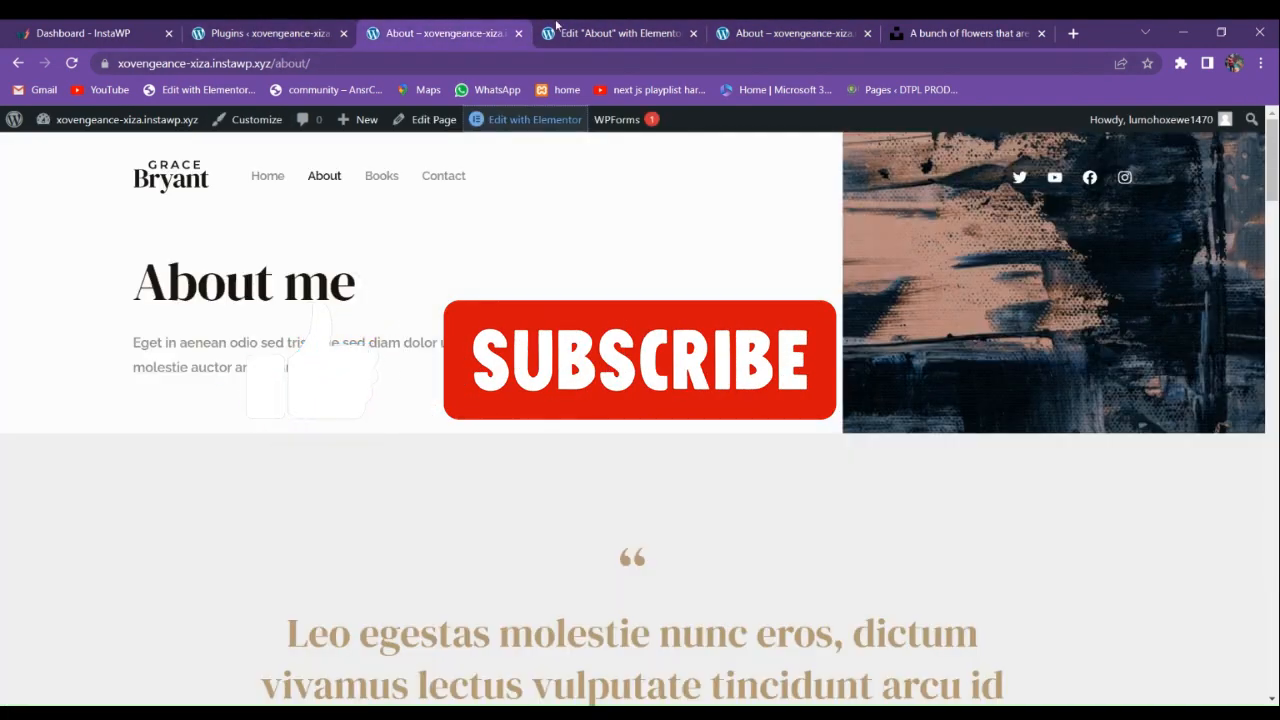
pyautogui.click(268, 32)
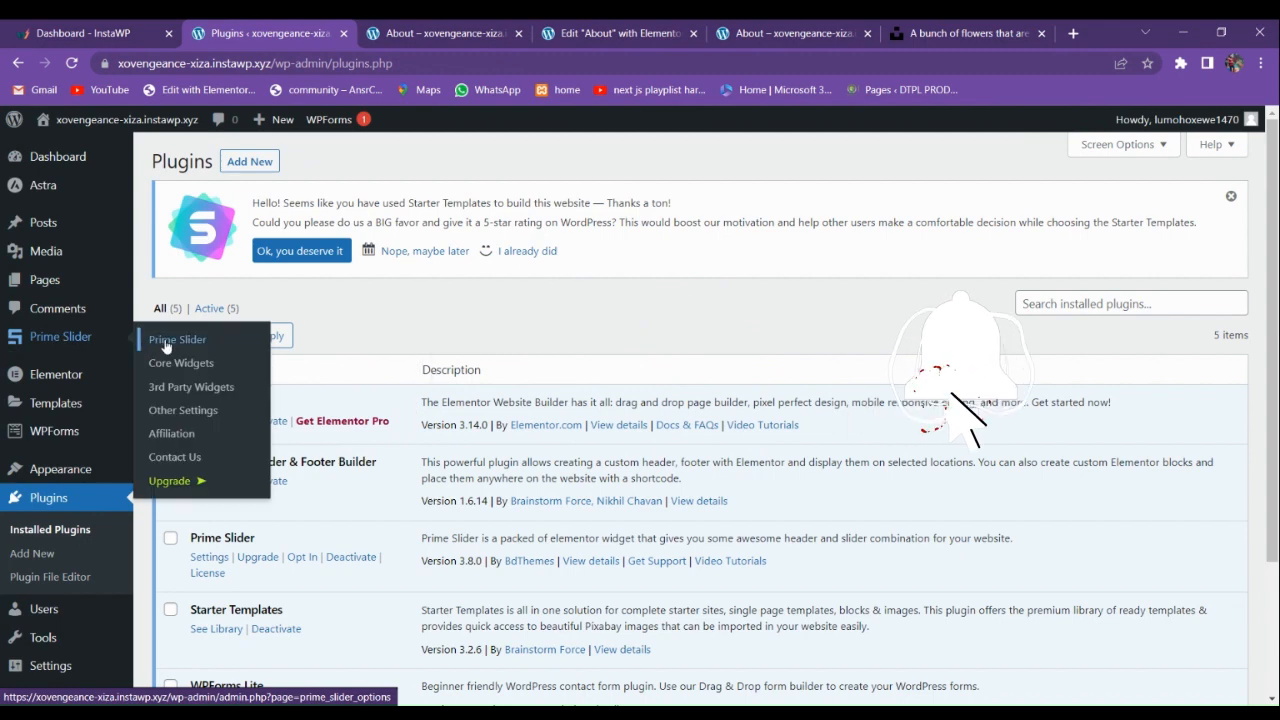
pyautogui.click(176, 340)
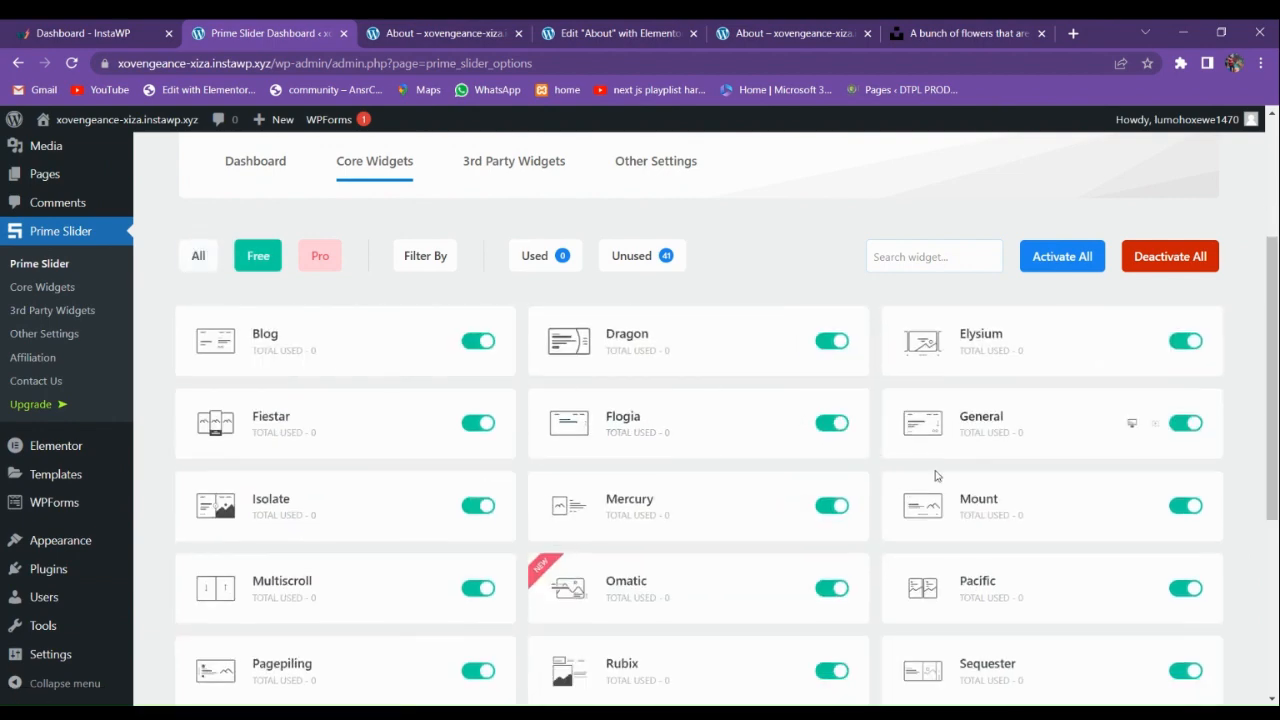
pyautogui.scroll(-3)
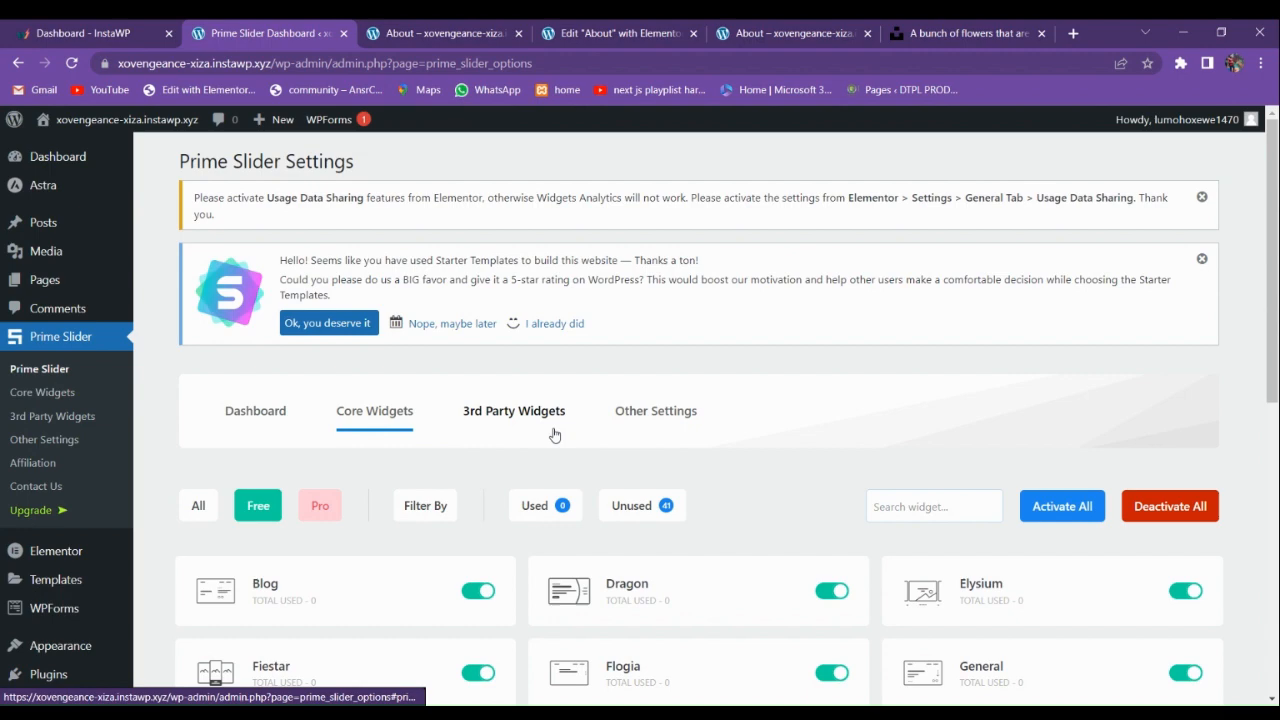
pyautogui.click(440, 32)
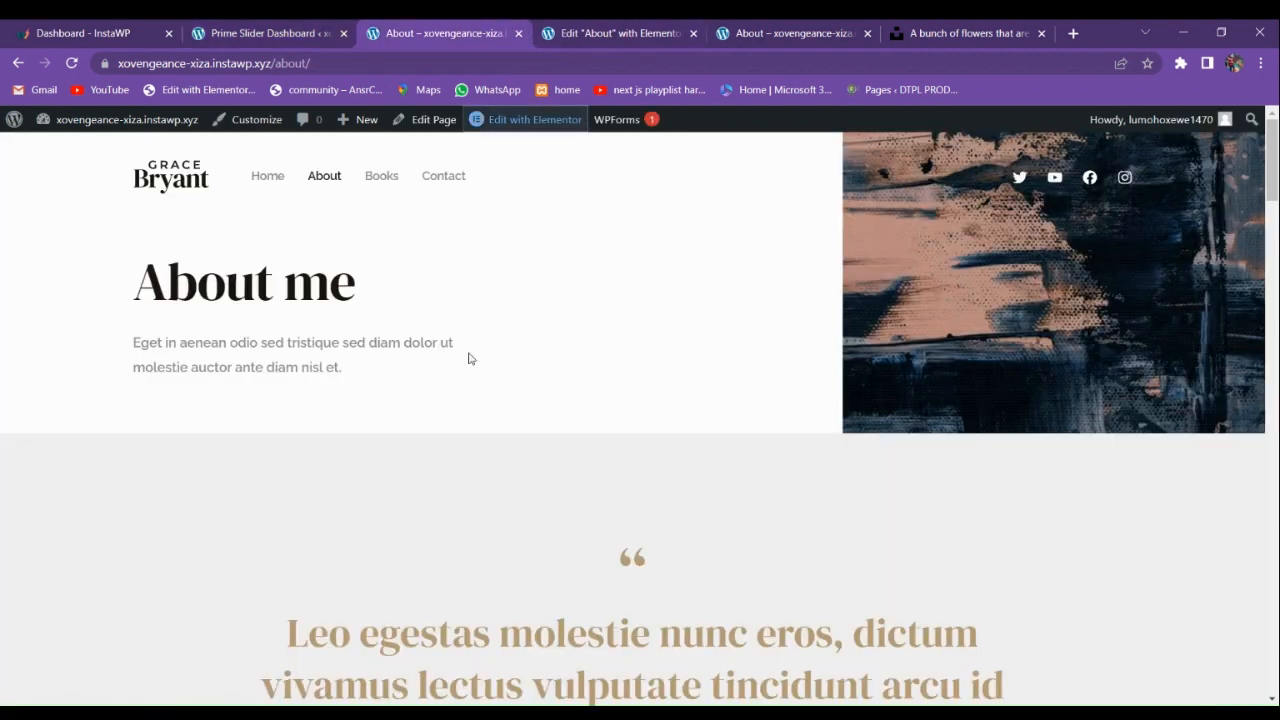